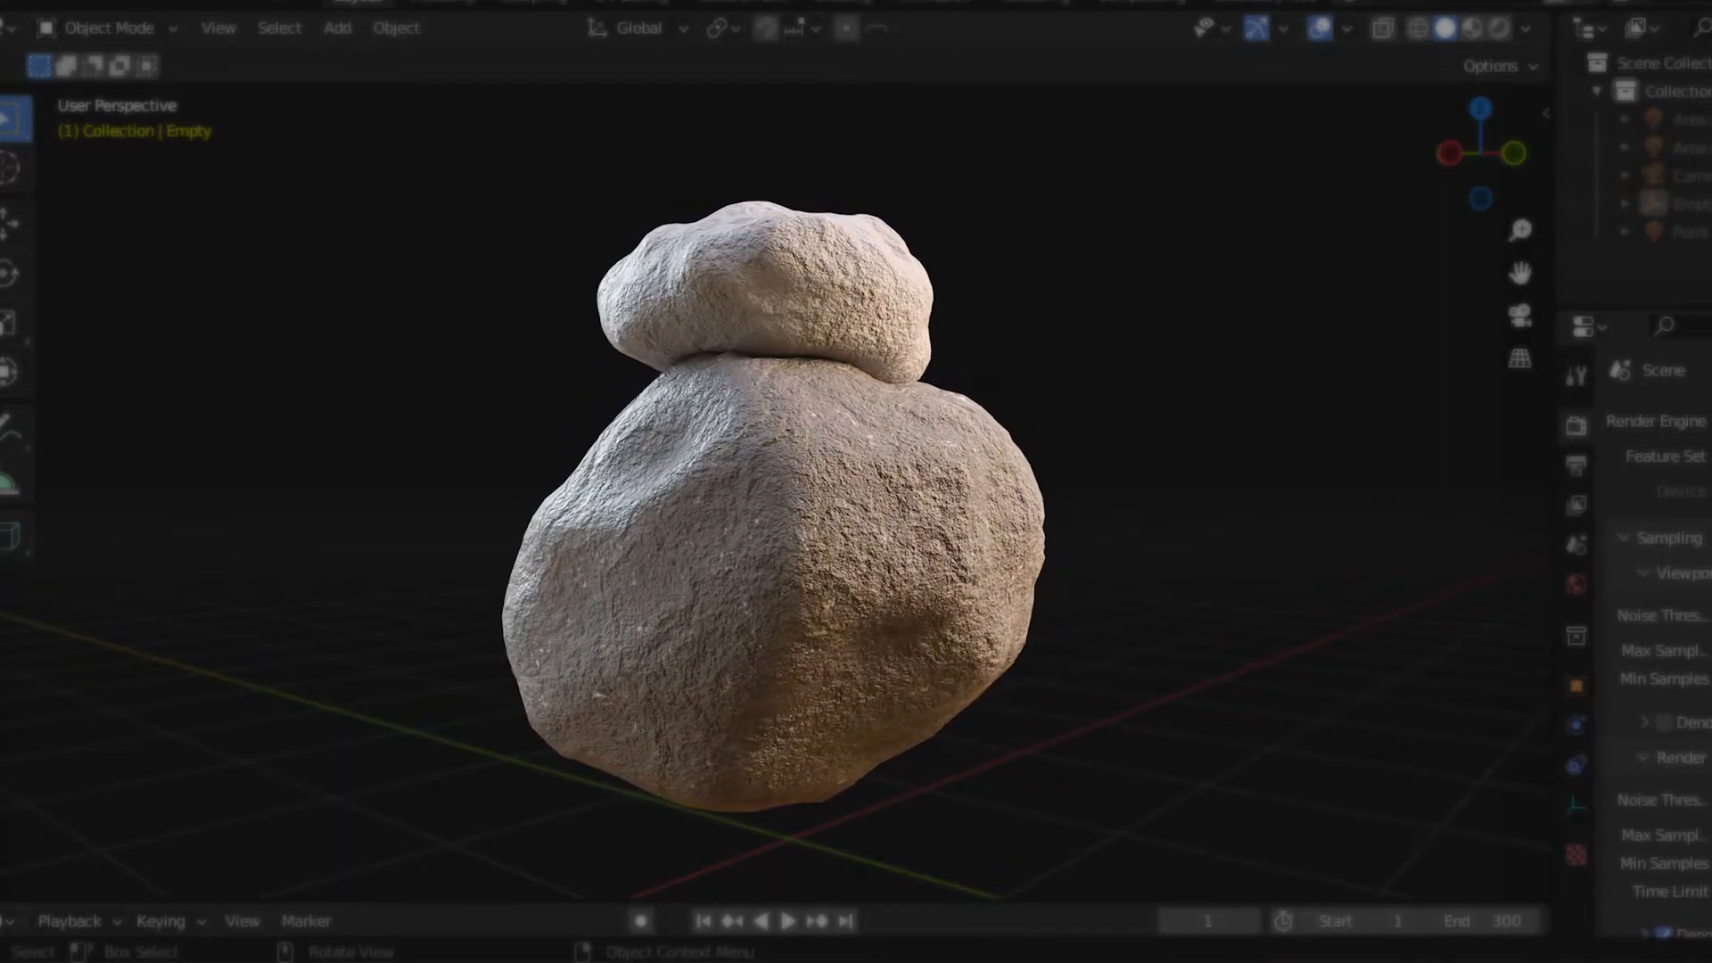
Step: Review the program preferences from the Edit menu
{"action": "left_click", "coordinate": [52, 43]}
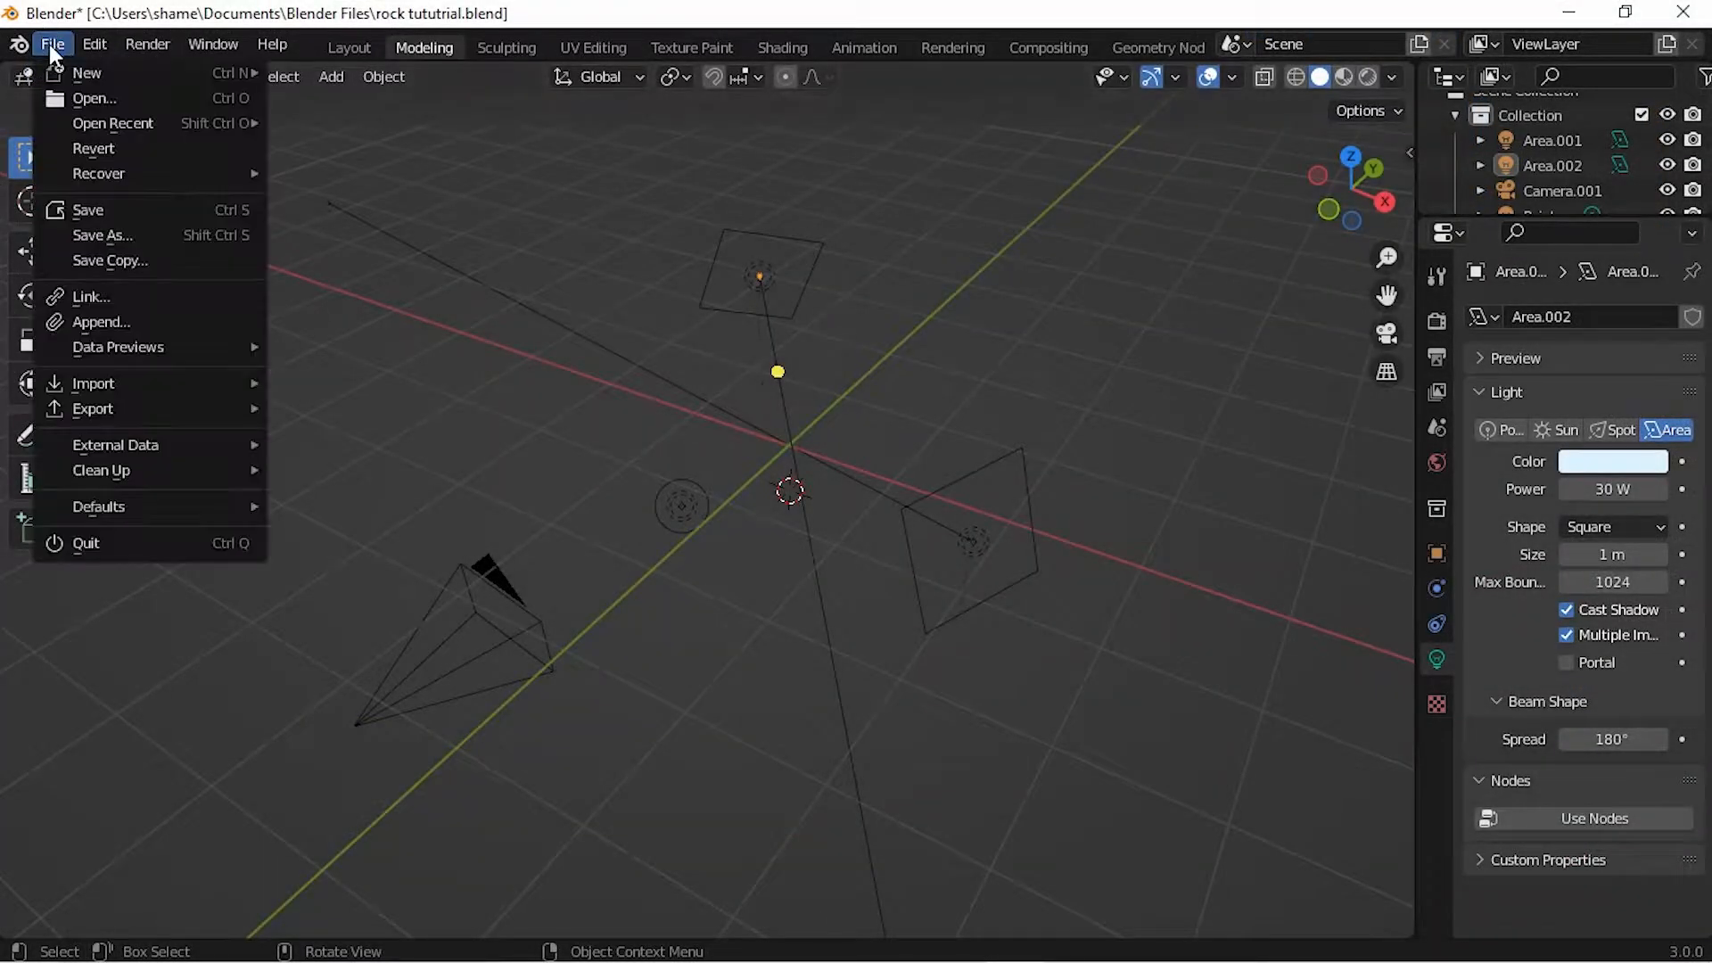
{"action": "left_click", "coordinate": [94, 42]}
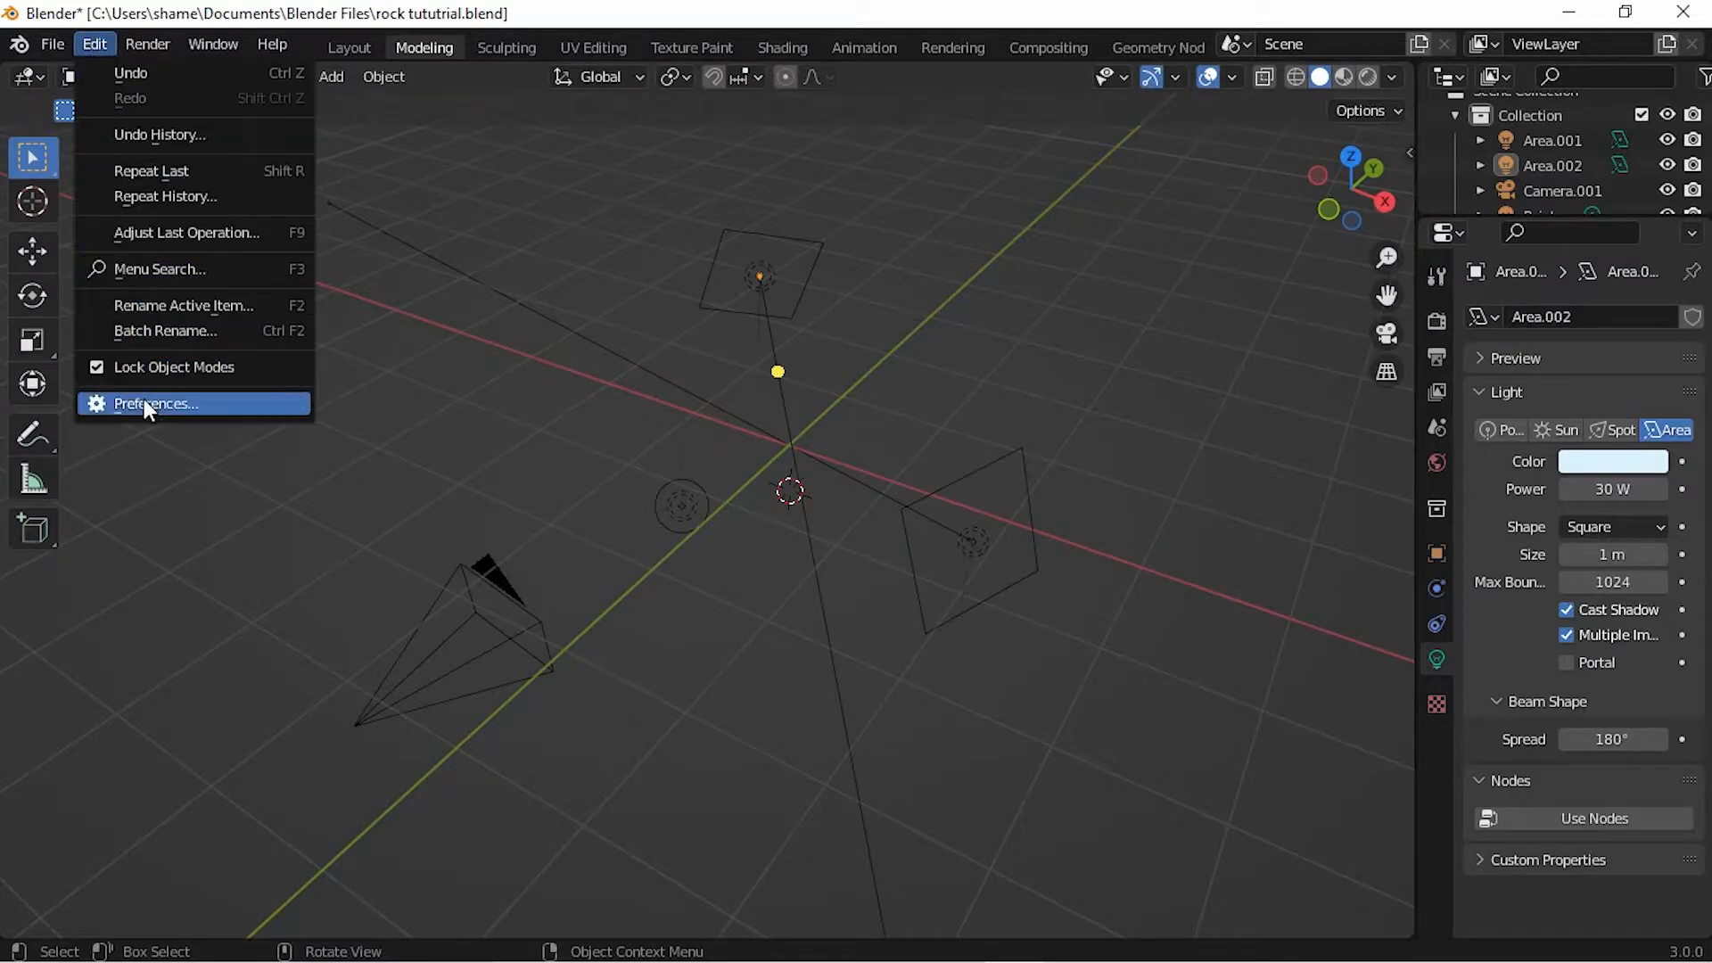
{"action": "left_click", "coordinate": [154, 403]}
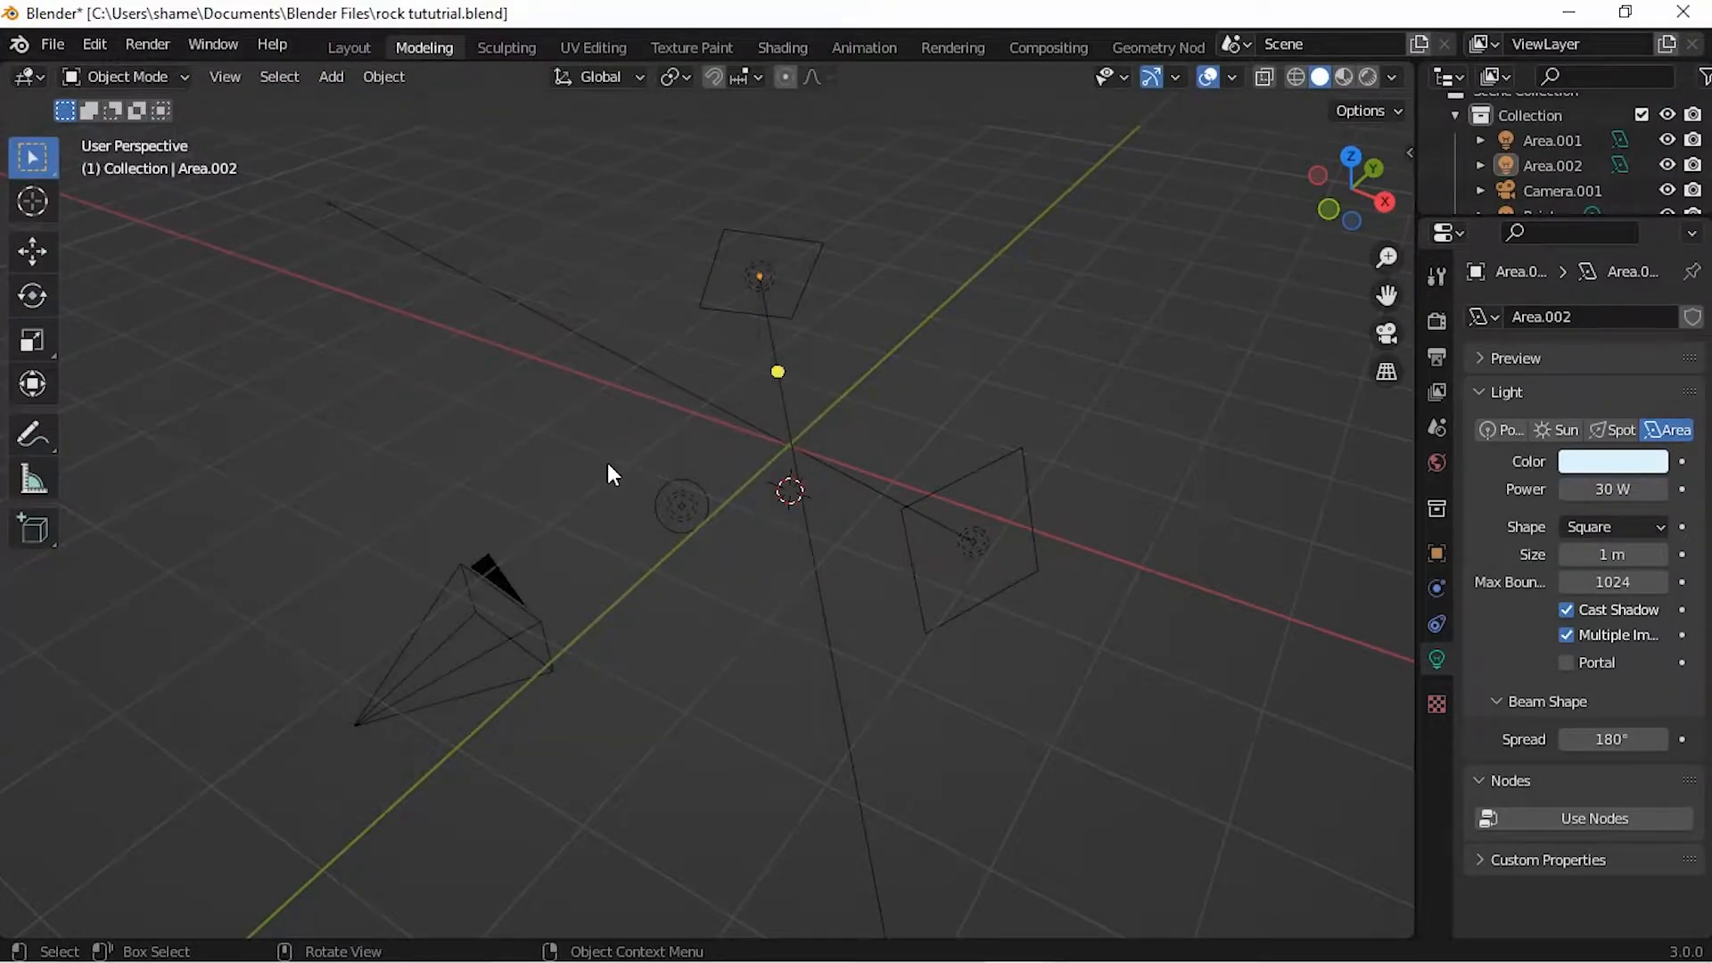
Step: Select Area.001 and Camera.001 in the Outliner and scroll to the Color Management settings
{"action": "left_click", "coordinate": [970, 540]}
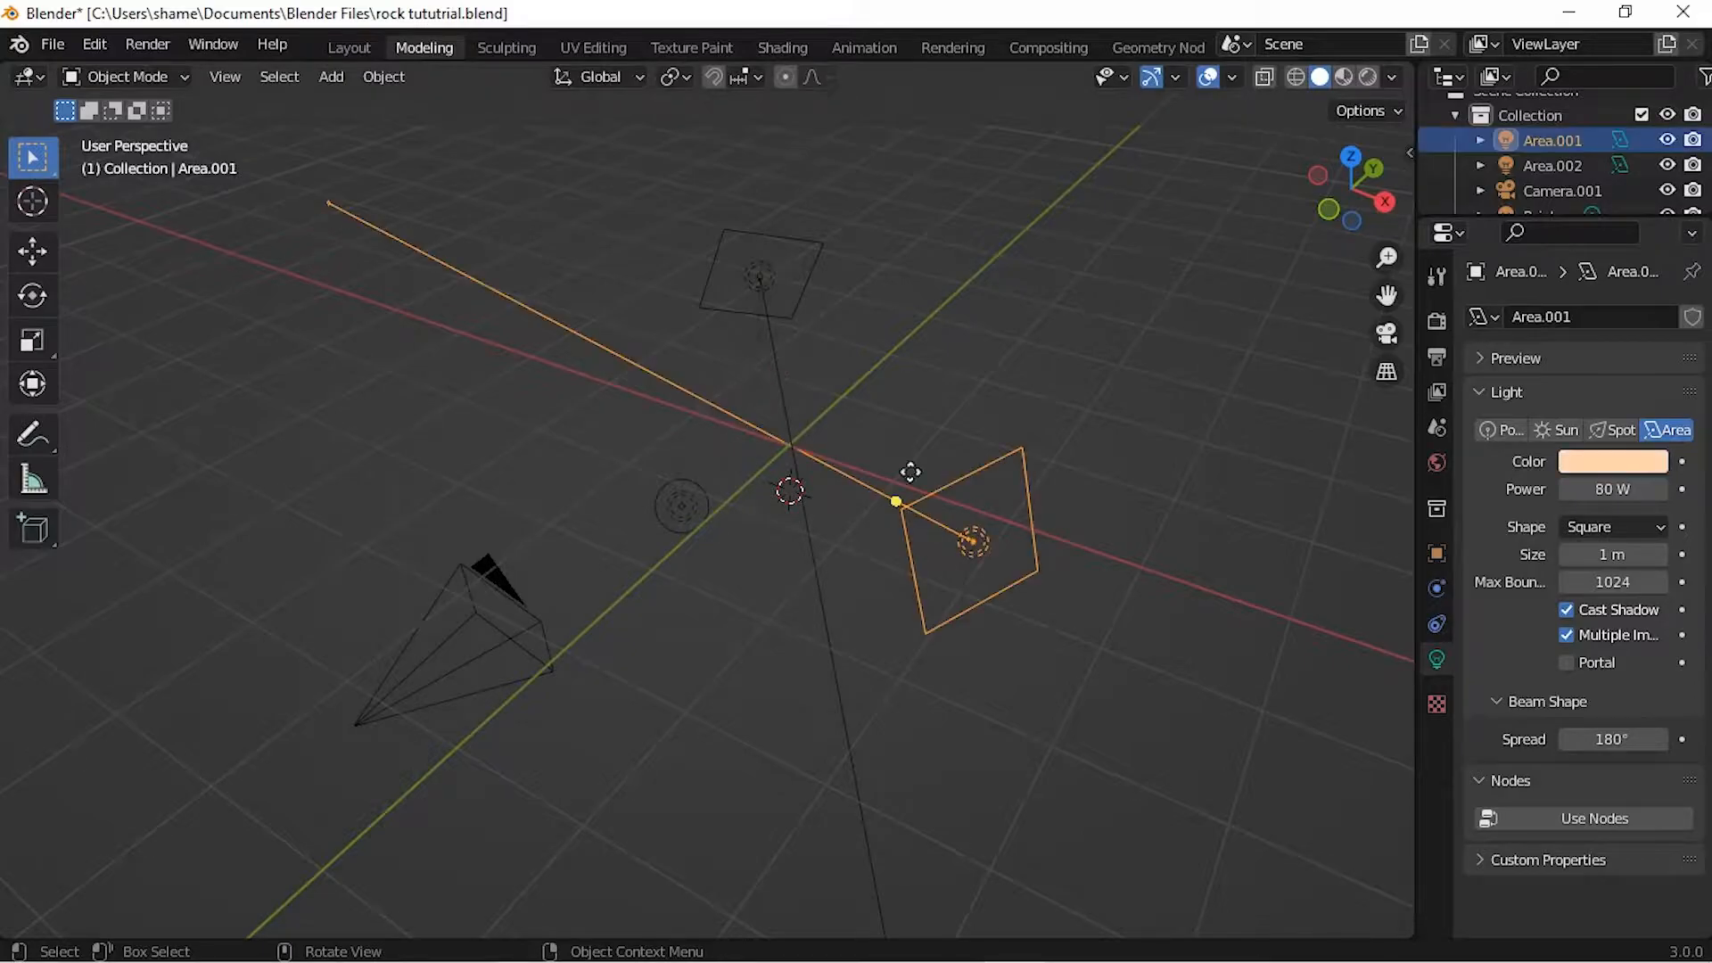
{"action": "left_click", "coordinate": [478, 622]}
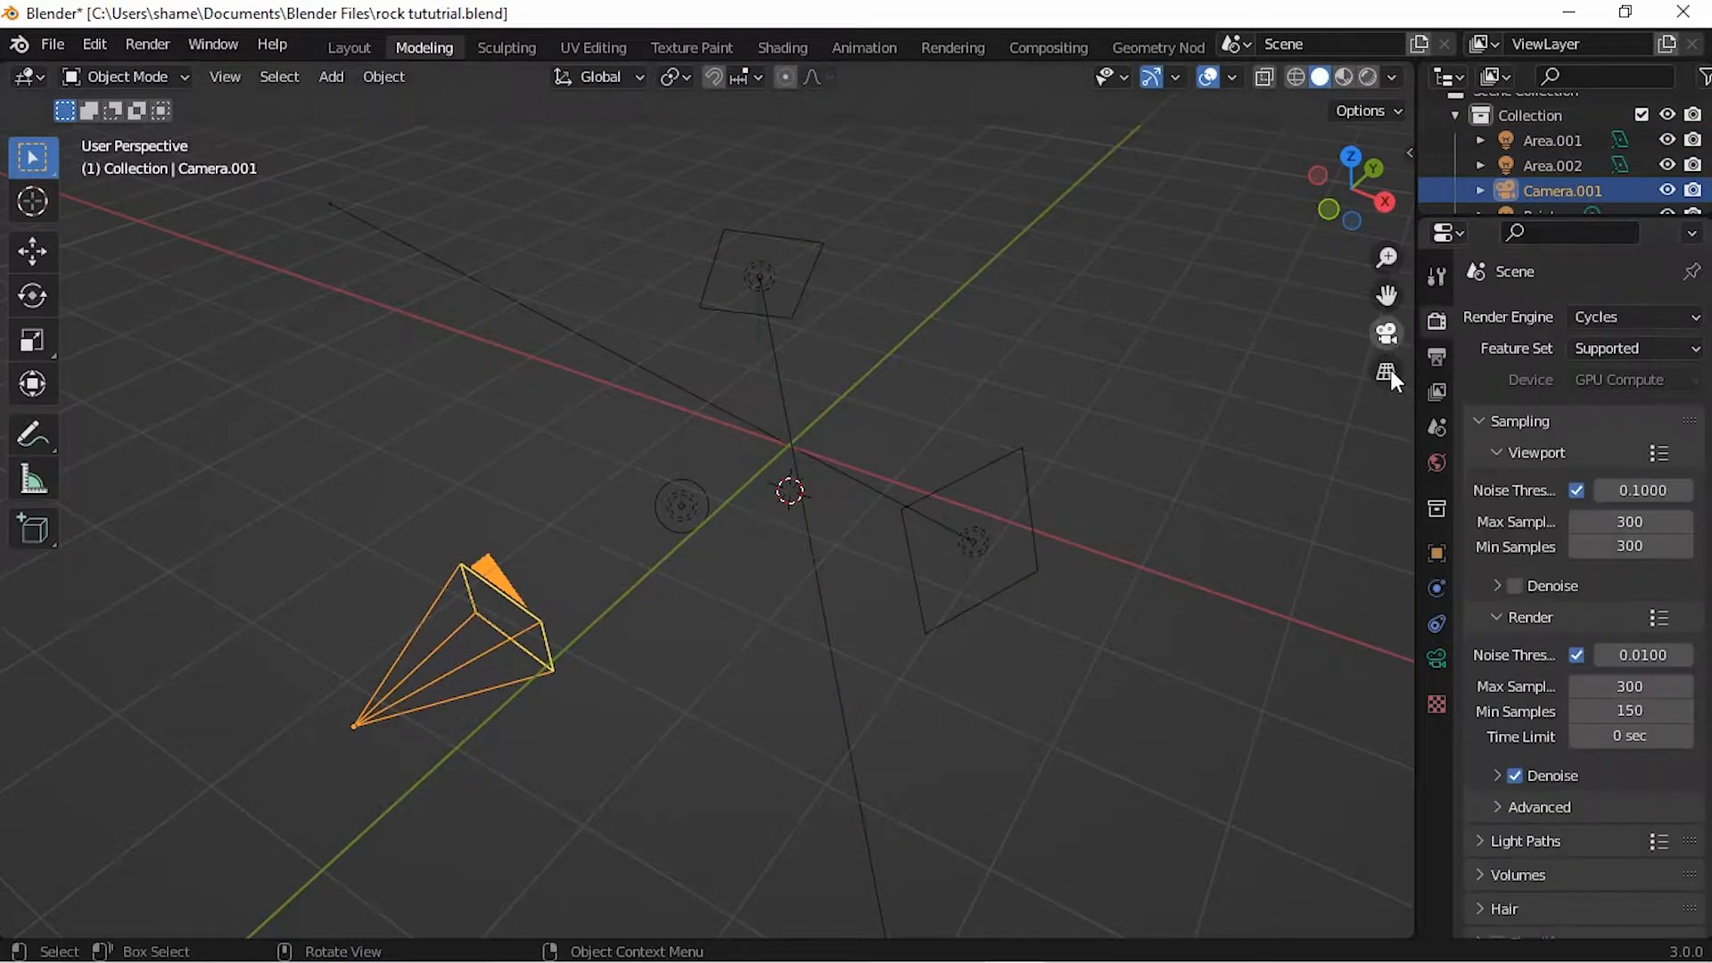
{"action": "scroll", "scroll_direction": "down", "scroll_amount": 3}
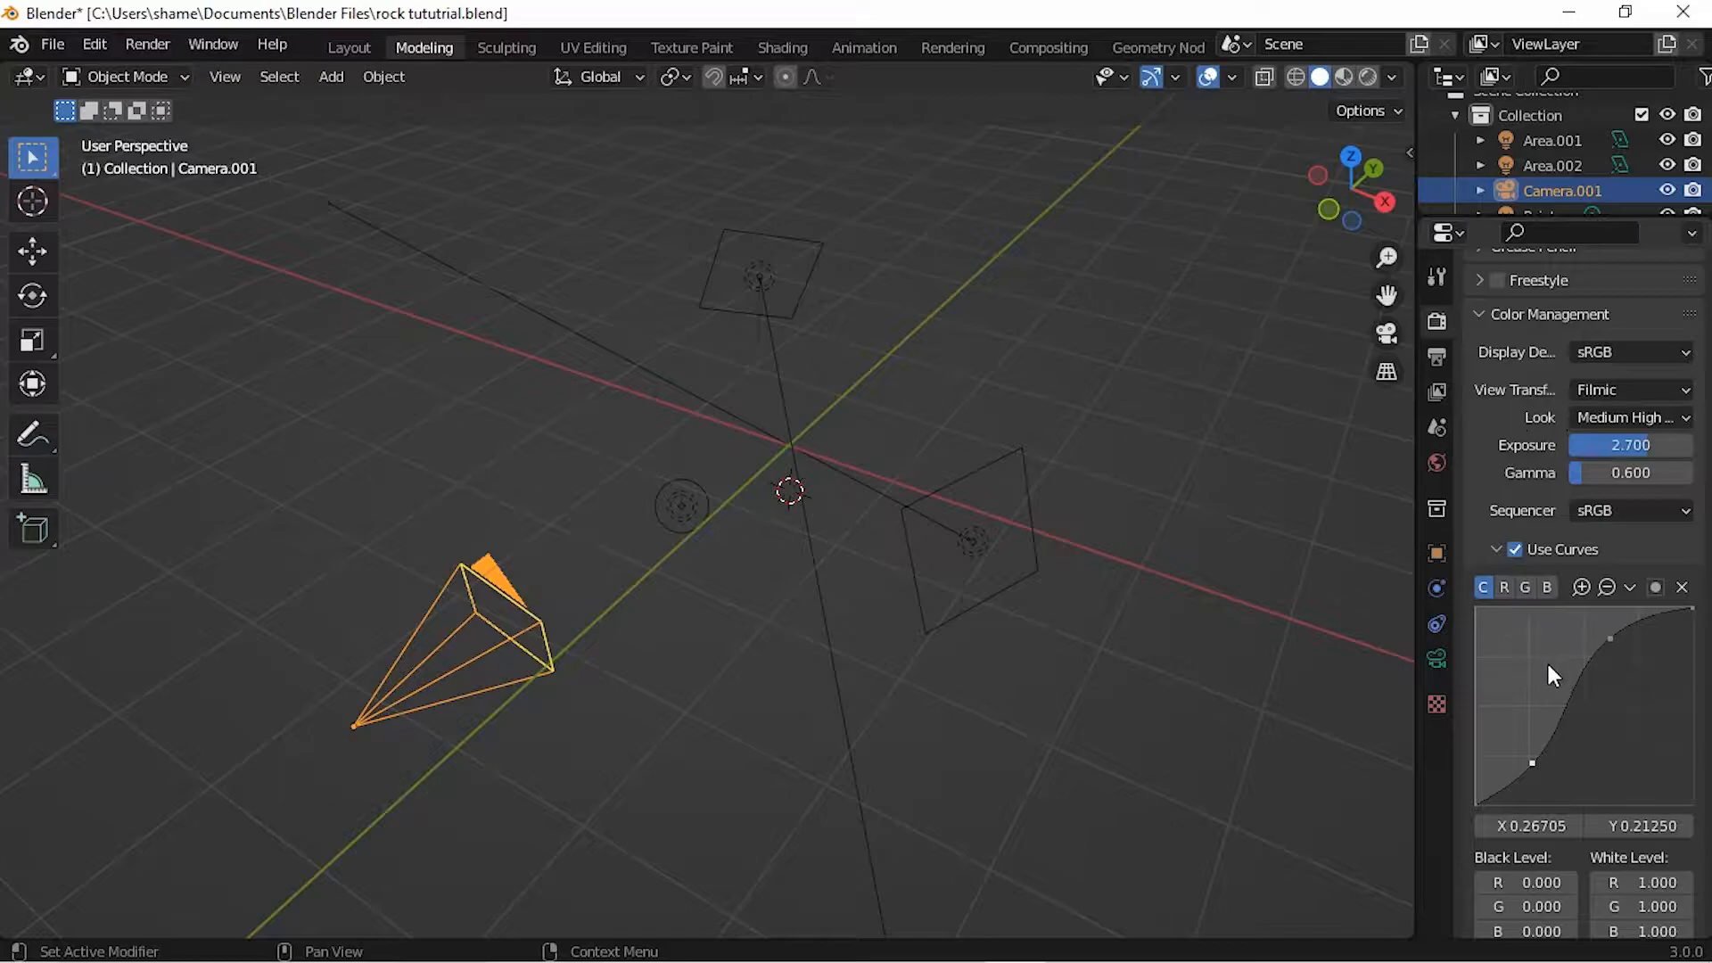
{"action": "mouse_move", "coordinate": [927, 698]}
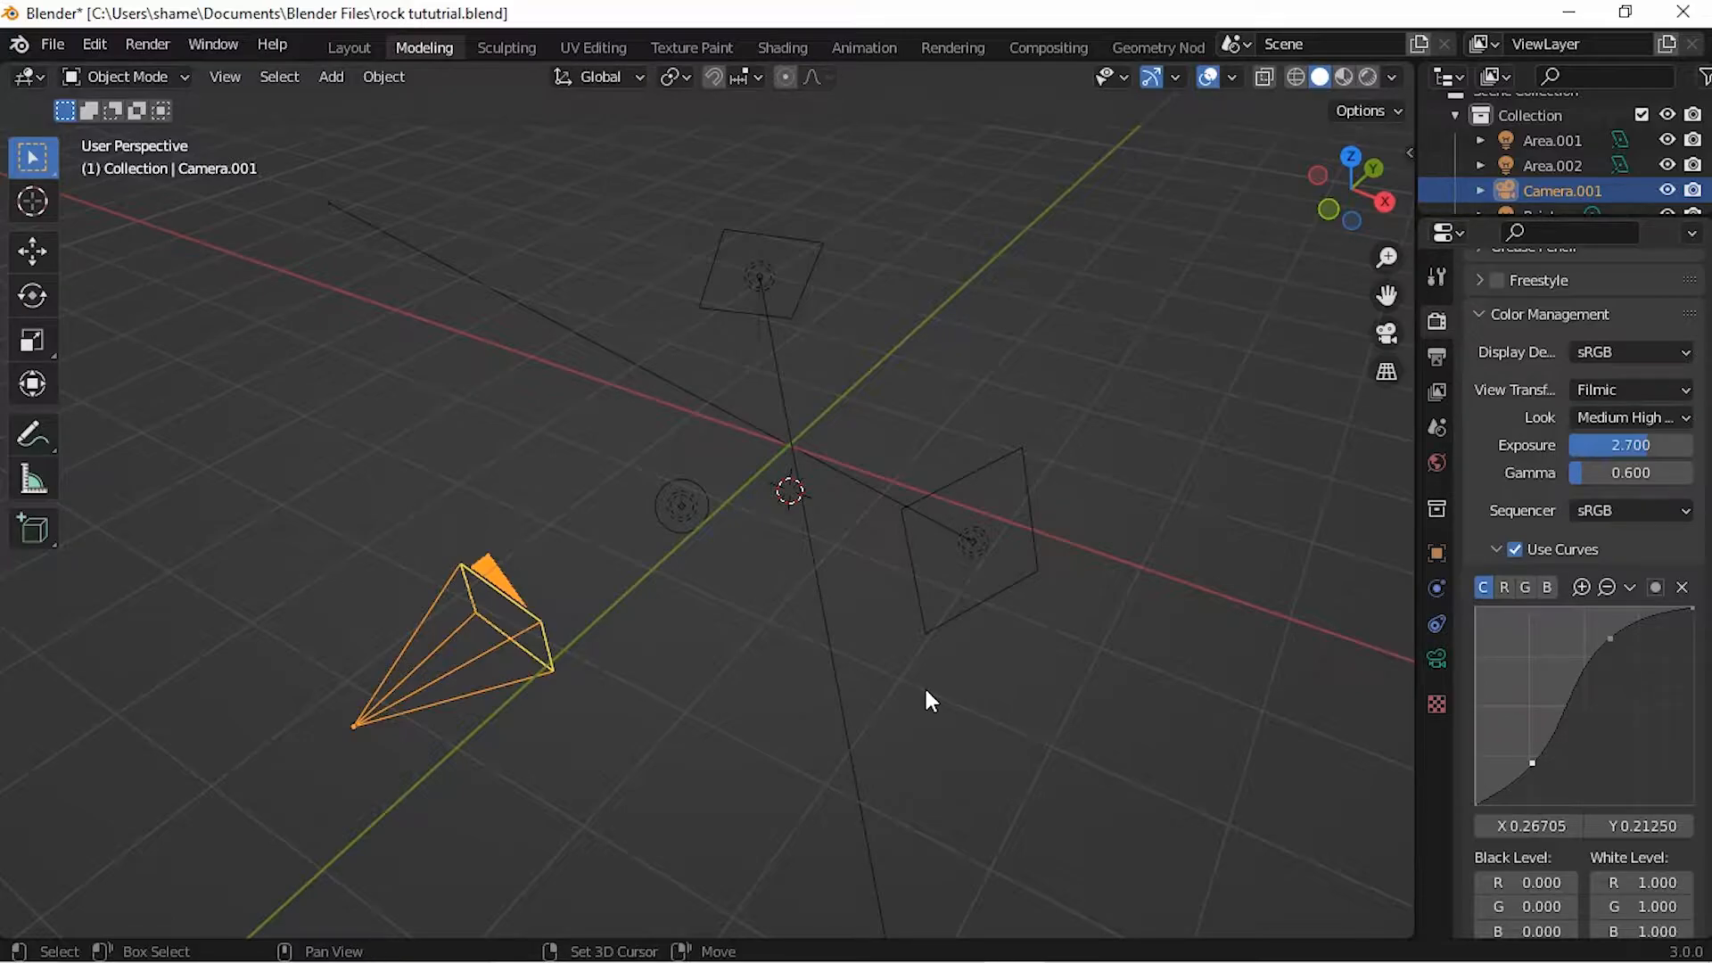
Step: Add a Rock Generator mesh at the centre of the scene
{"action": "left_click", "coordinate": [330, 77]}
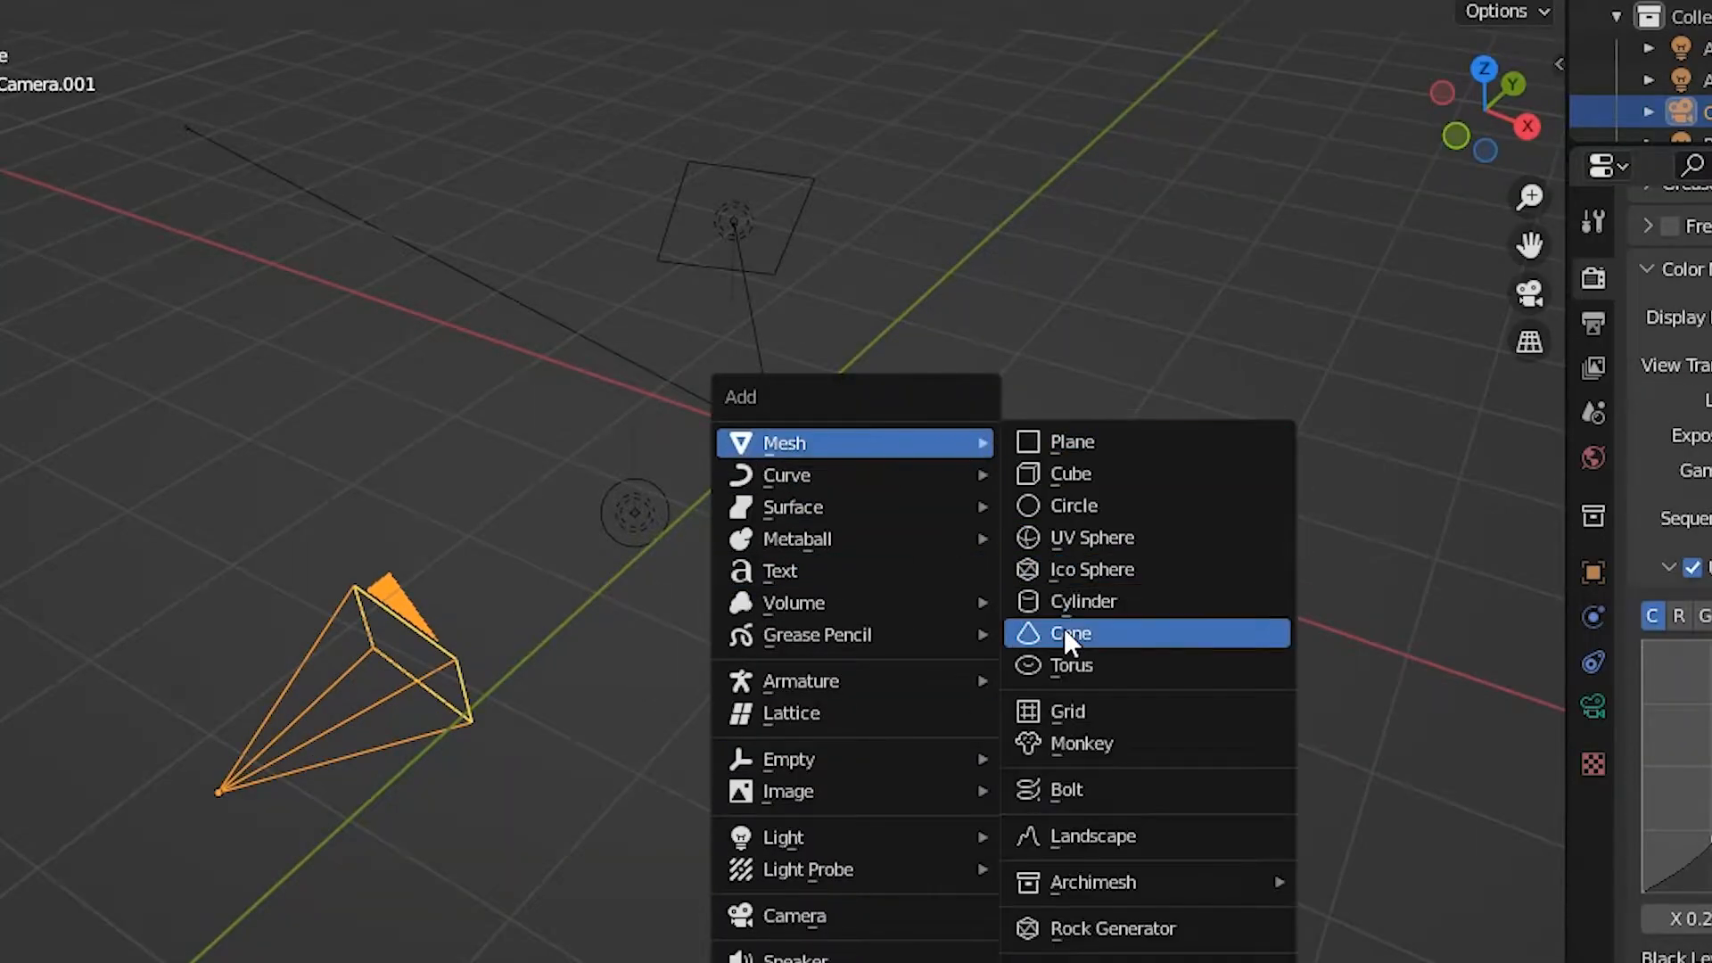
{"action": "mouse_move", "coordinate": [1111, 928]}
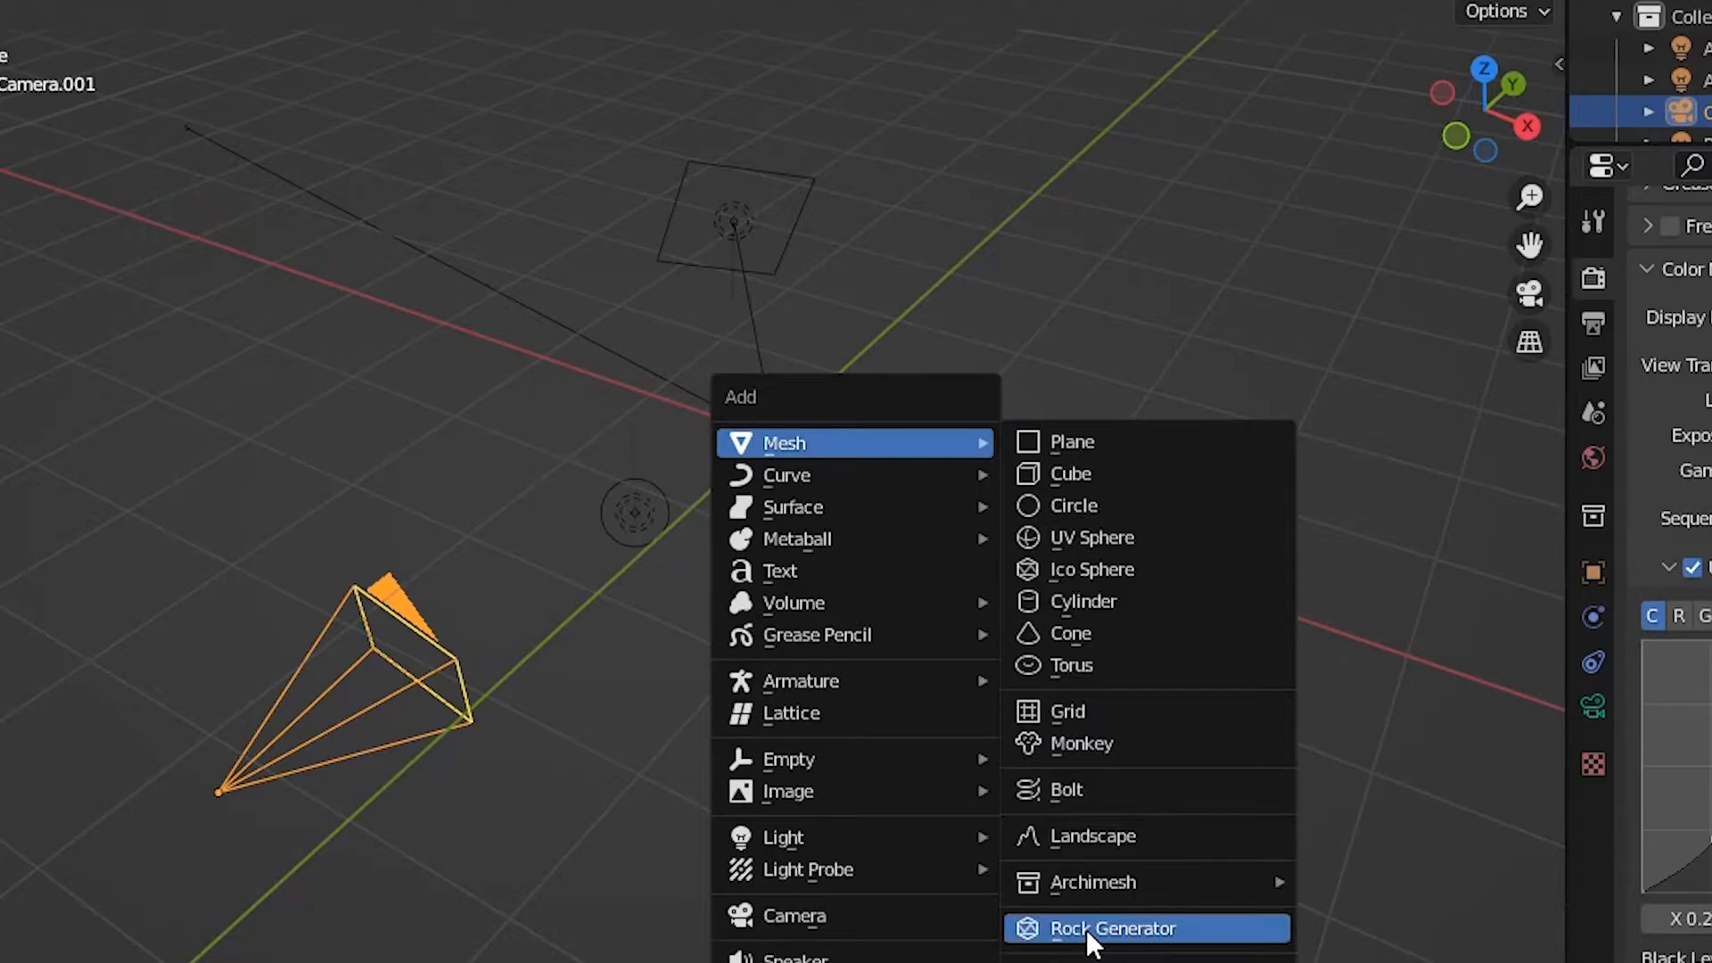
{"action": "left_click", "coordinate": [1111, 928]}
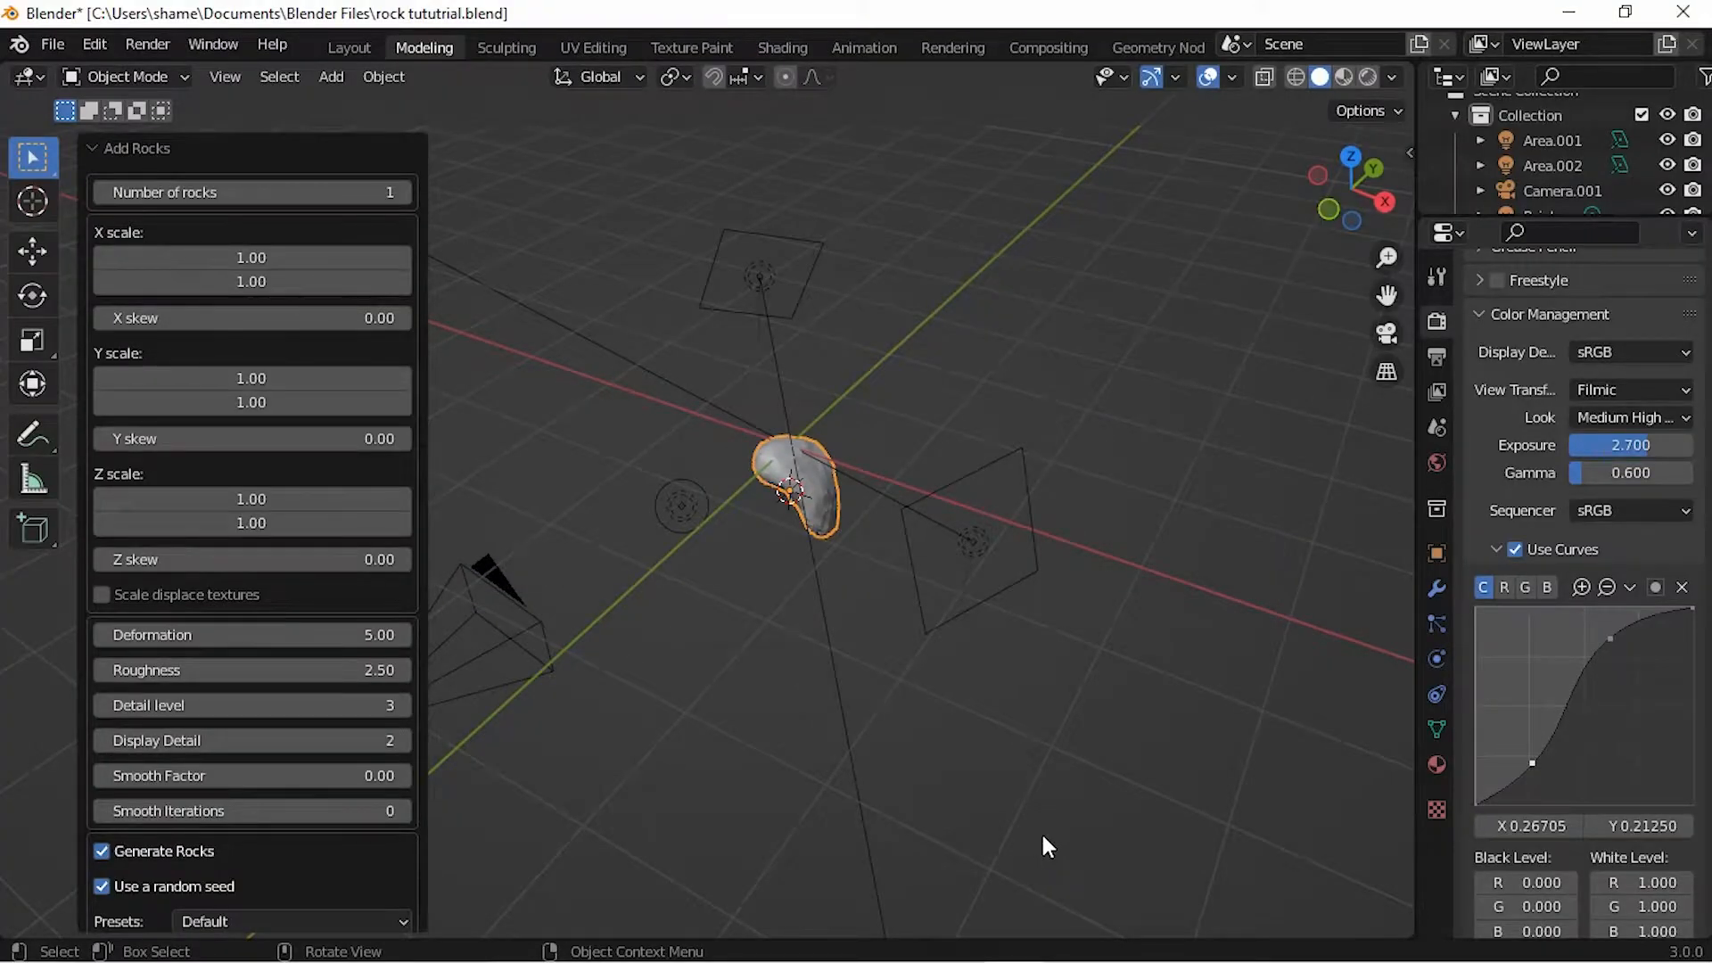
{"action": "mouse_move", "coordinate": [1016, 497]}
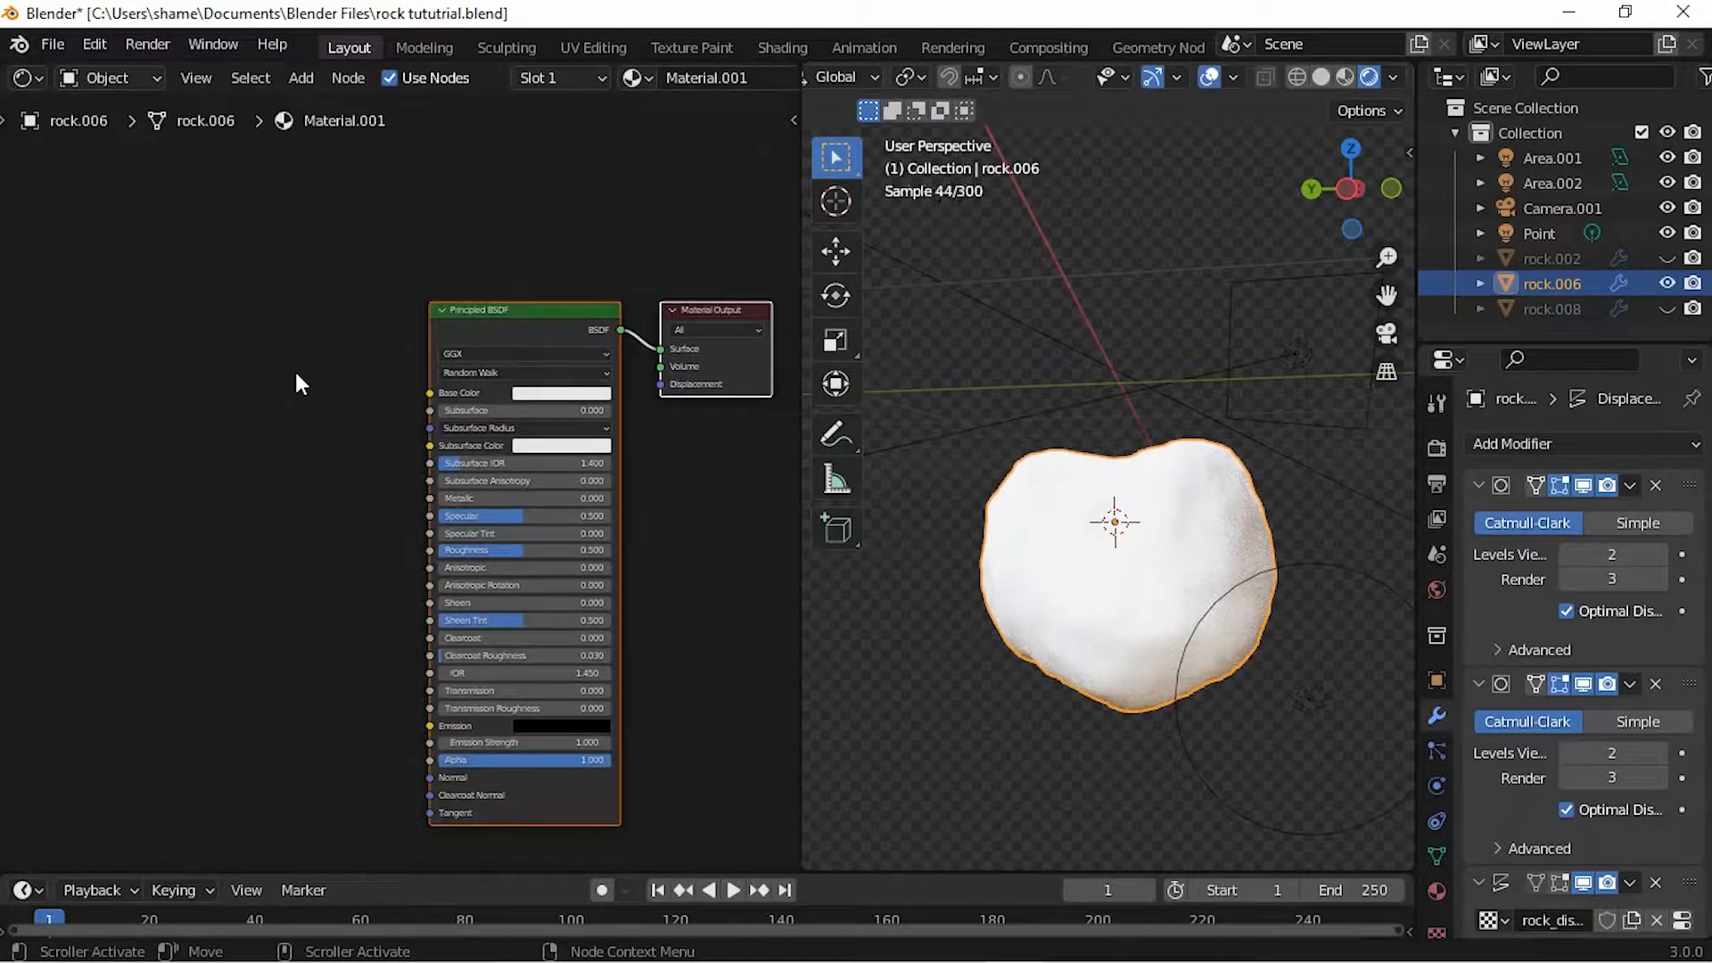
Step: Add Hue/Saturation and MixRGB nodes into the rock's base colour chain
{"action": "type", "text": "hue"}
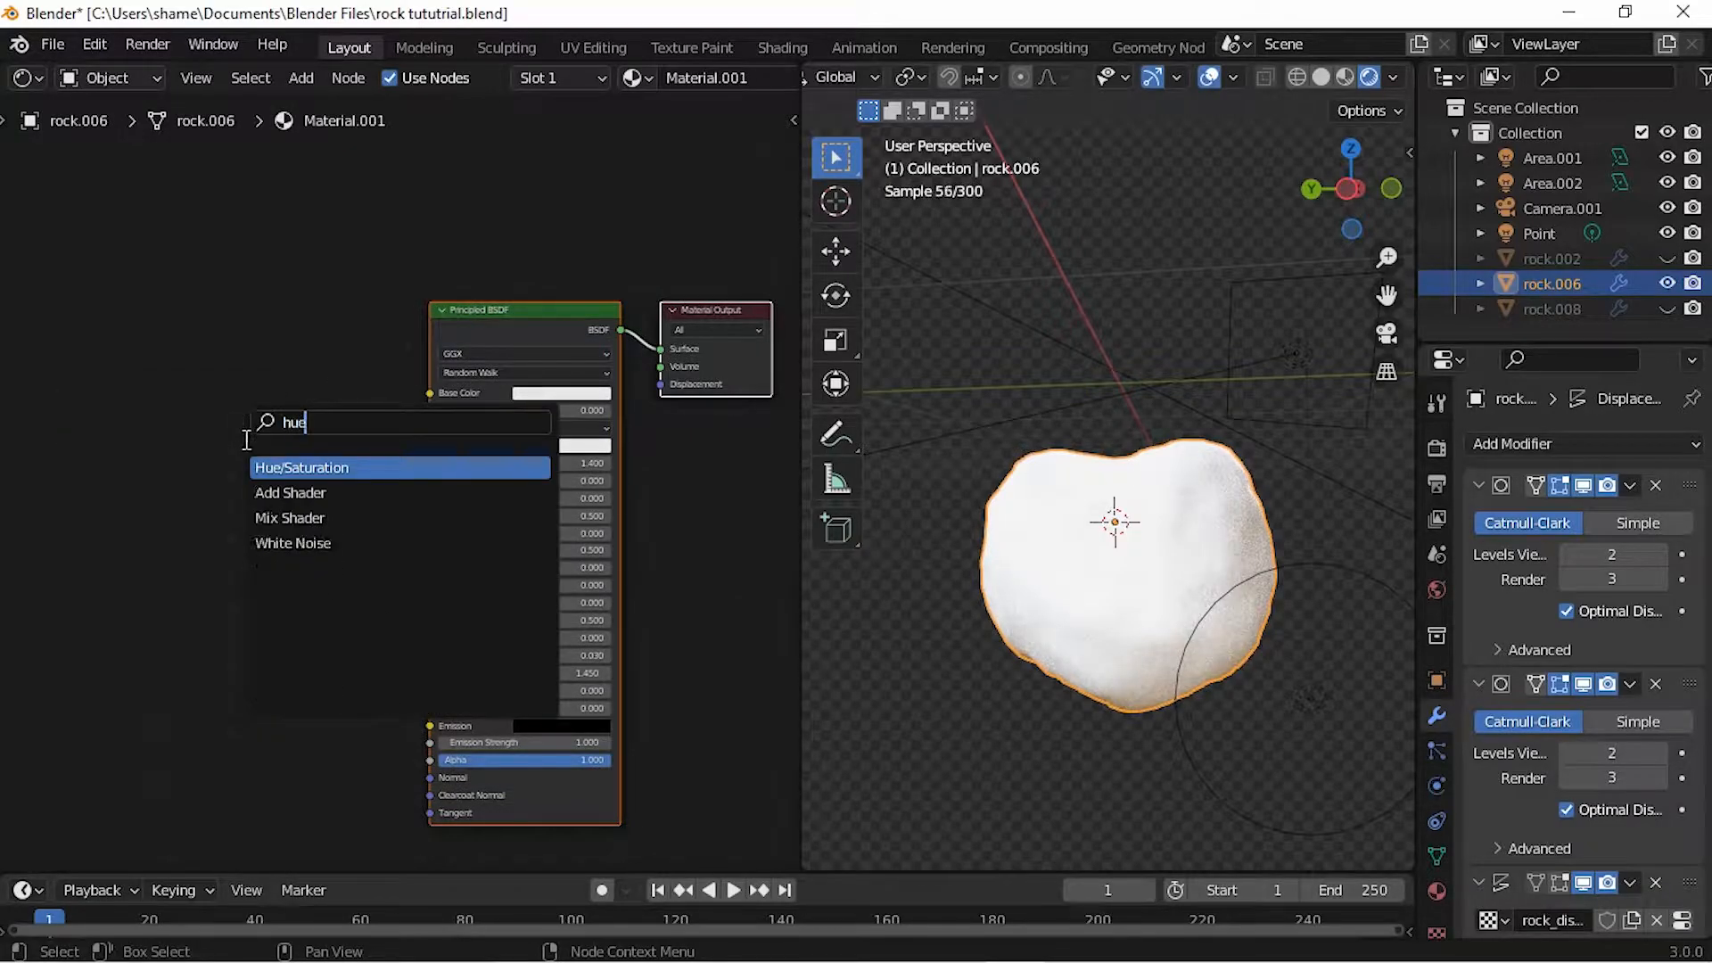
{"action": "left_click", "coordinate": [301, 468]}
{"action": "type", "text": "mix"}
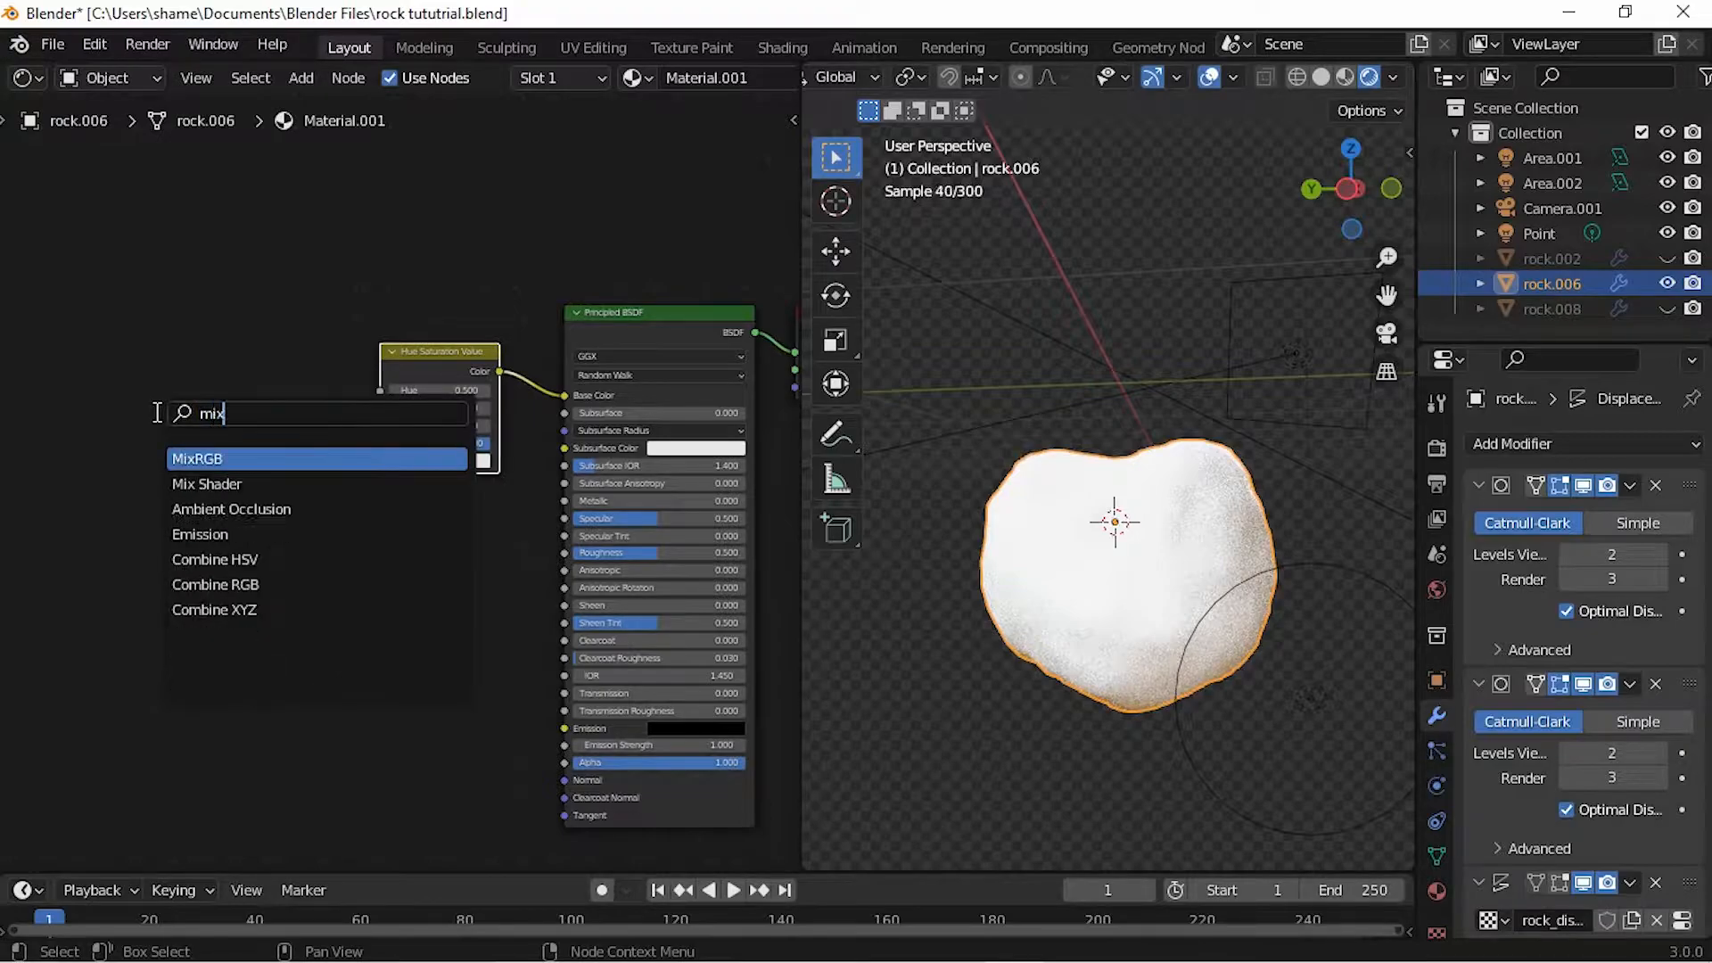
{"action": "left_click", "coordinate": [196, 458]}
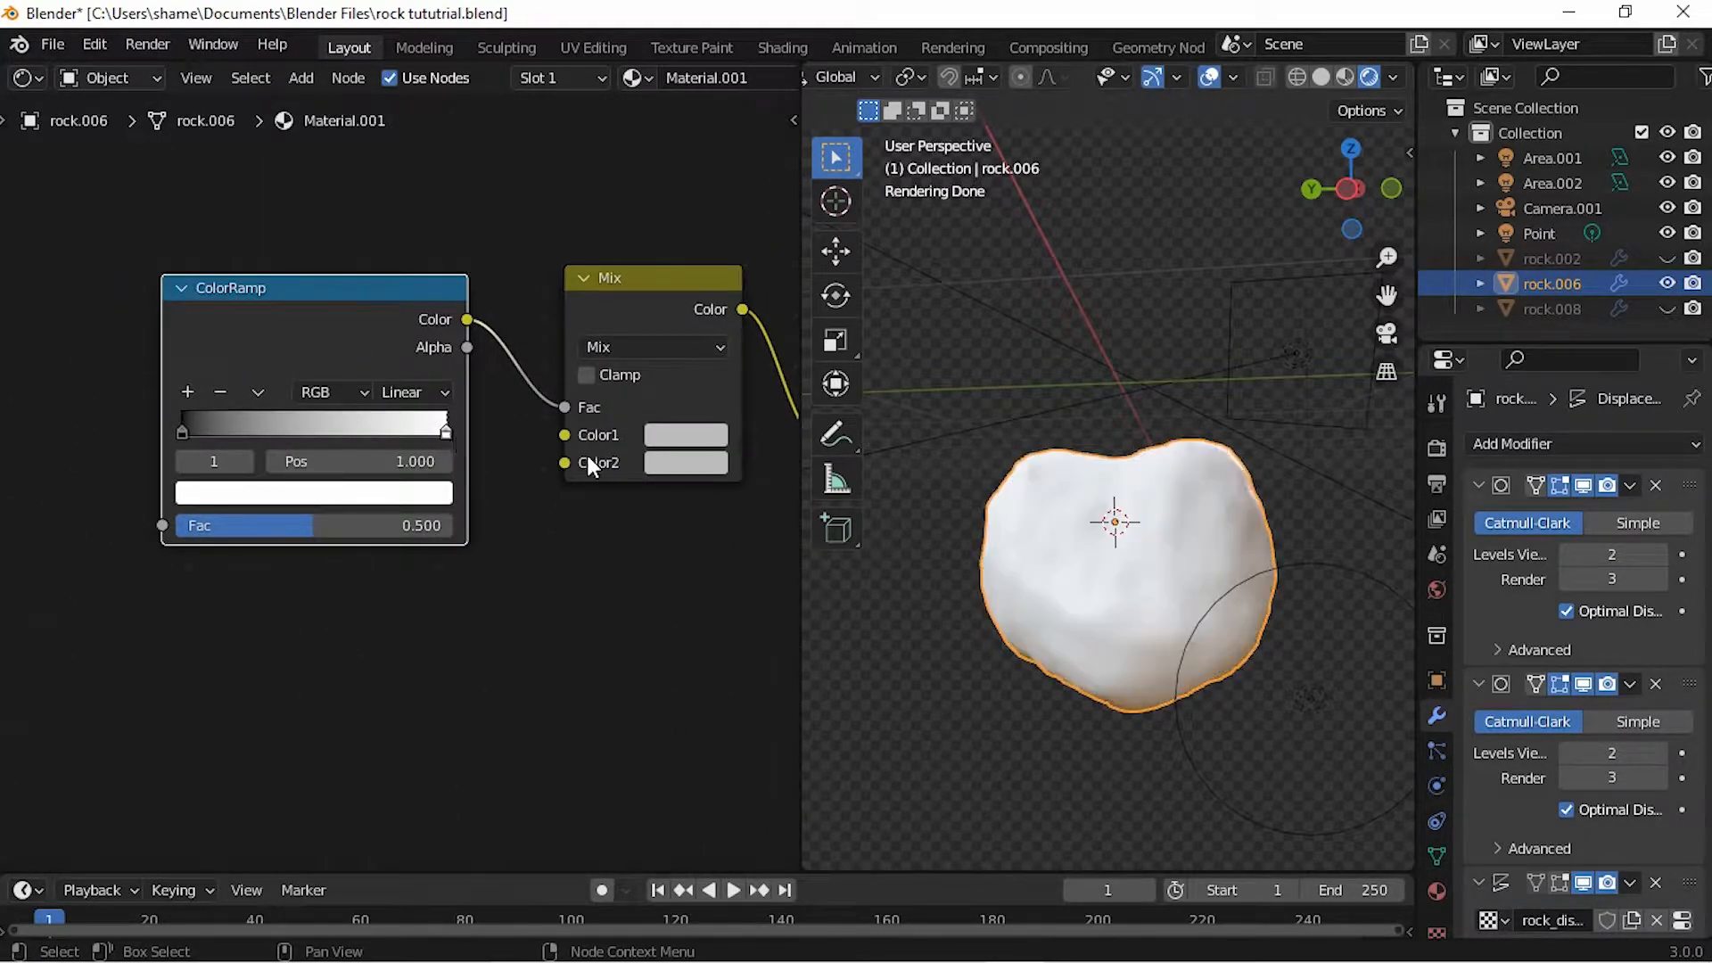
Step: Set the Mix node colours to grey 6A6A6A and light grey C9CB
{"action": "left_click", "coordinate": [685, 435]}
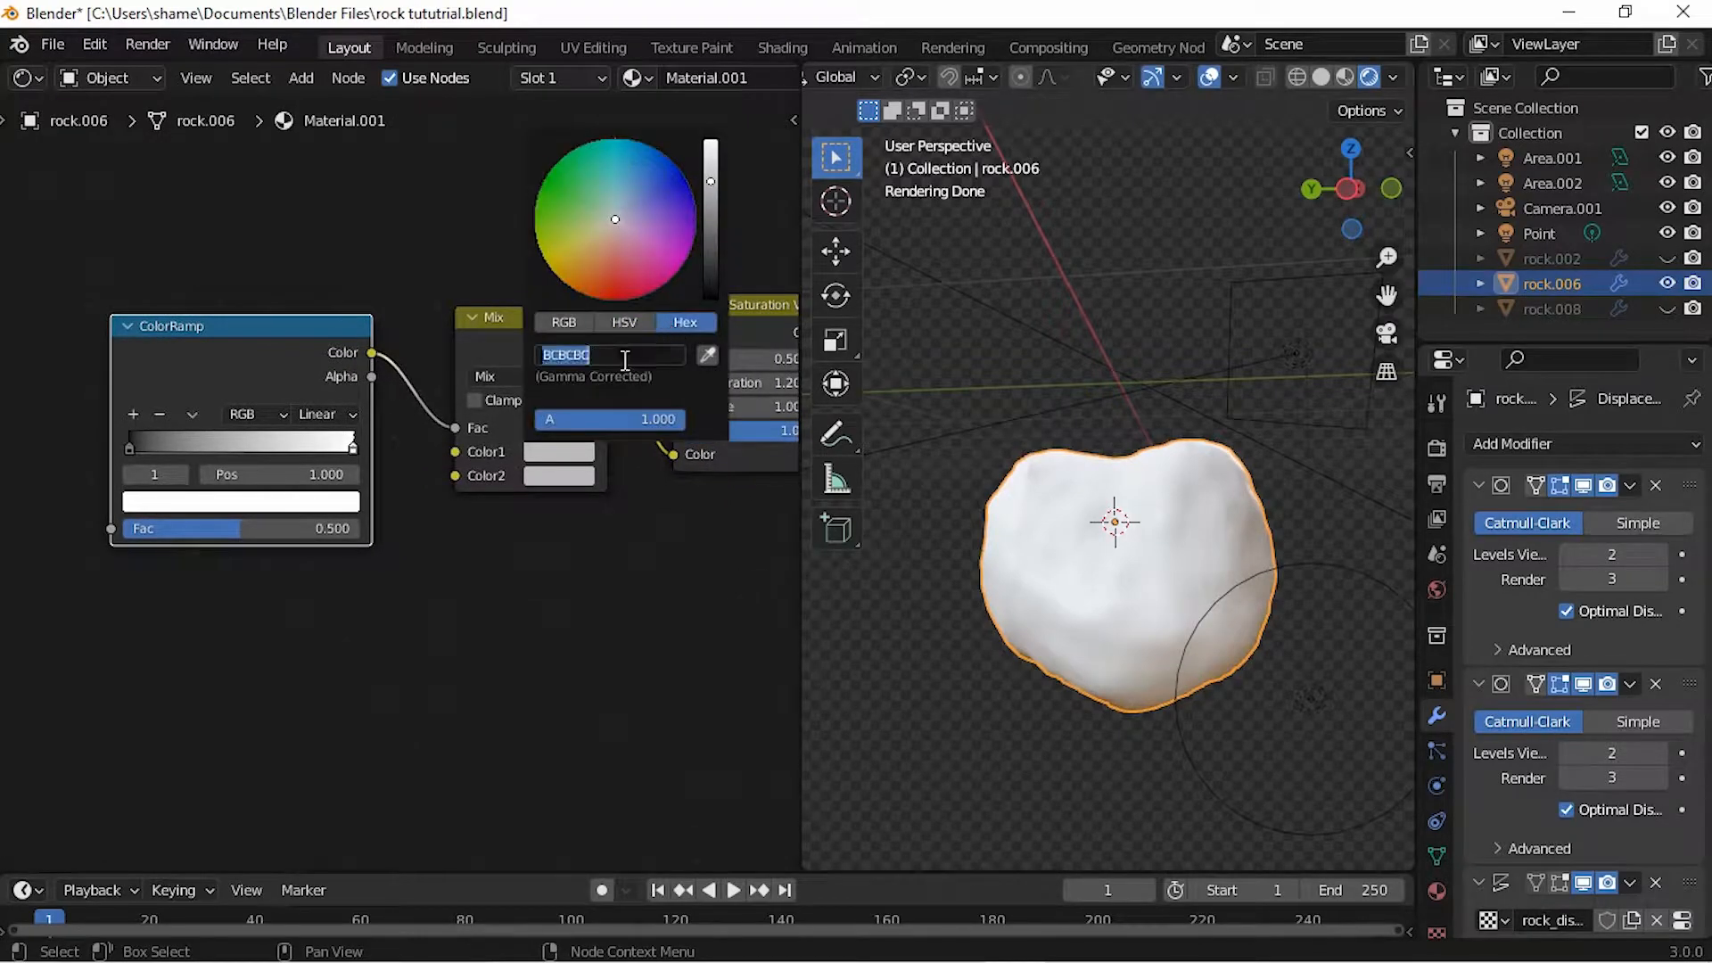
{"action": "type", "text": "6a"}
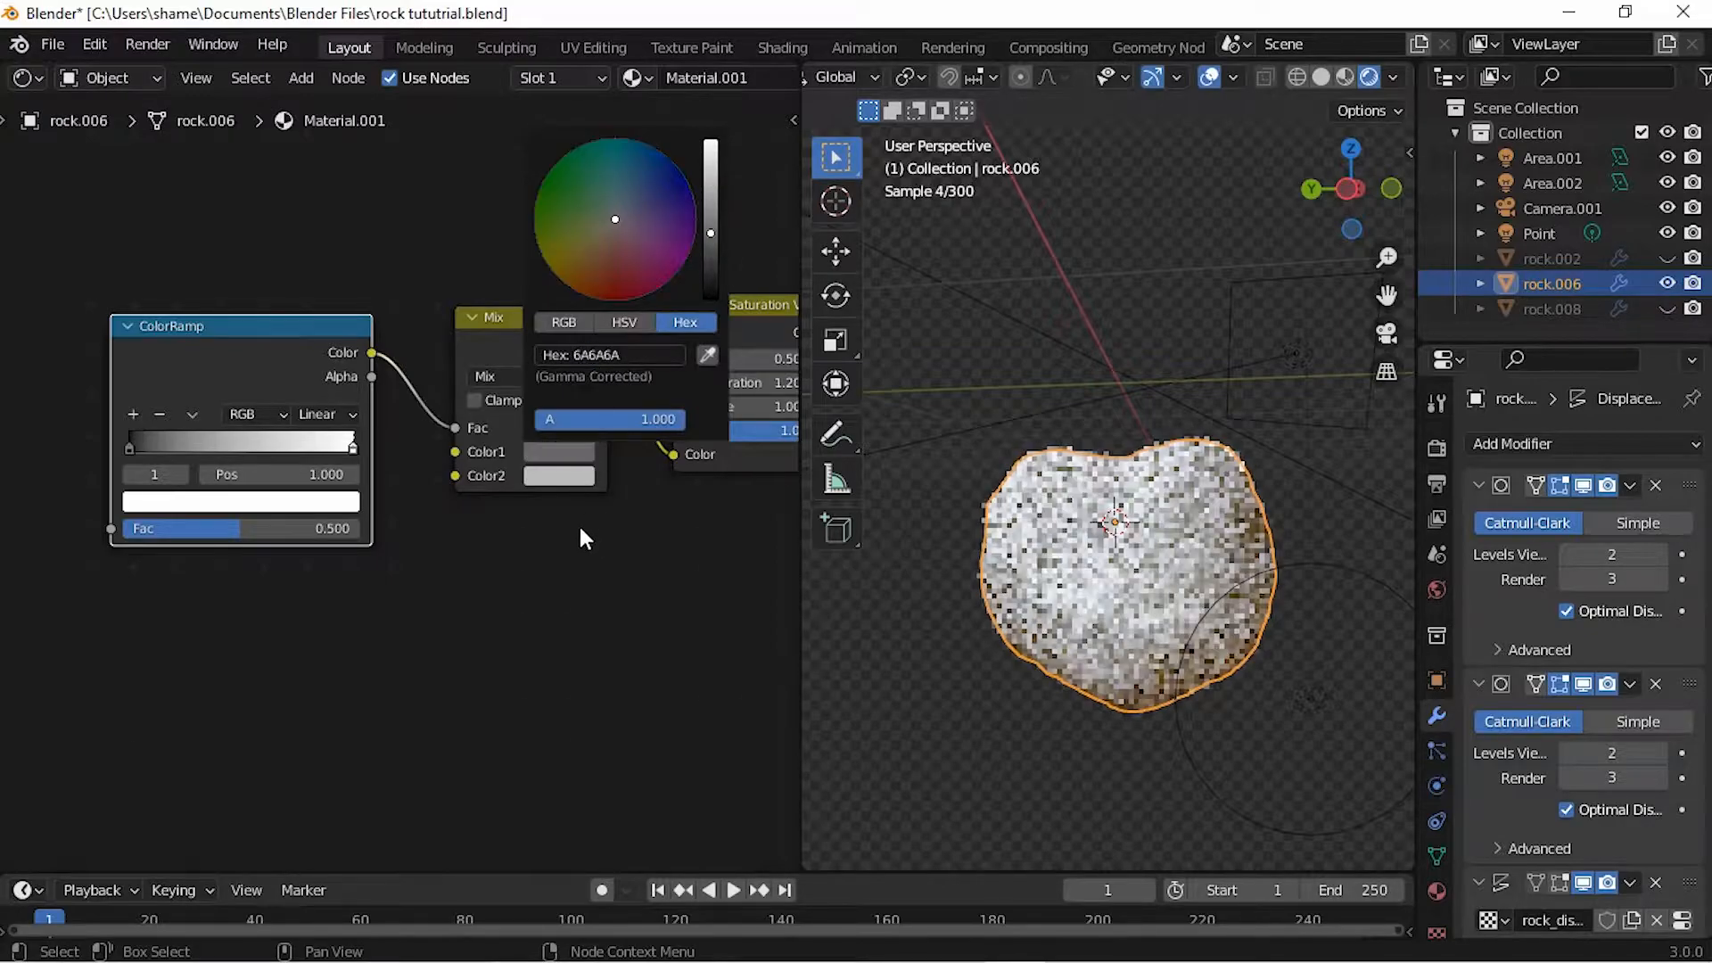
{"action": "left_click", "coordinate": [608, 353]}
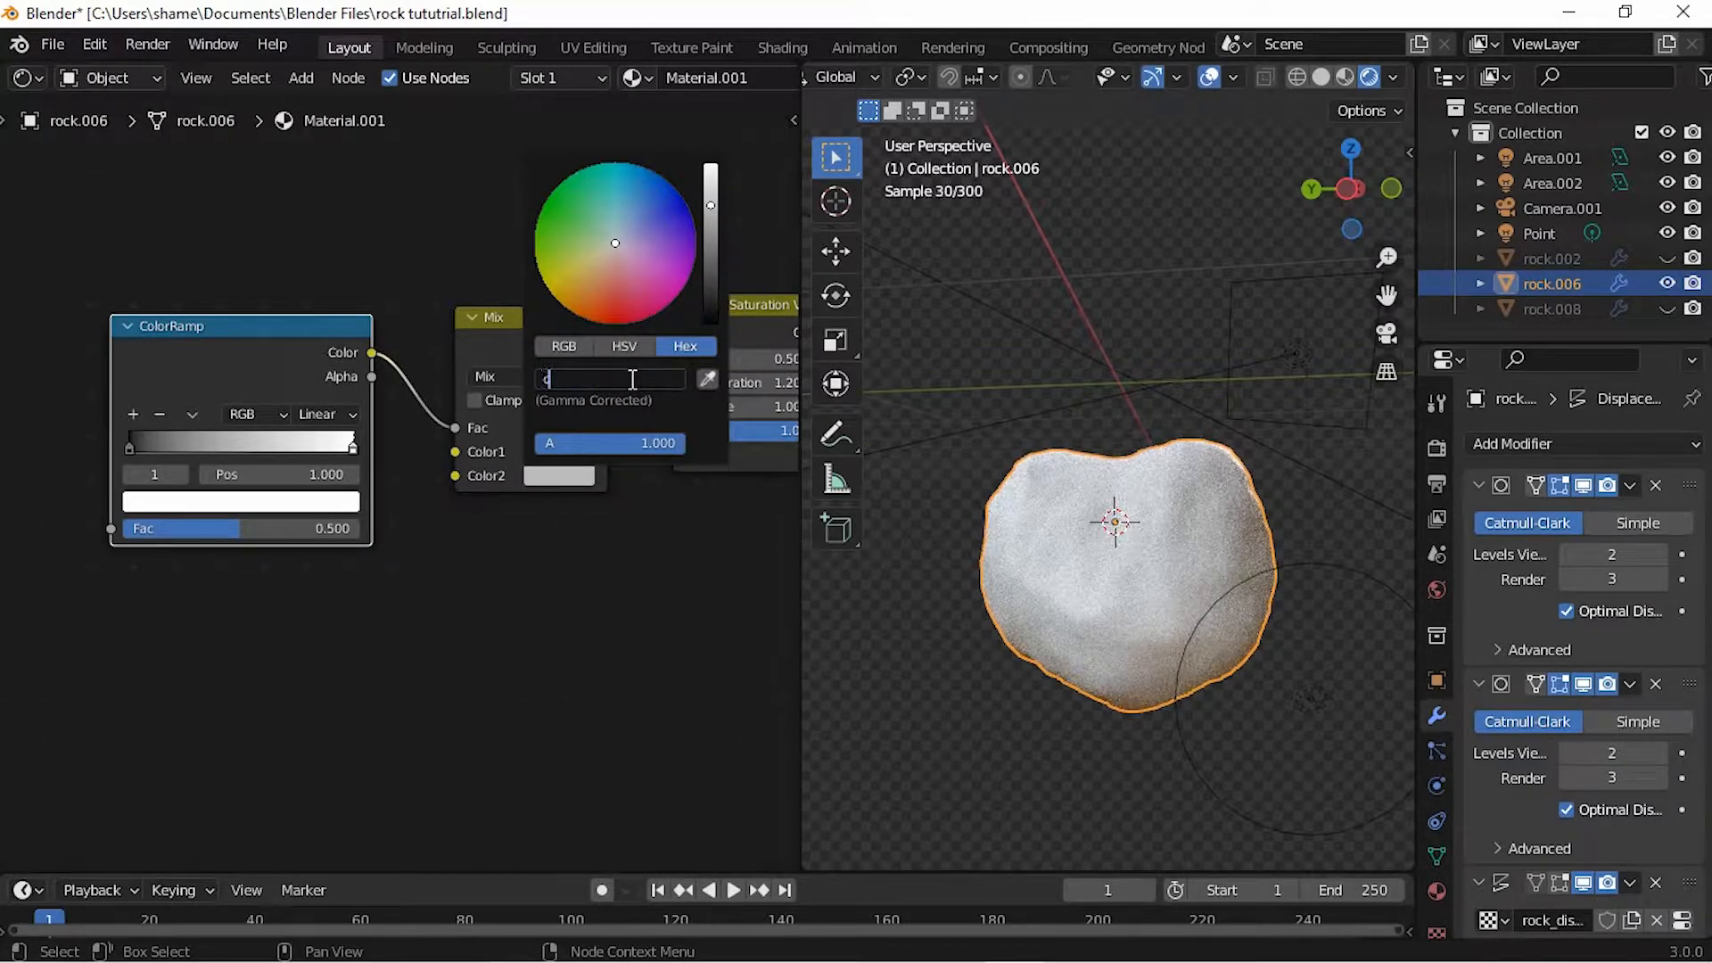
{"action": "type", "text": "c9cb"}
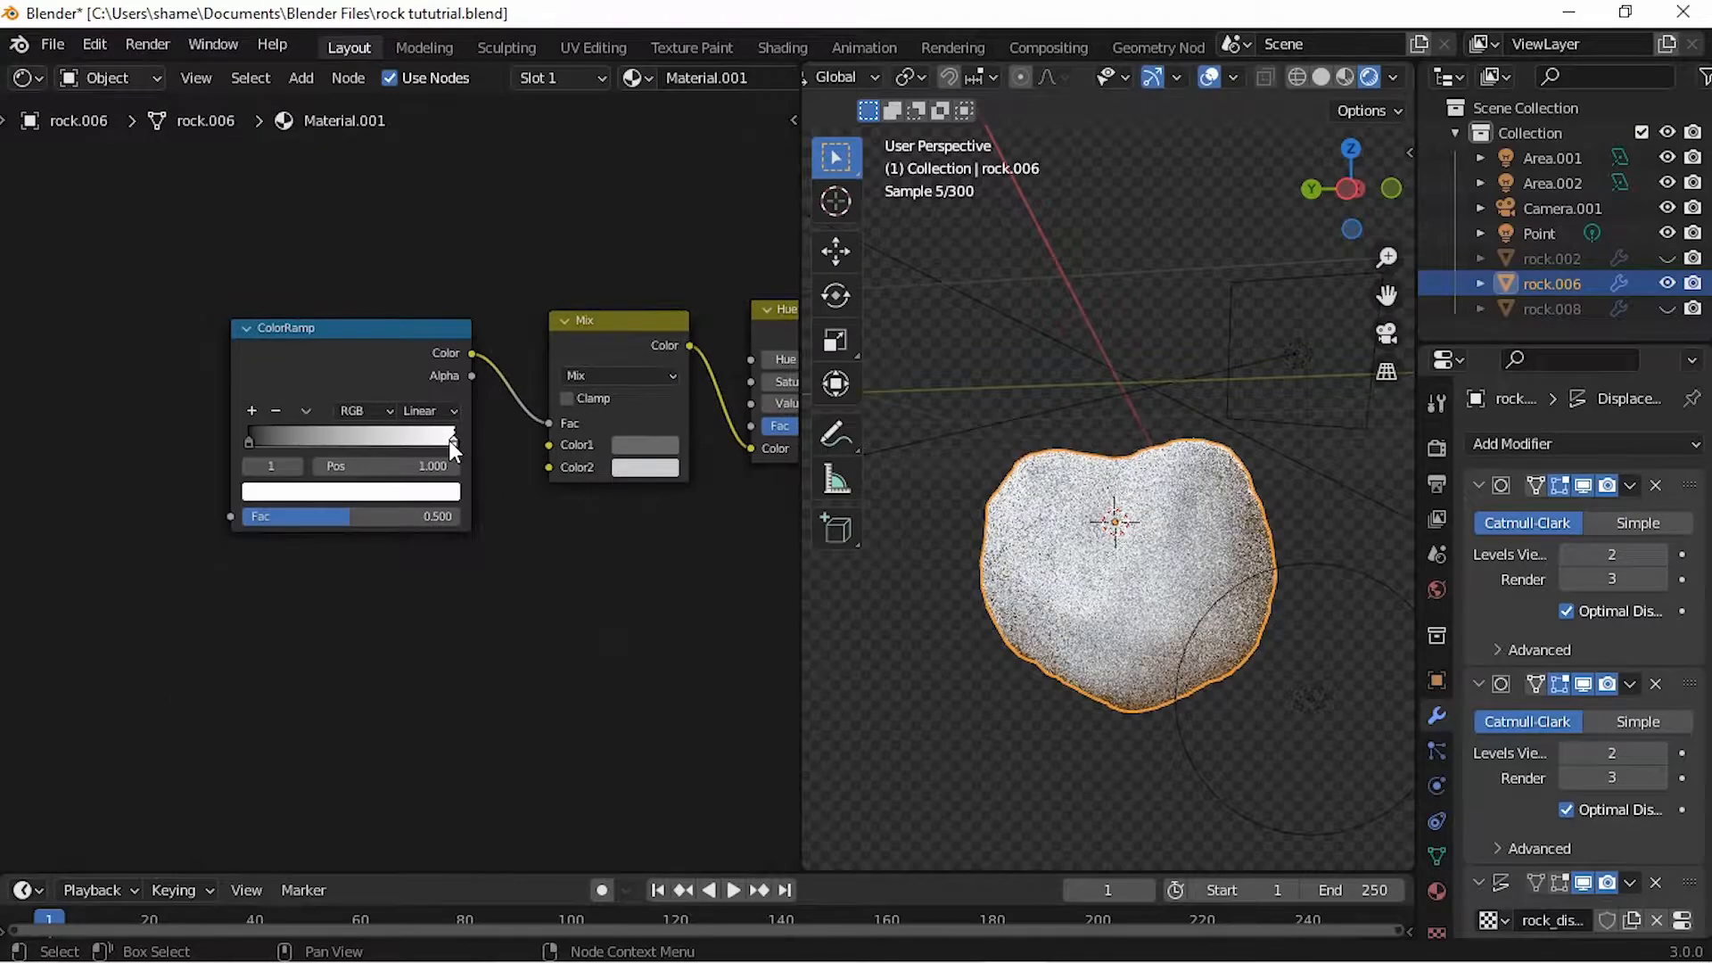
Step: Add a ColorRamp with stops at 0 and 0.588 for a sharp black-to-white step
{"action": "double_click", "coordinate": [382, 466]}
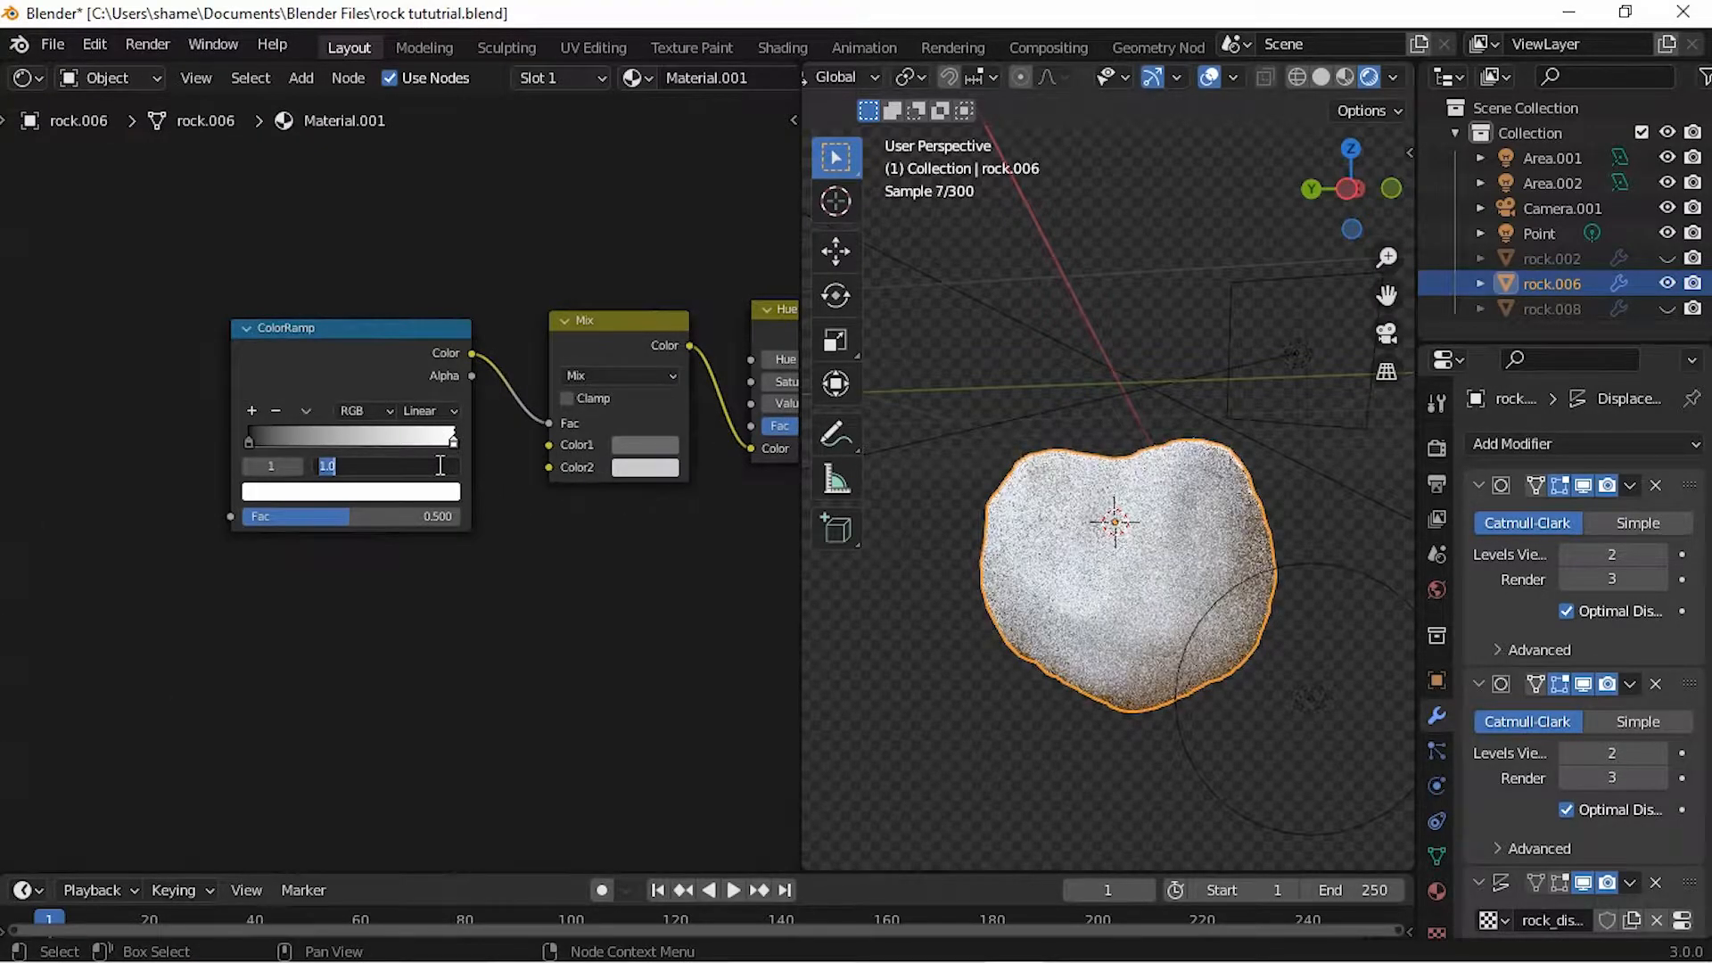
{"action": "type", "text": "0"}
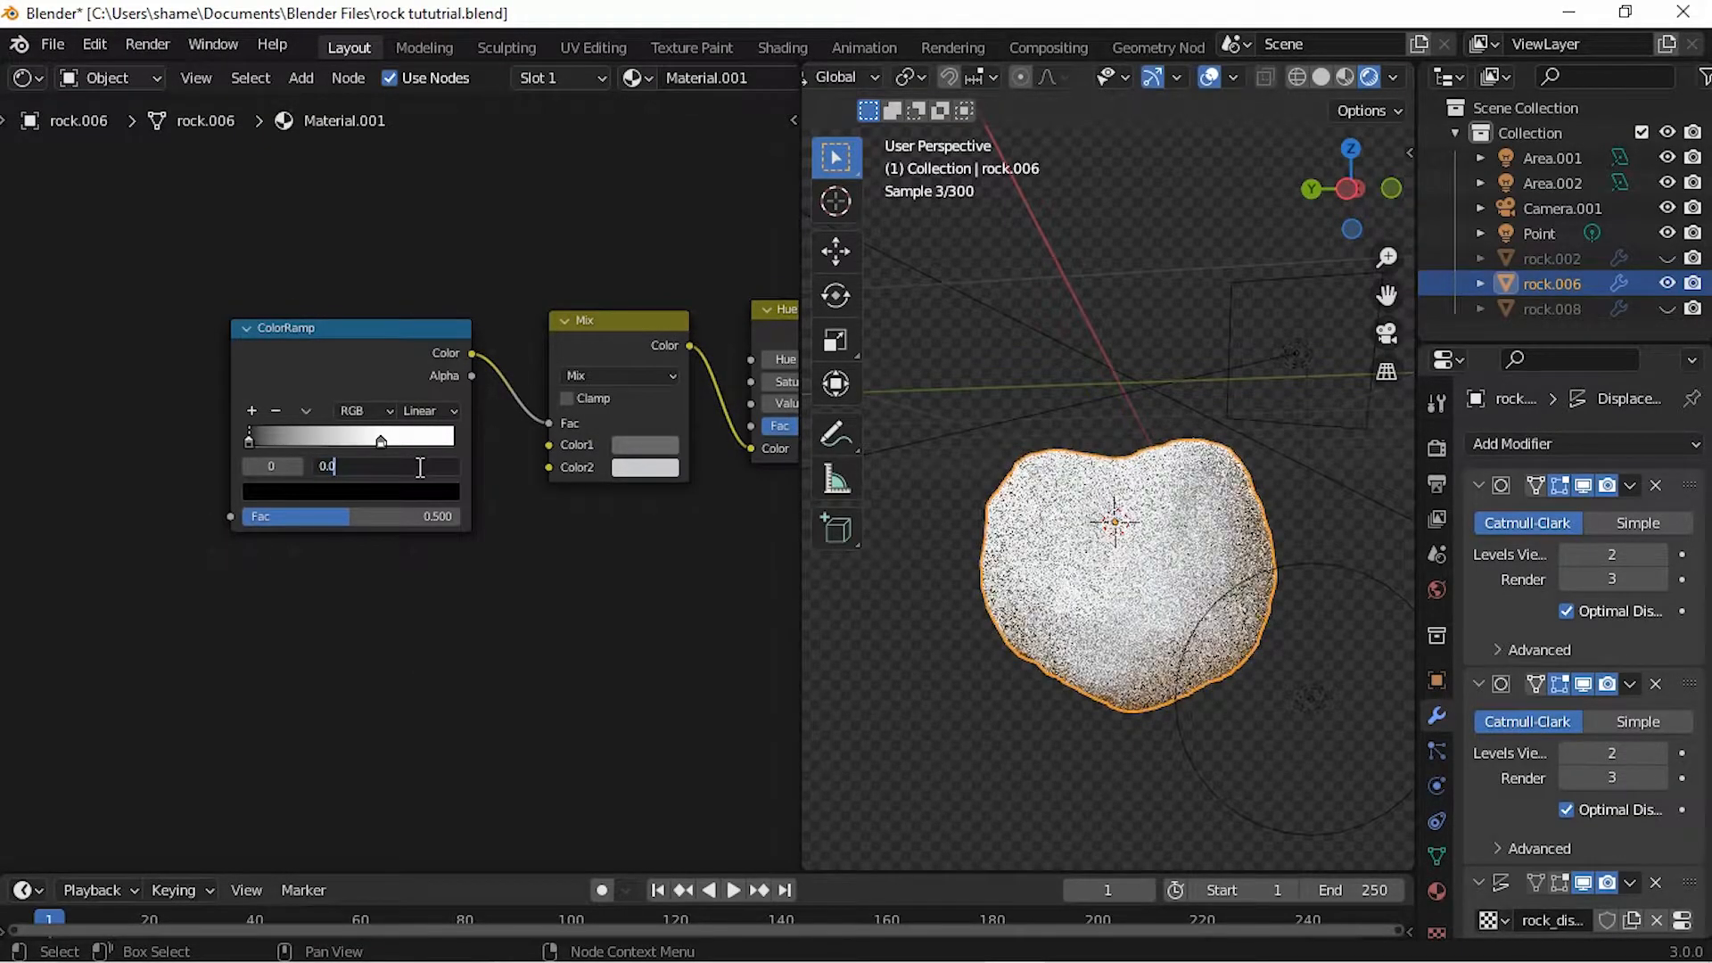
{"action": "type", "text": "0.588"}
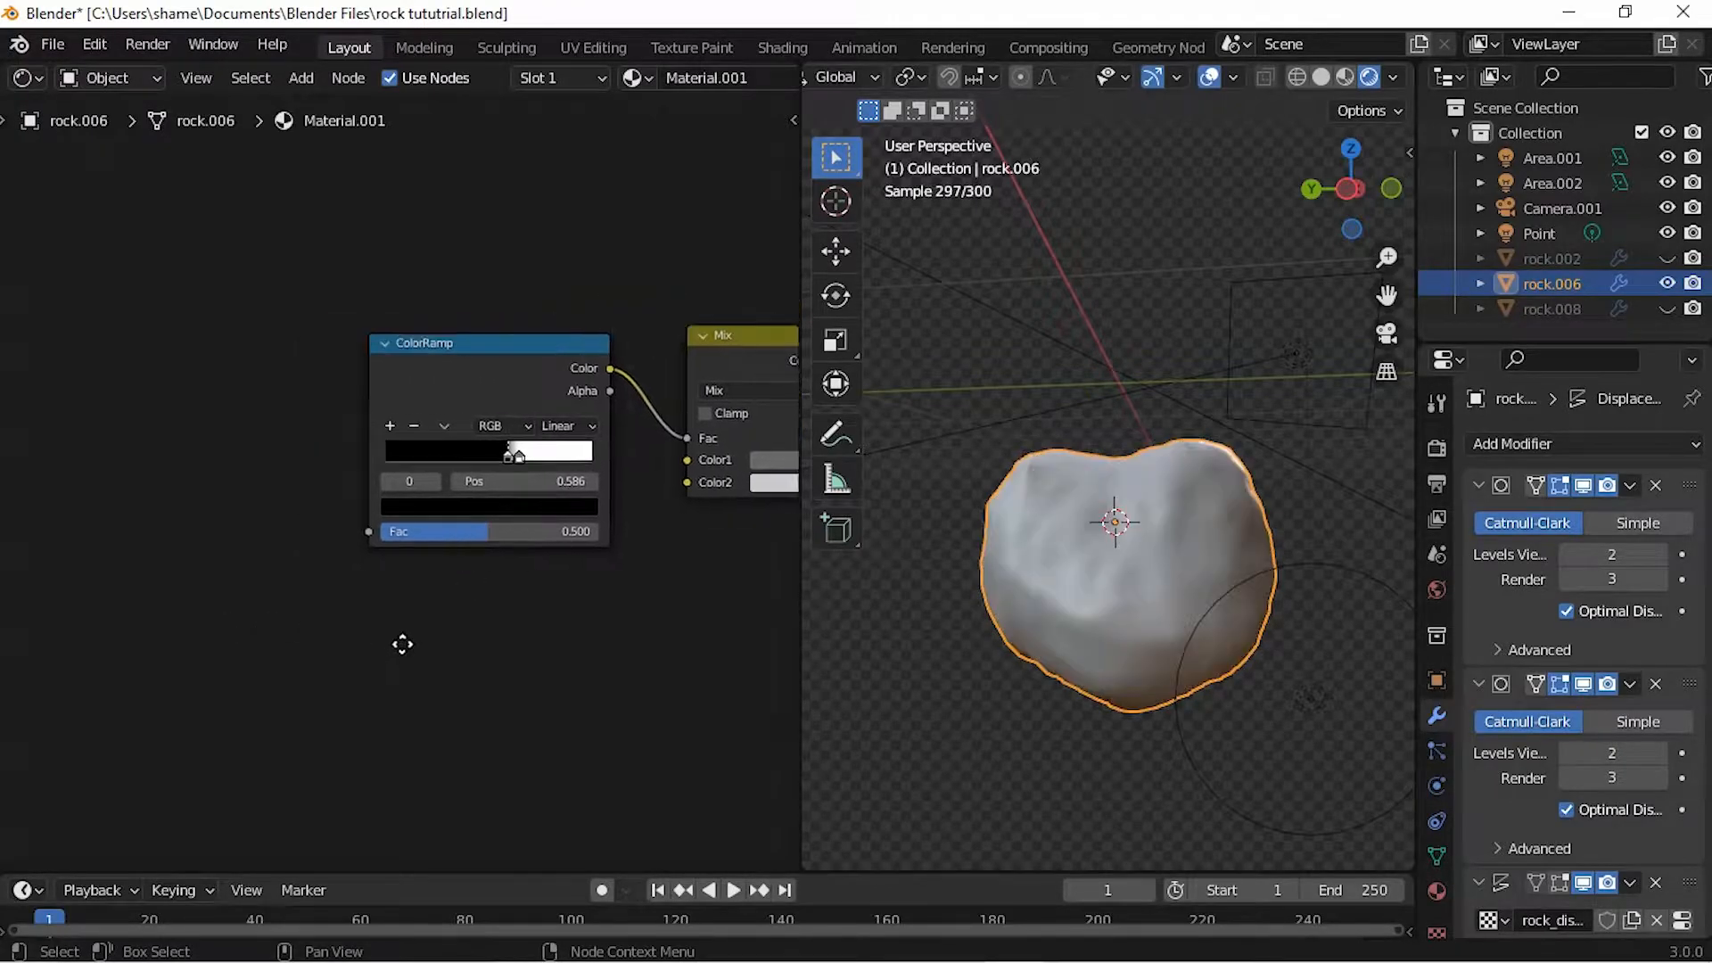
Step: Add a Noise Texture with adjusted detail and feed it through a ColorRamp into roughness
{"action": "type", "text": "noi"}
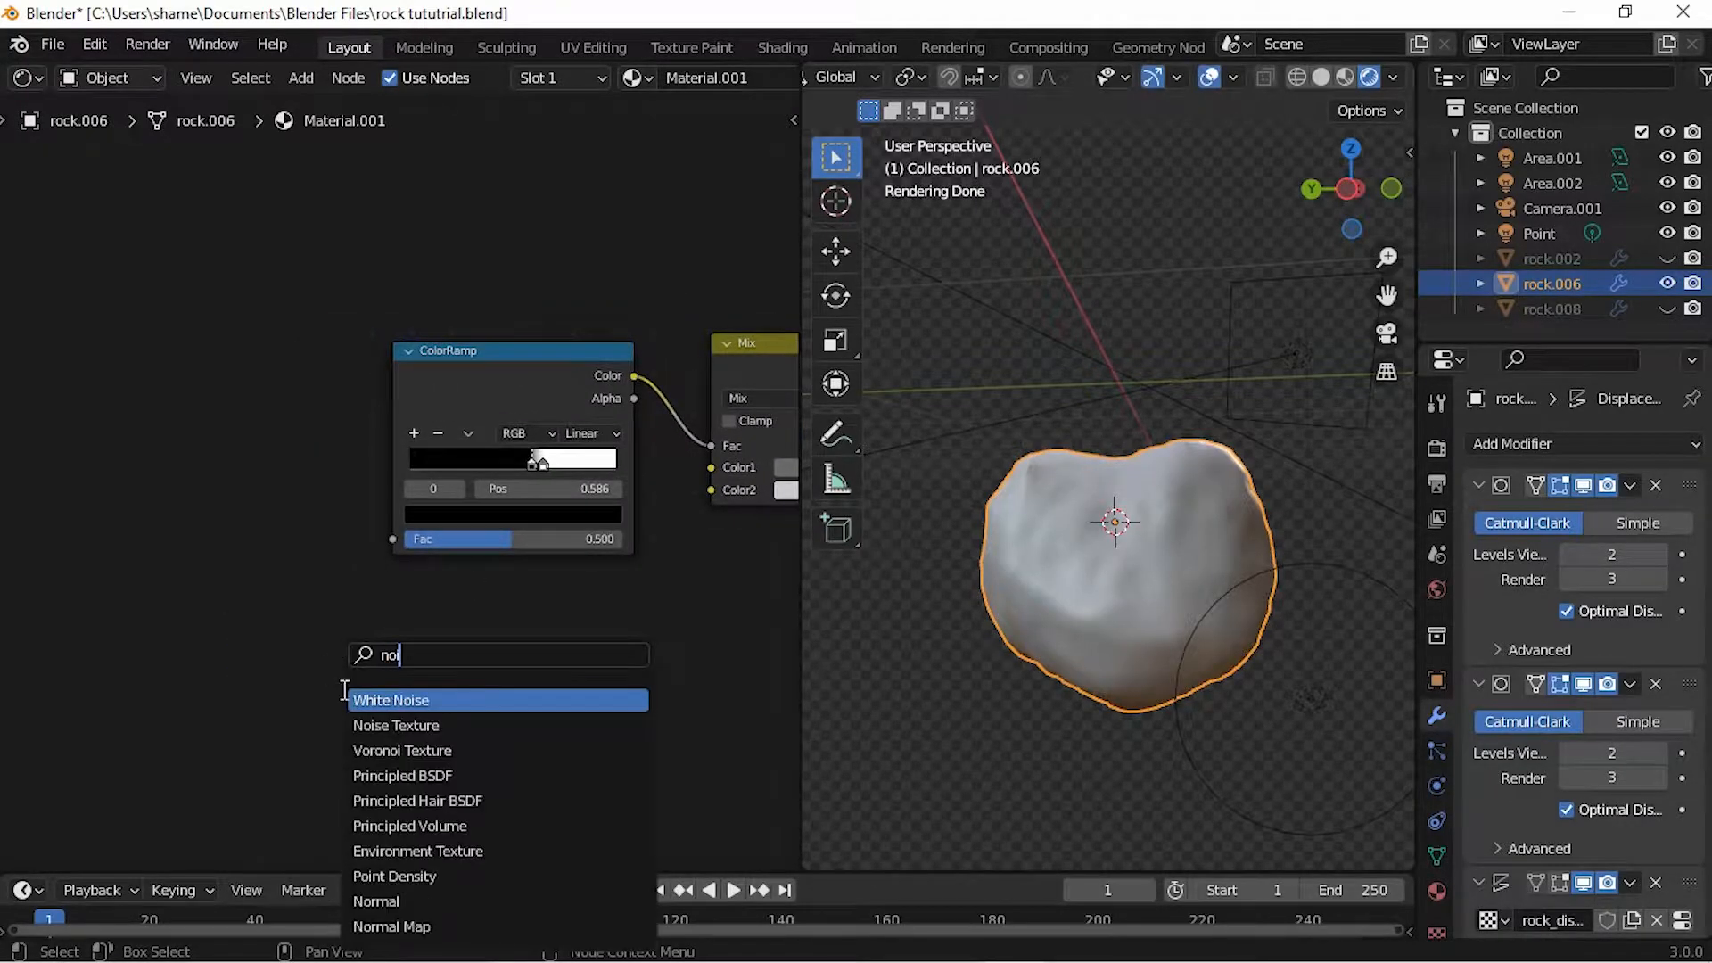
{"action": "left_click", "coordinate": [396, 726]}
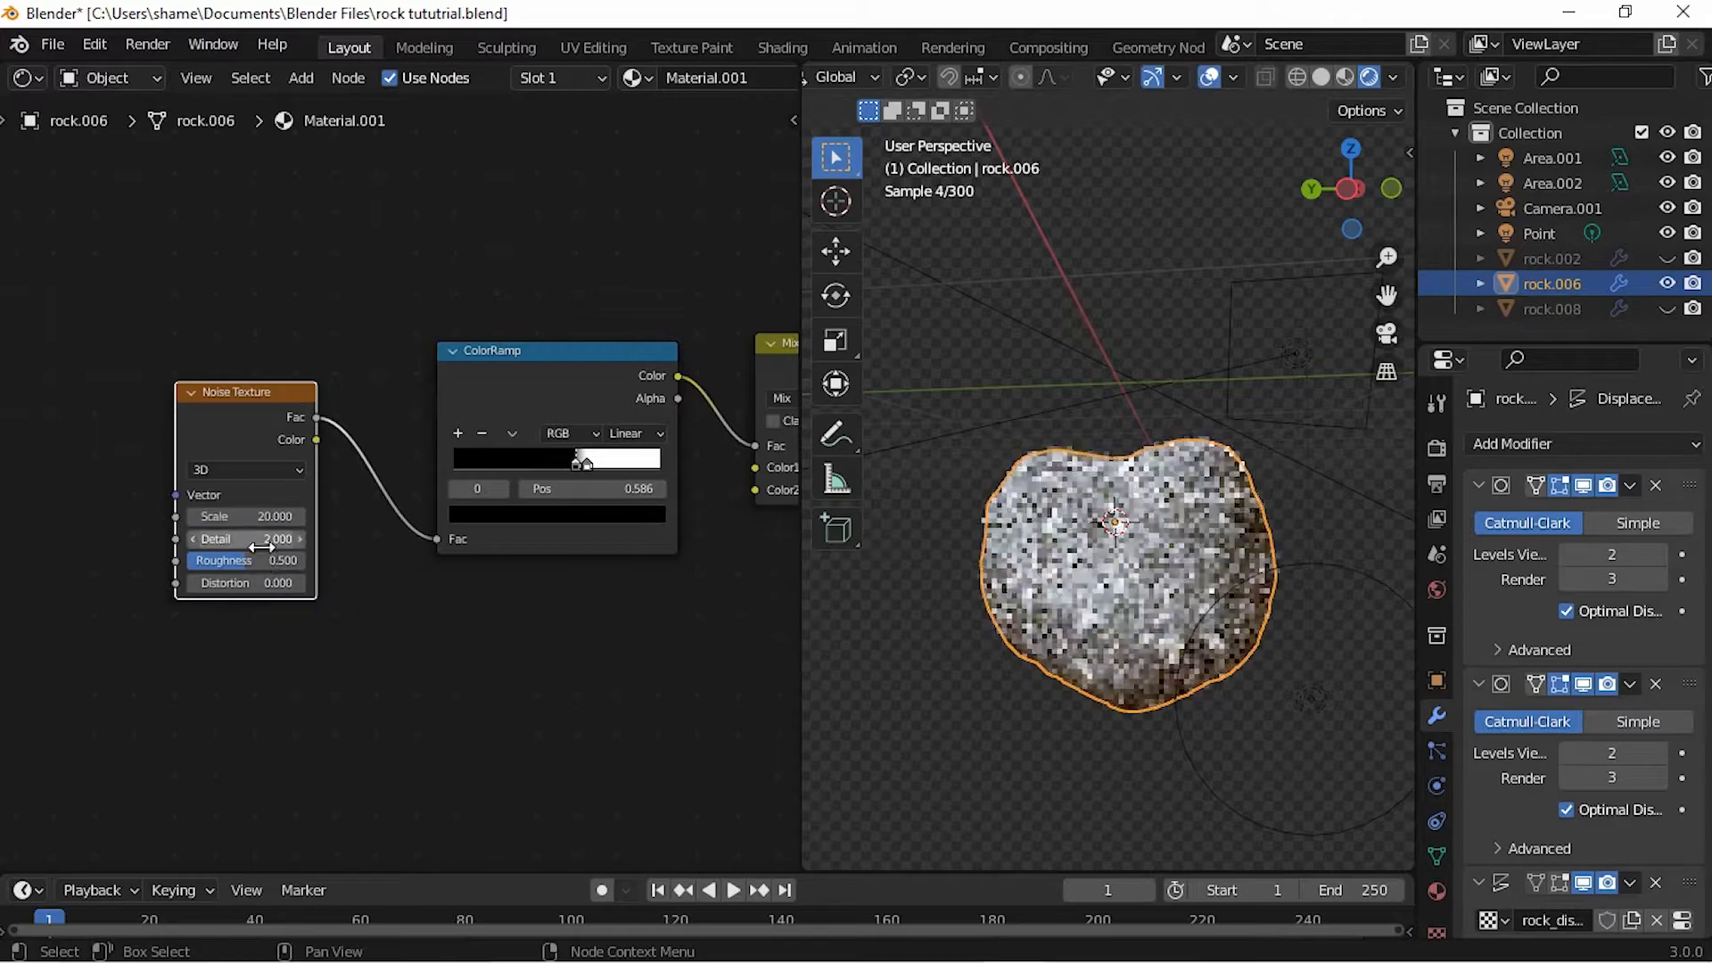
{"action": "double_click", "coordinate": [245, 538]}
{"action": "type", "text": "16.000"}
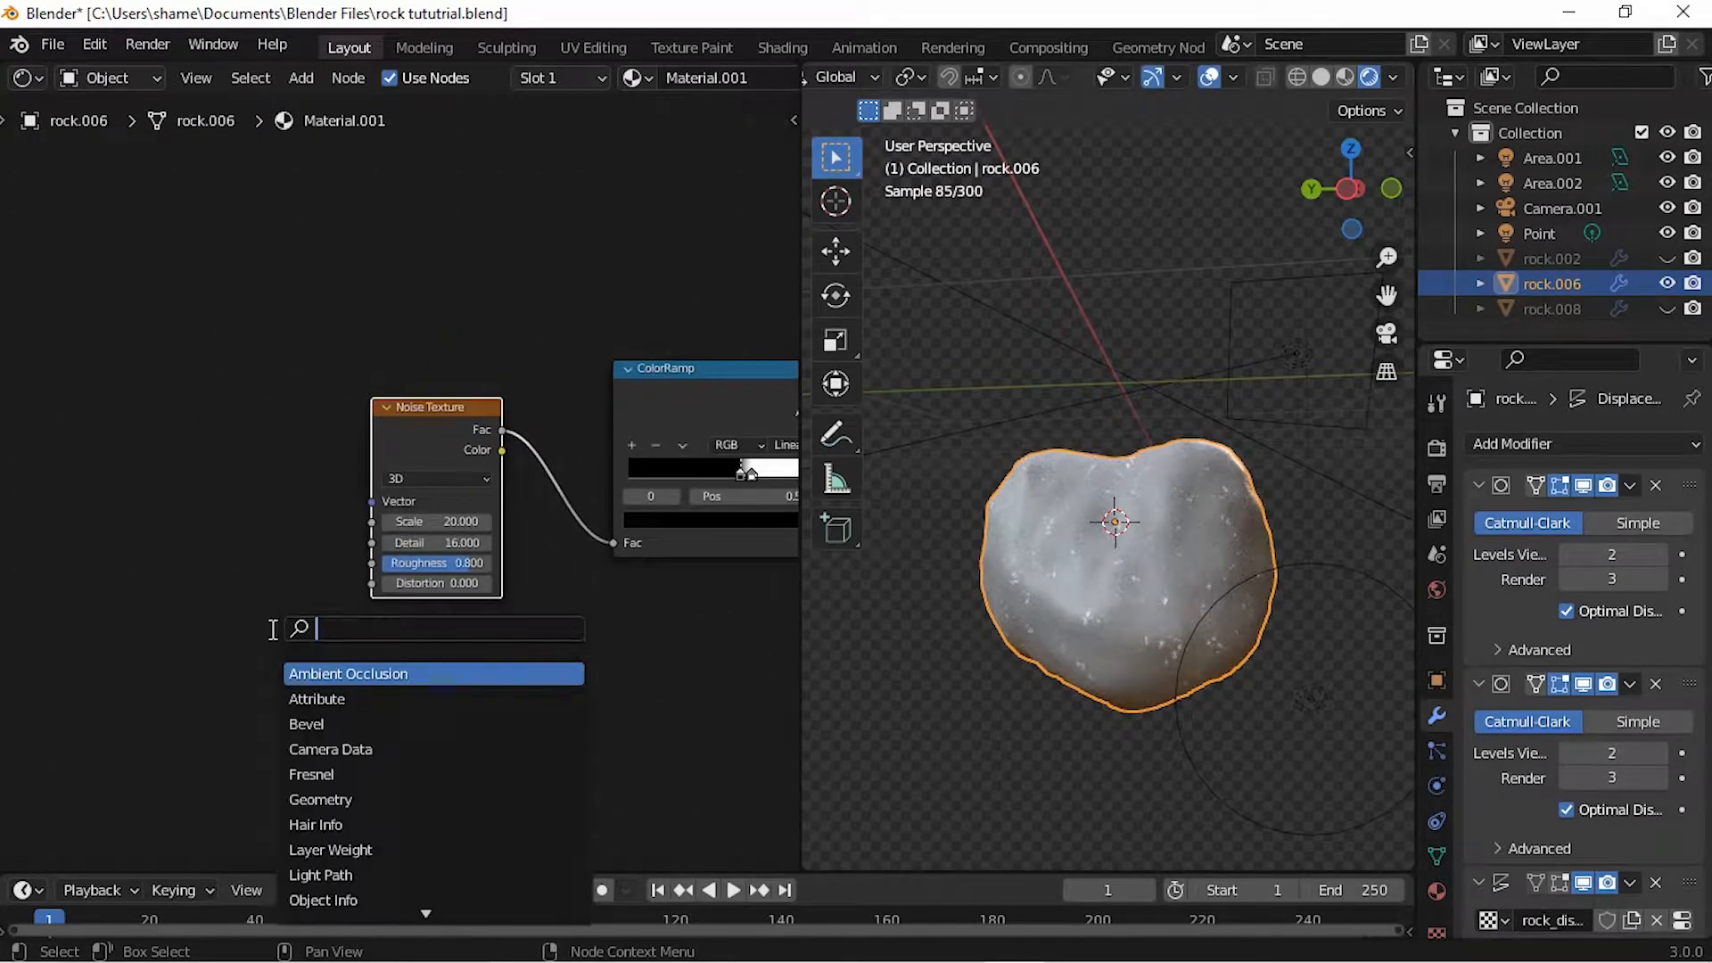
{"action": "type", "text": "textu"}
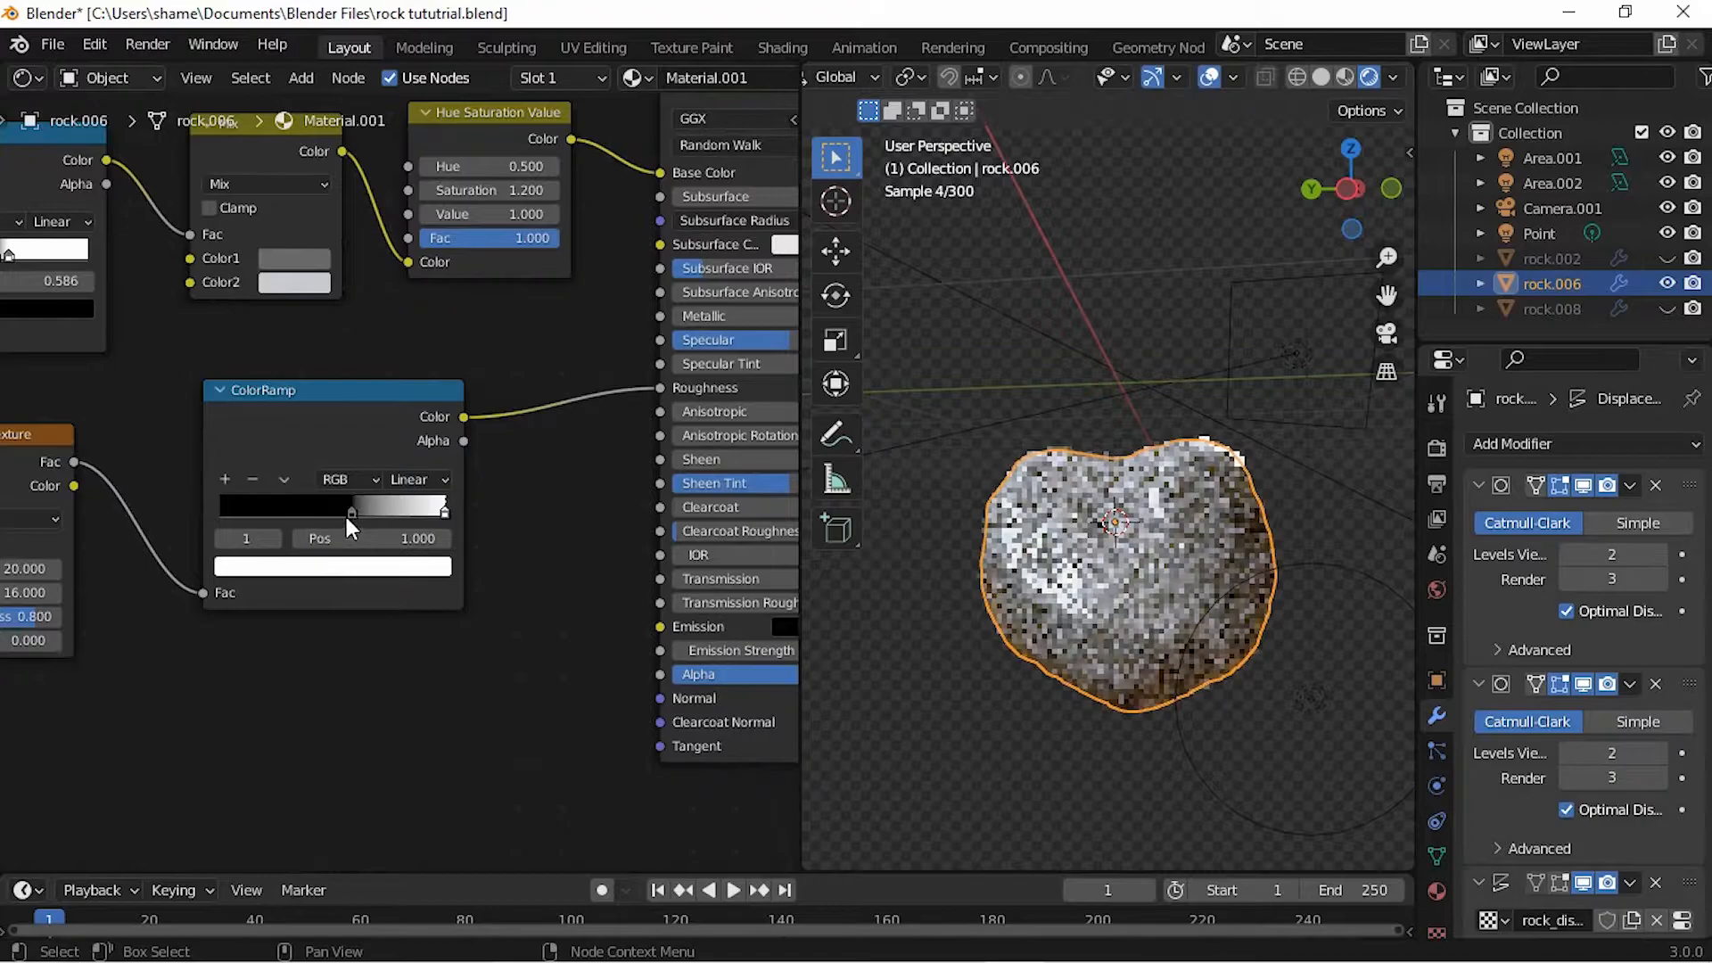
Step: Move the roughness ramp's white stop to position 0.082
{"action": "left_click", "coordinate": [349, 539]}
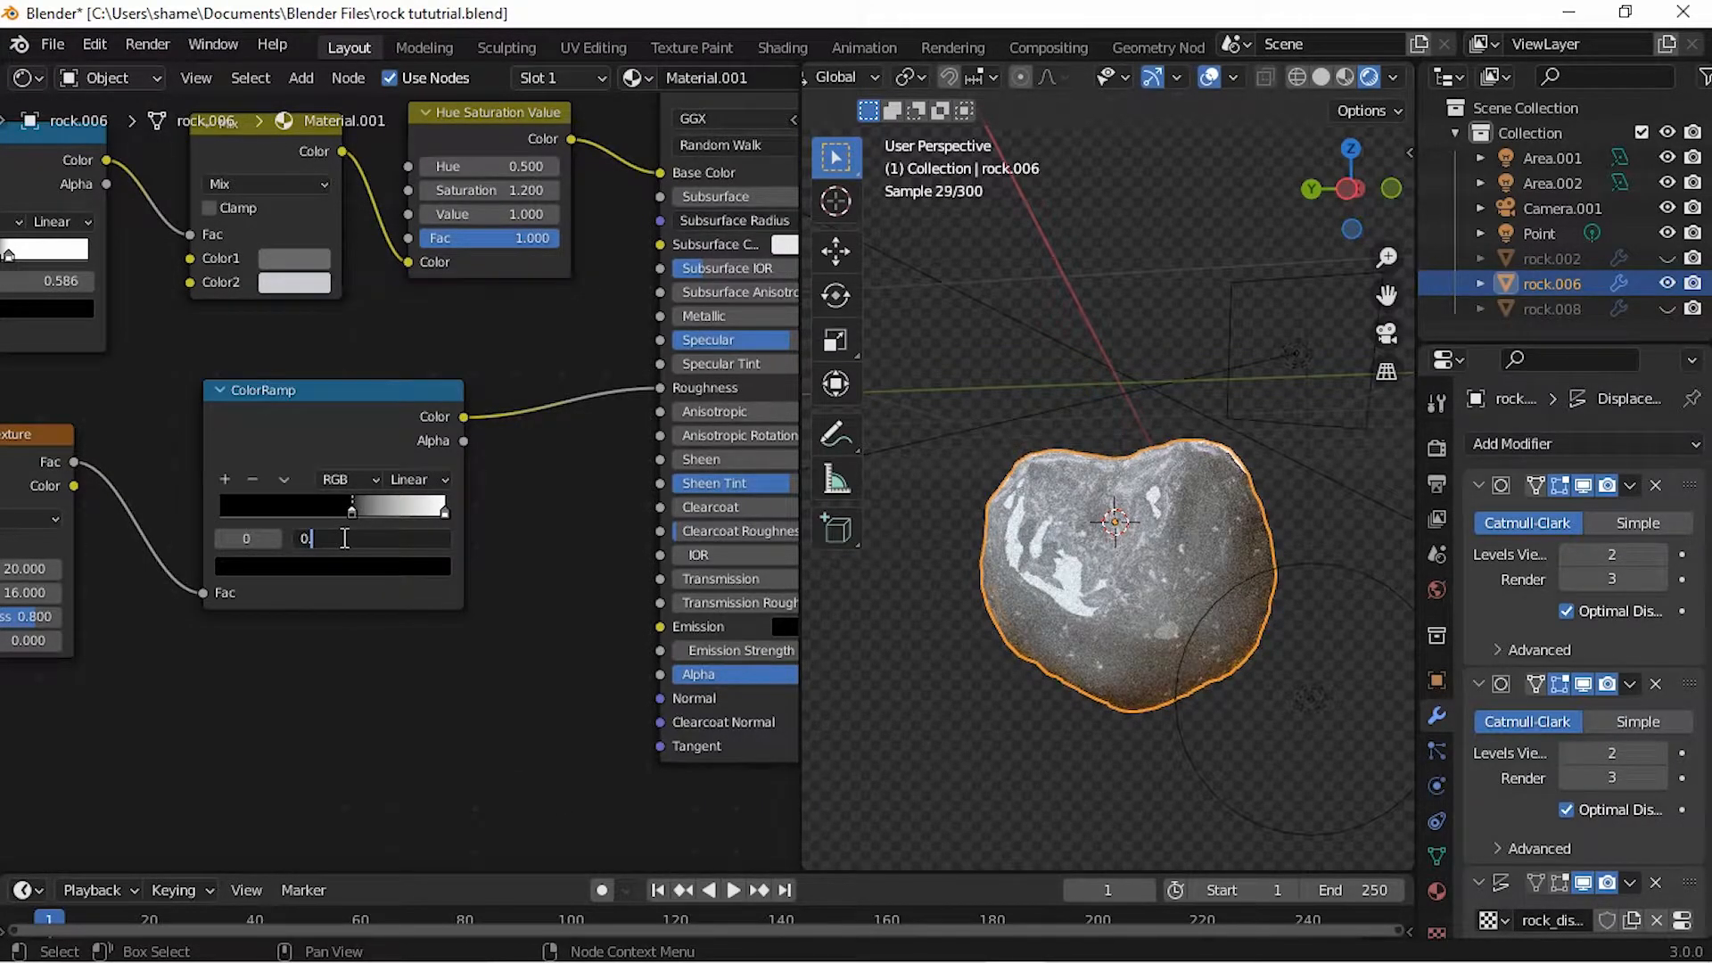
{"action": "type", "text": "0.082"}
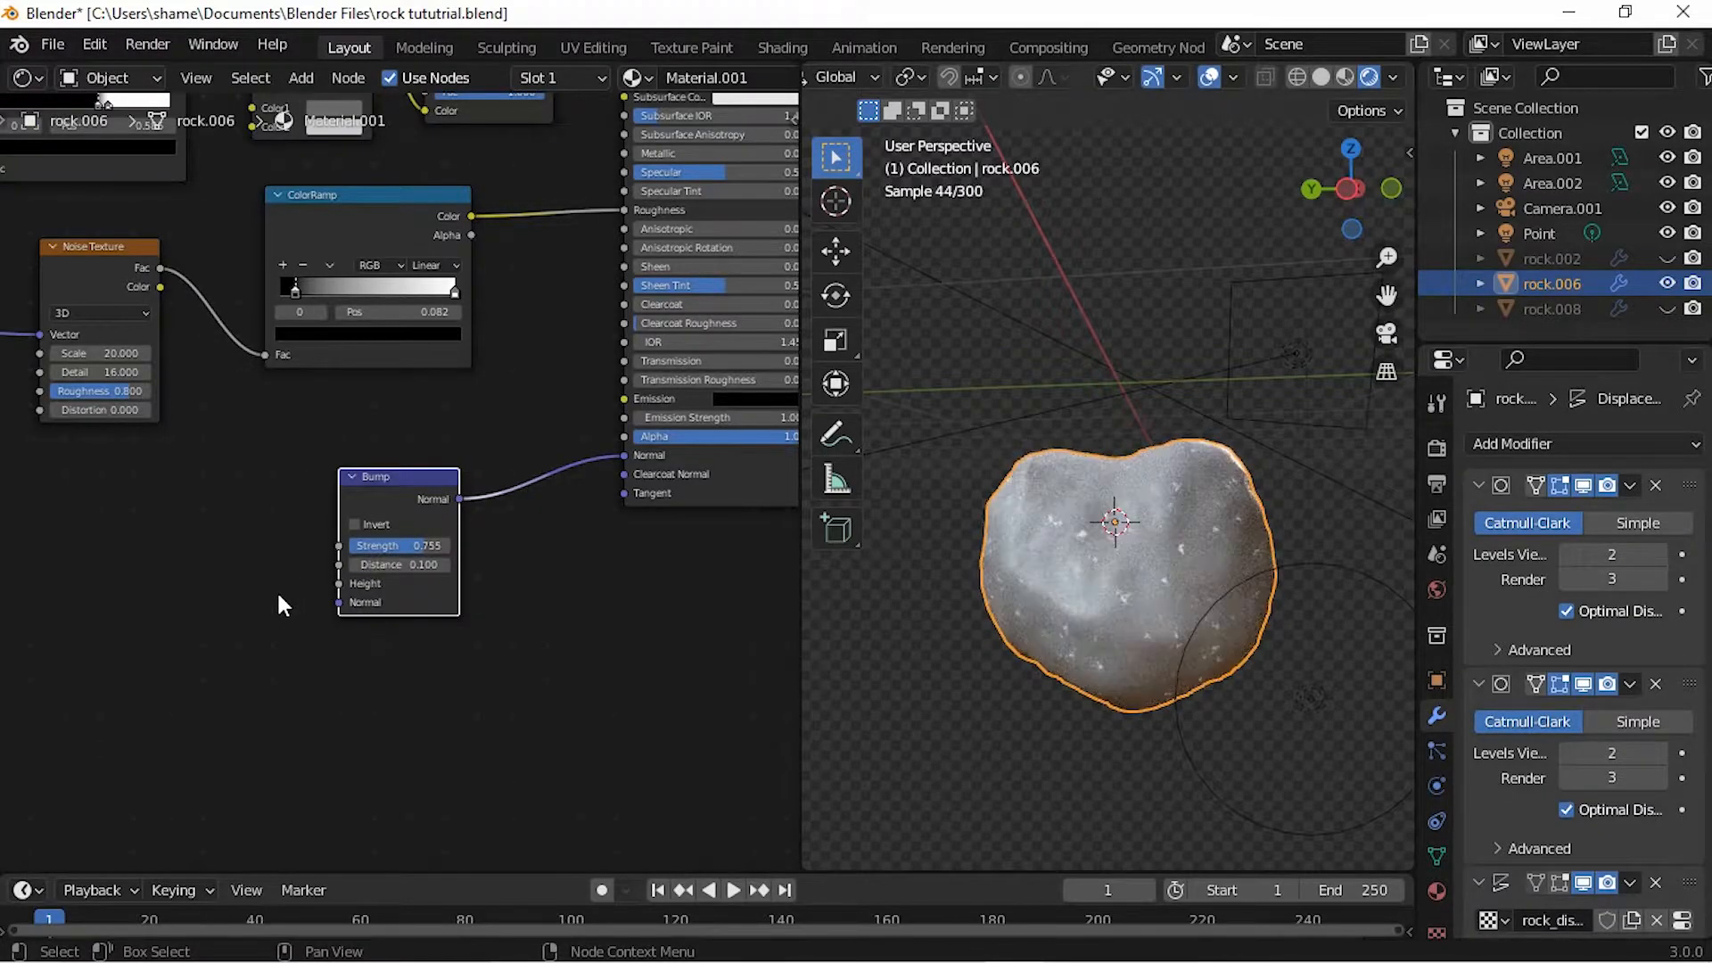
Step: Add a Voronoi Texture with Chebychev distance at scale 10 driving the Bump height
{"action": "type", "text": "vo"}
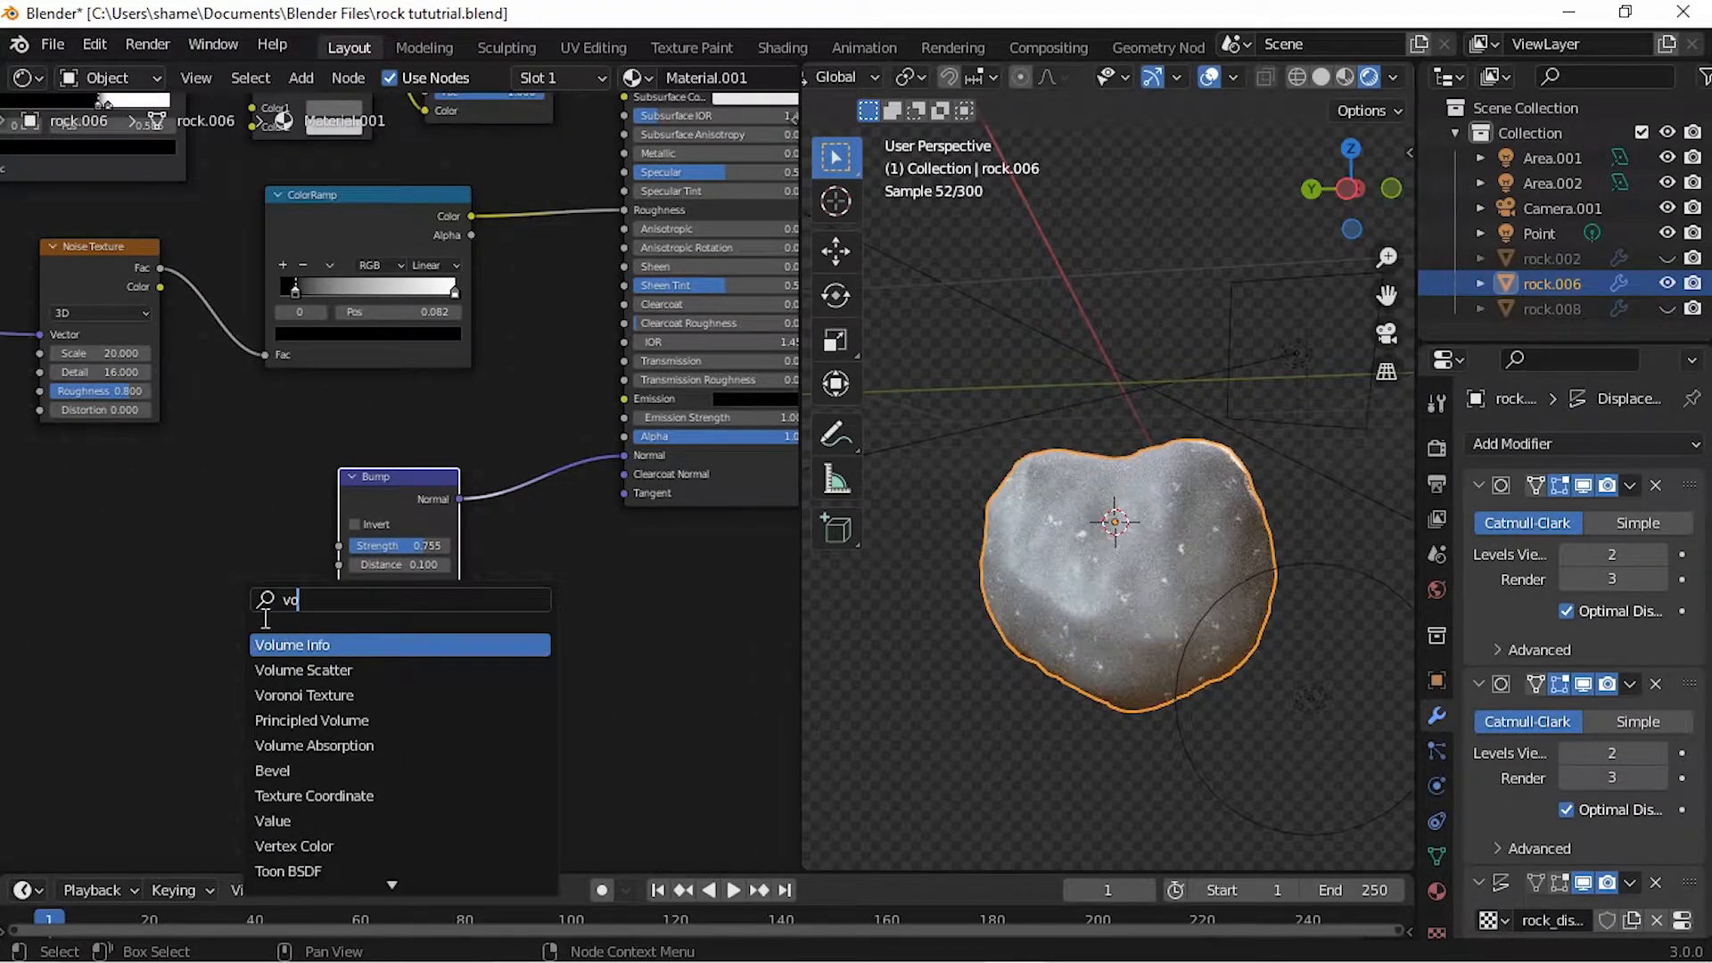
{"action": "left_click", "coordinate": [303, 695]}
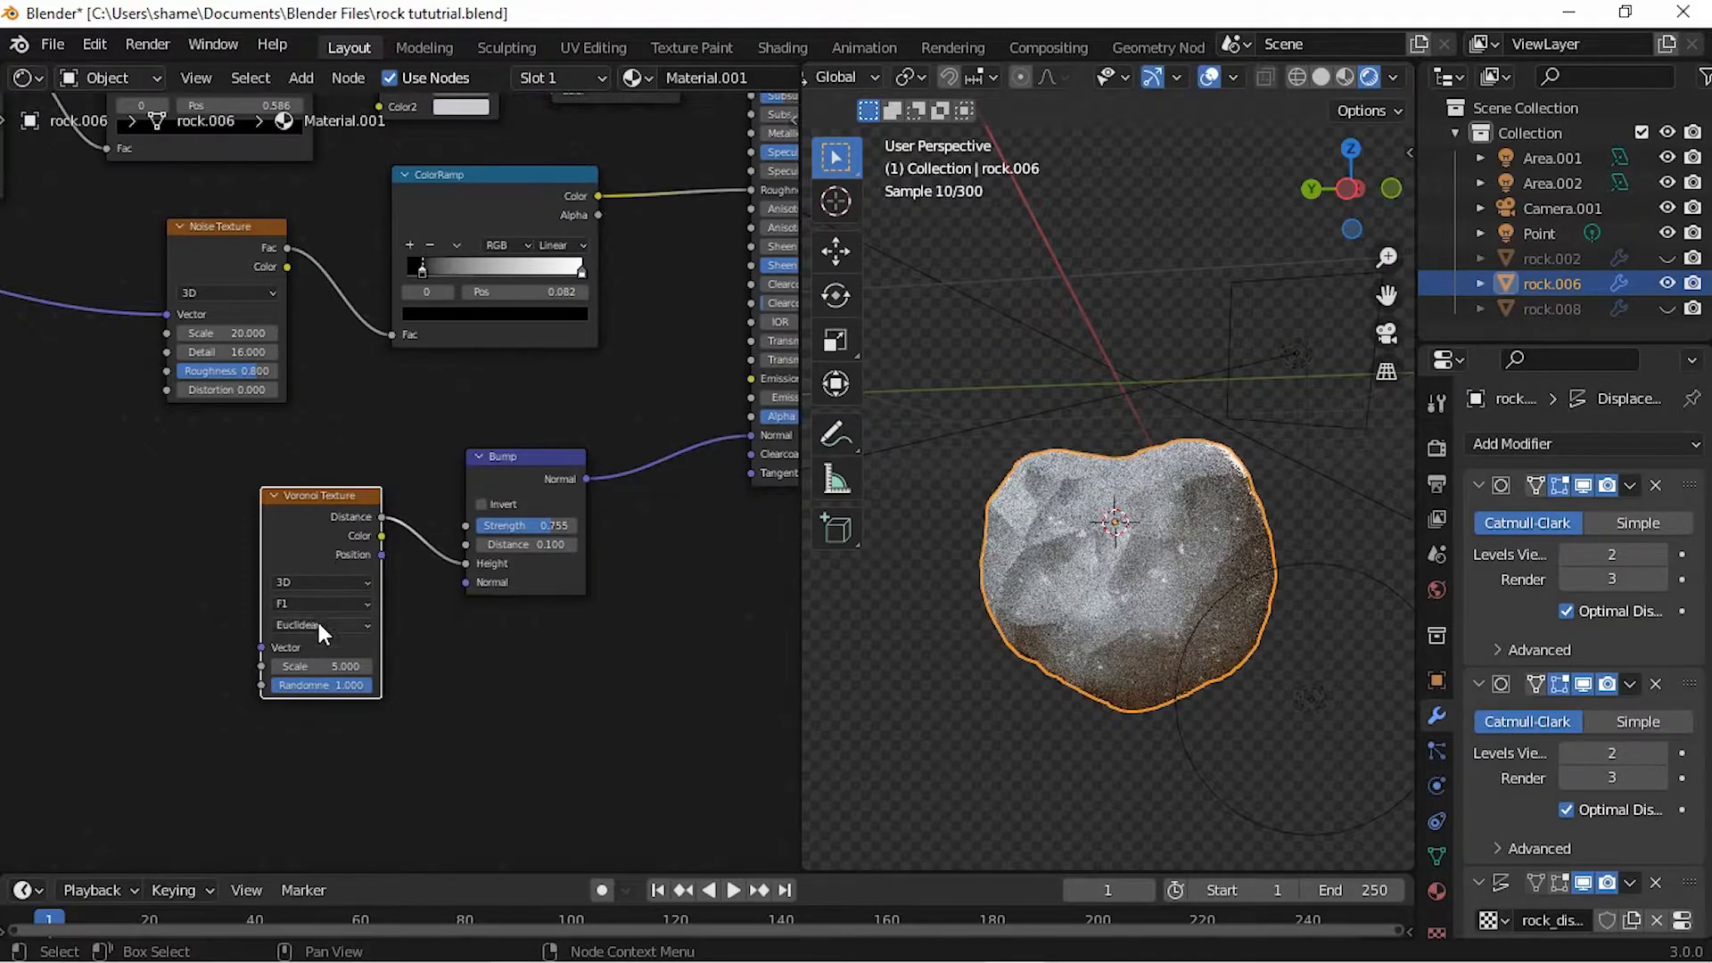
{"action": "left_click", "coordinate": [317, 624]}
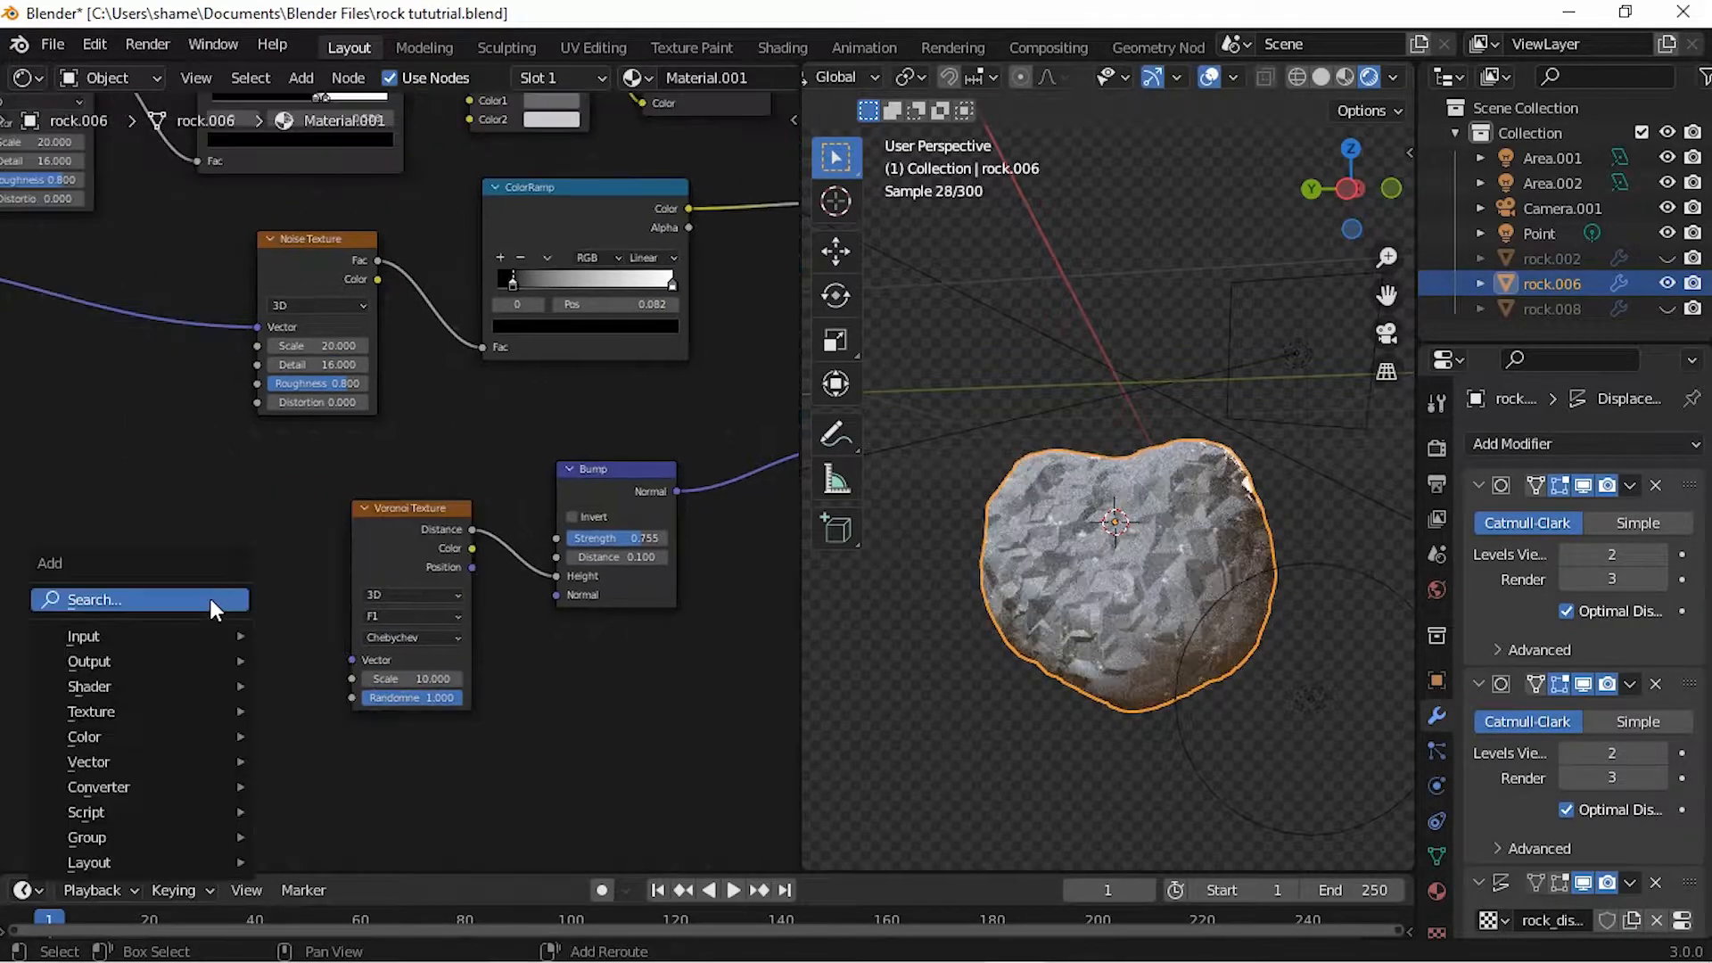
{"action": "type", "text": "math"}
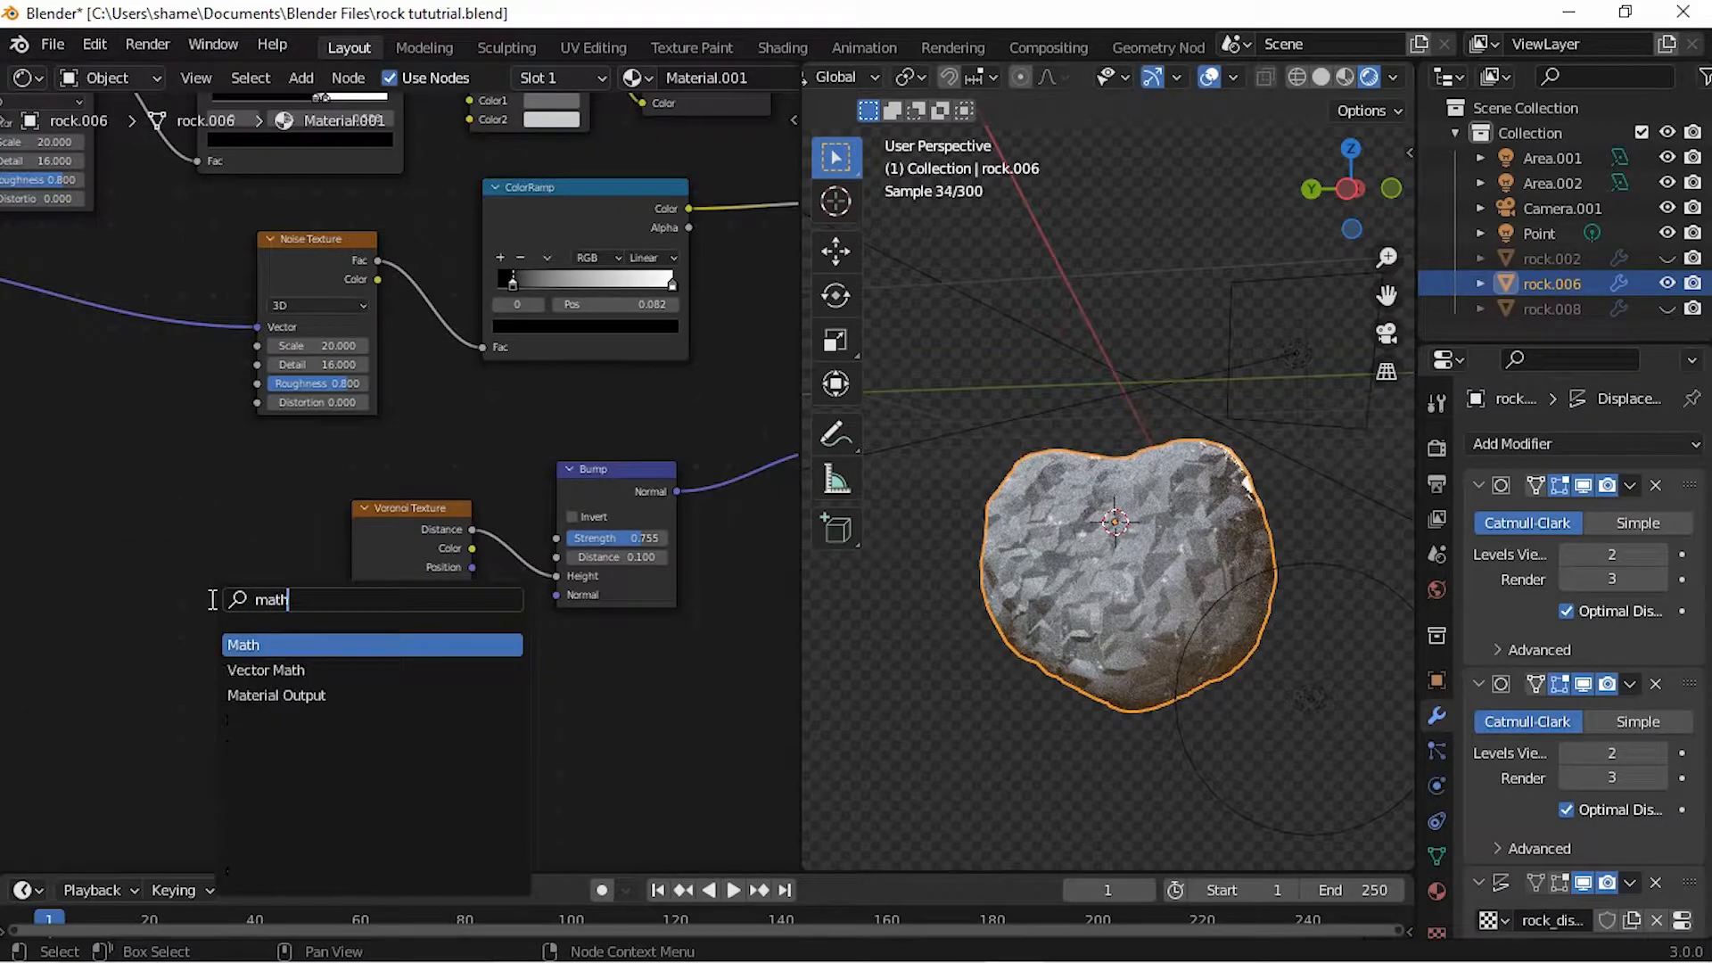
Step: Add a Vector Math Add node and a Noise Texture at scale 0.7 with raised detail into the Voronoi vector
{"action": "left_click", "coordinate": [242, 643]}
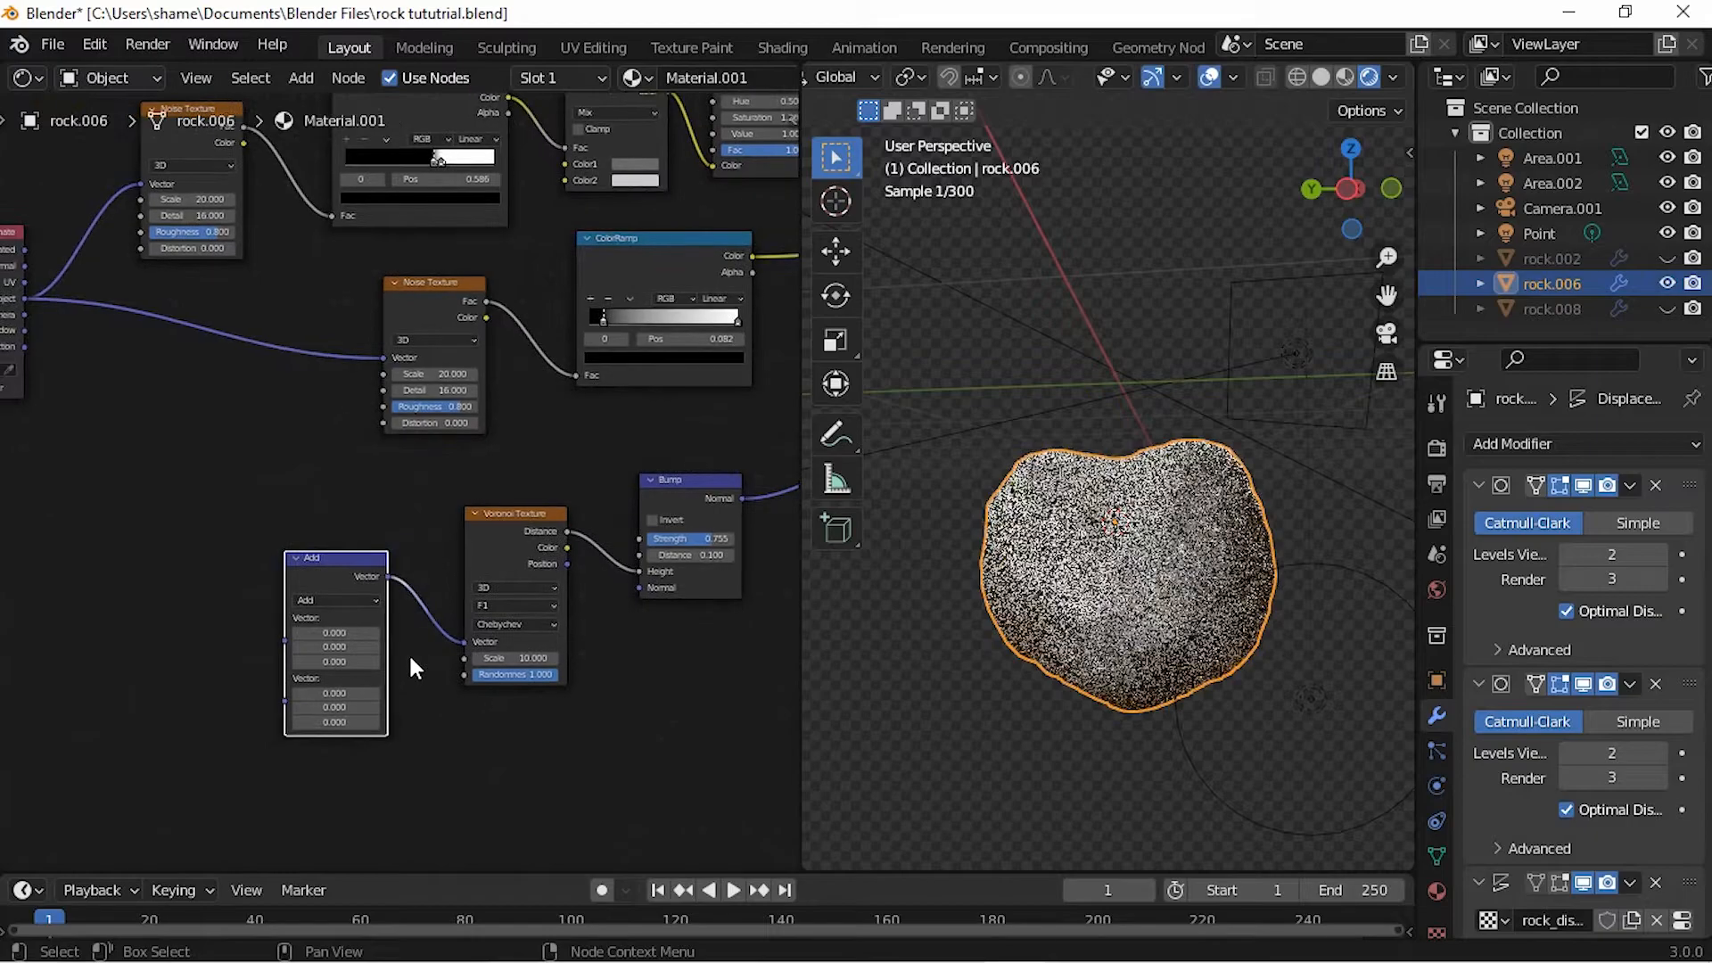
{"action": "type", "text": "no"}
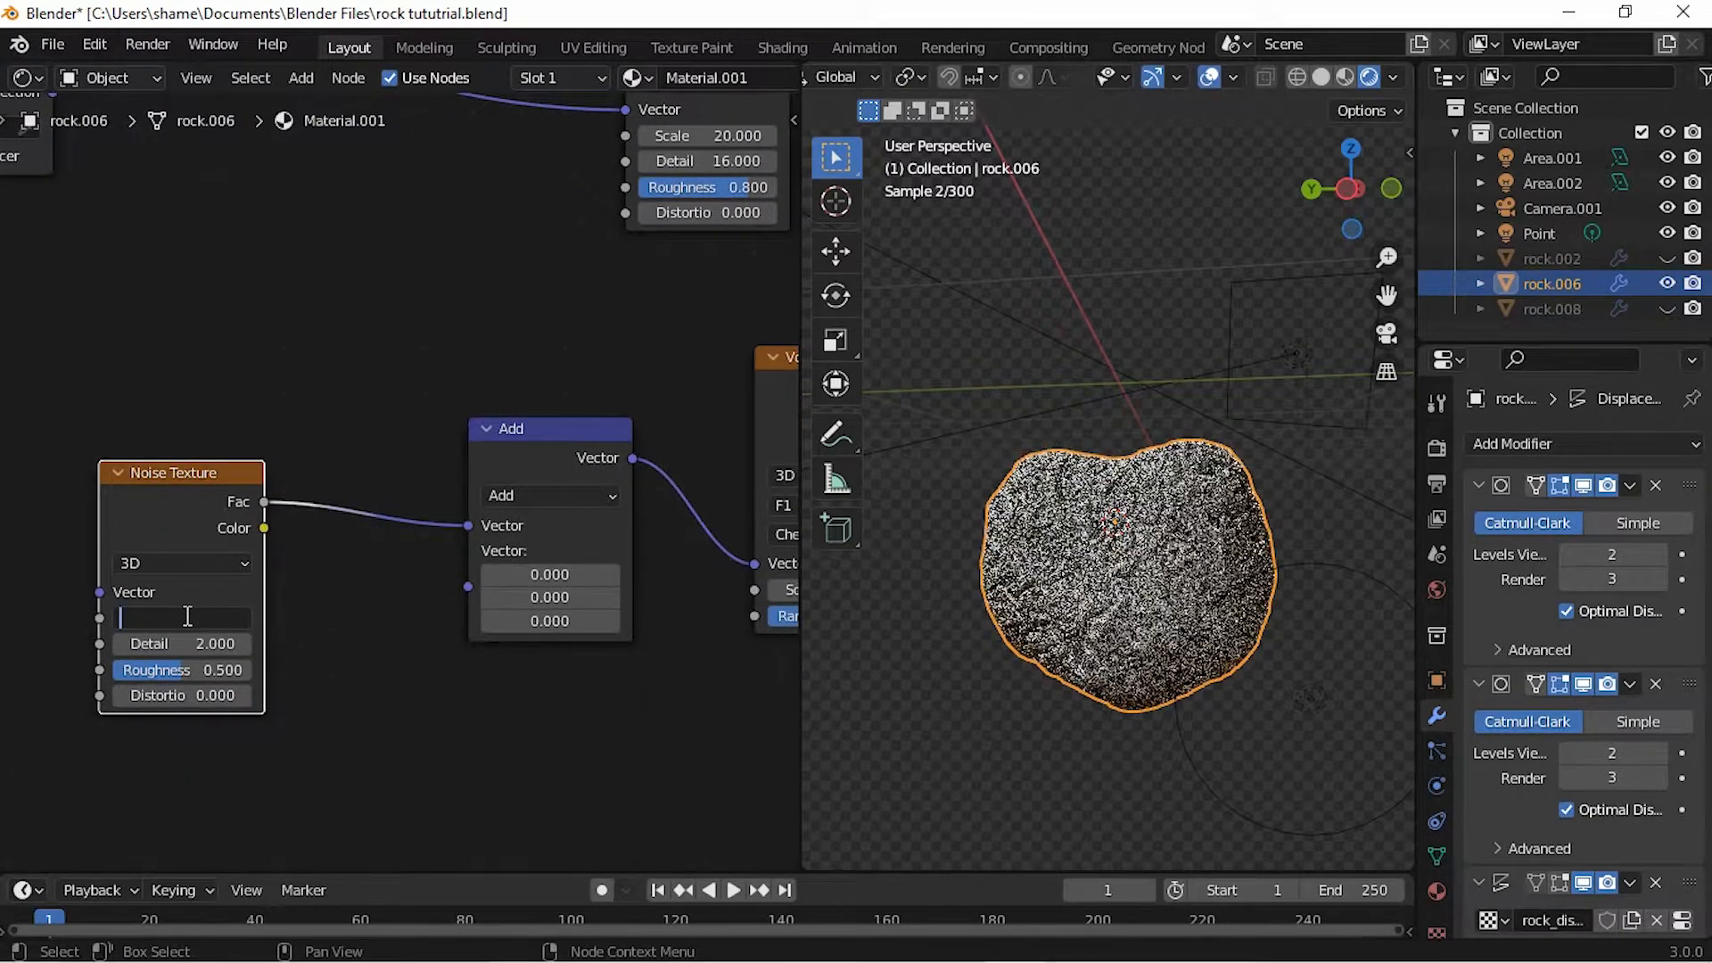
{"action": "type", "text": "0.700"}
{"action": "left_click", "coordinate": [186, 644]}
{"action": "type", "text": "10.000"}
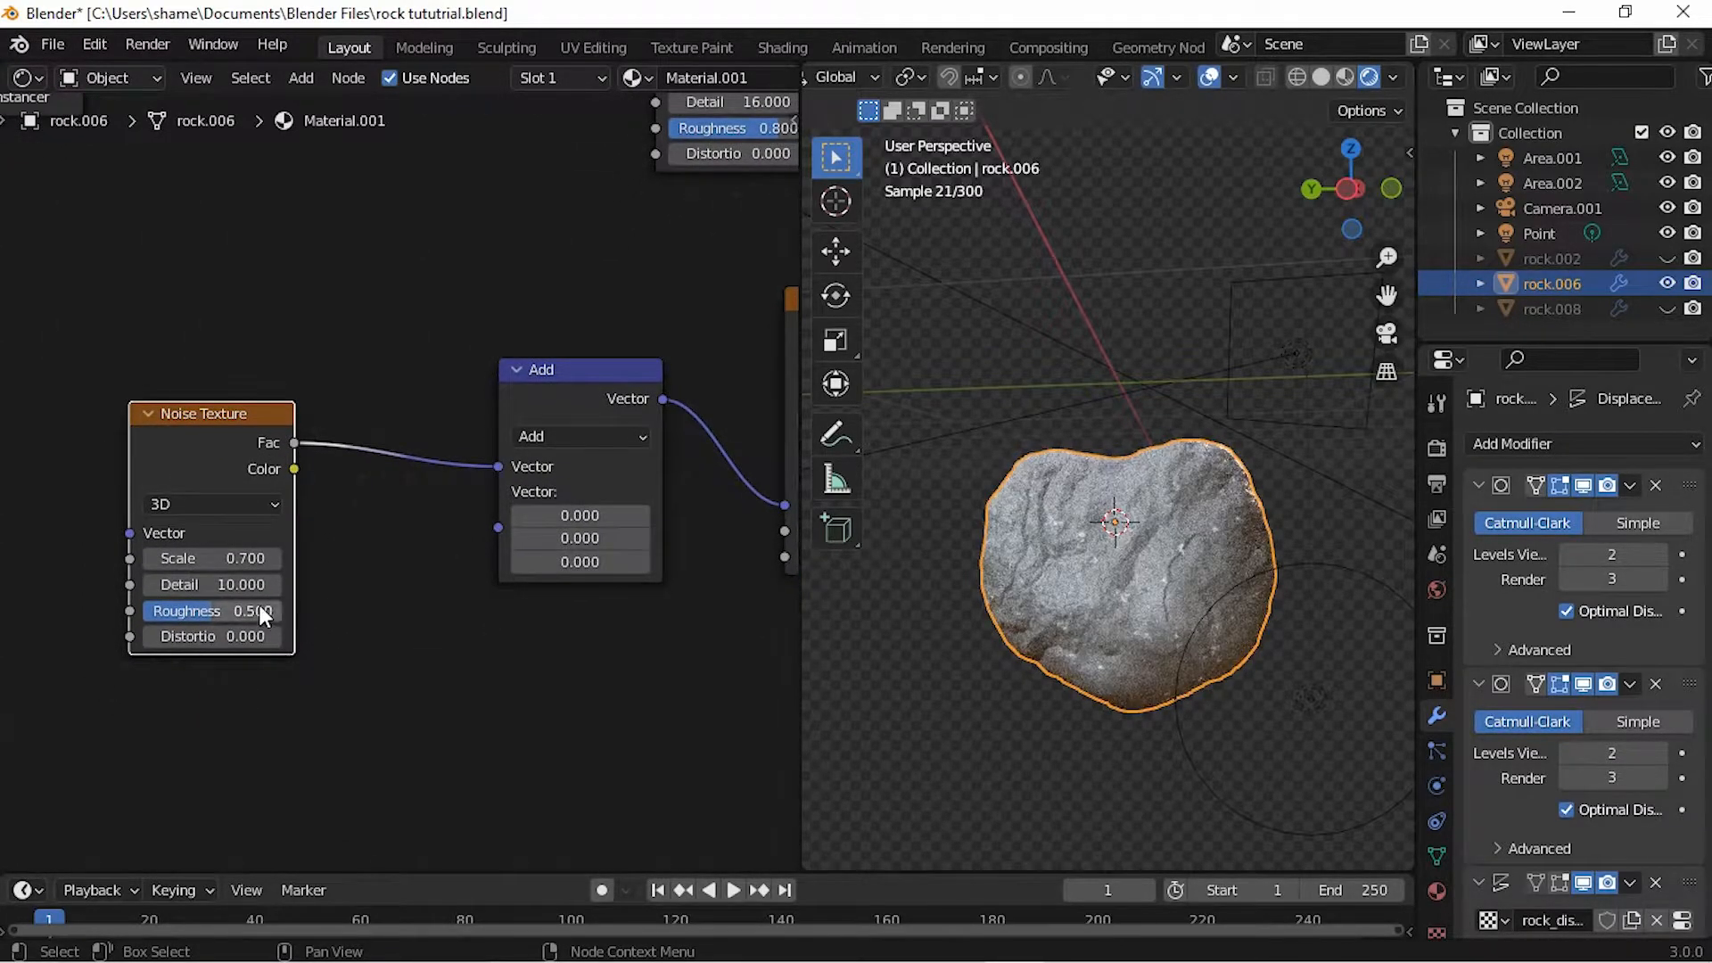
{"action": "double_click", "coordinate": [212, 610]}
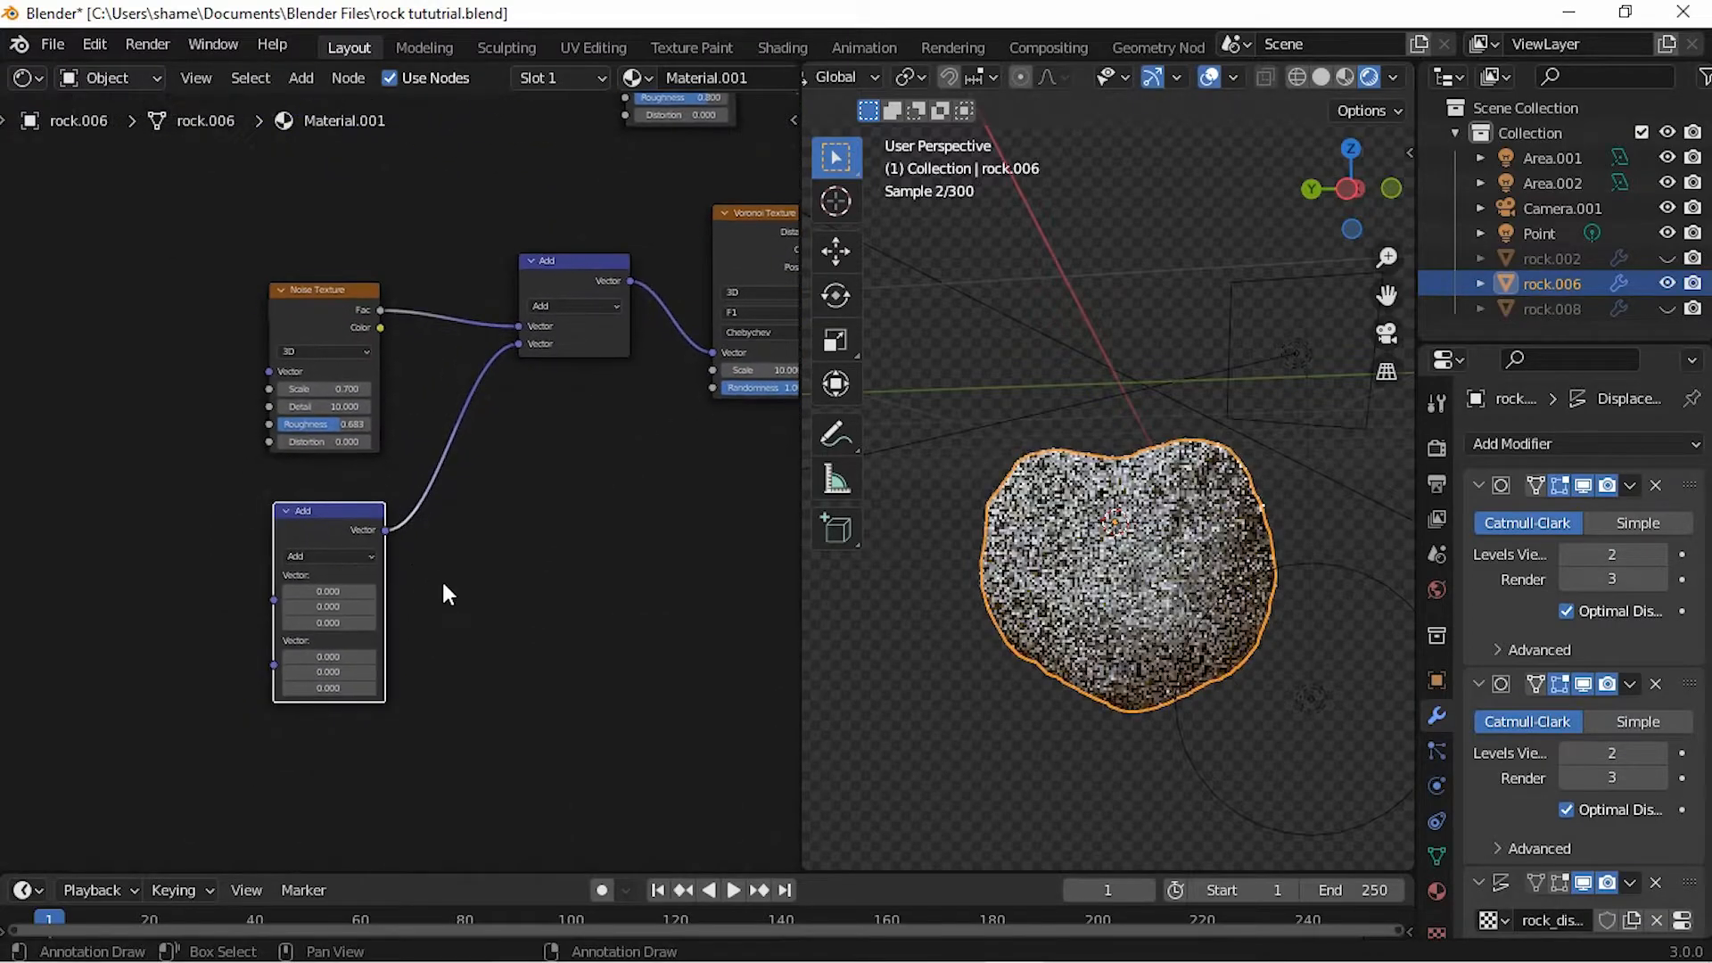
Step: Set a second vector node to Multiply with 1, 0.1, 1 and duplicate it to the lower left
{"action": "left_click", "coordinate": [328, 556]}
{"action": "type", "text": "1.00"}
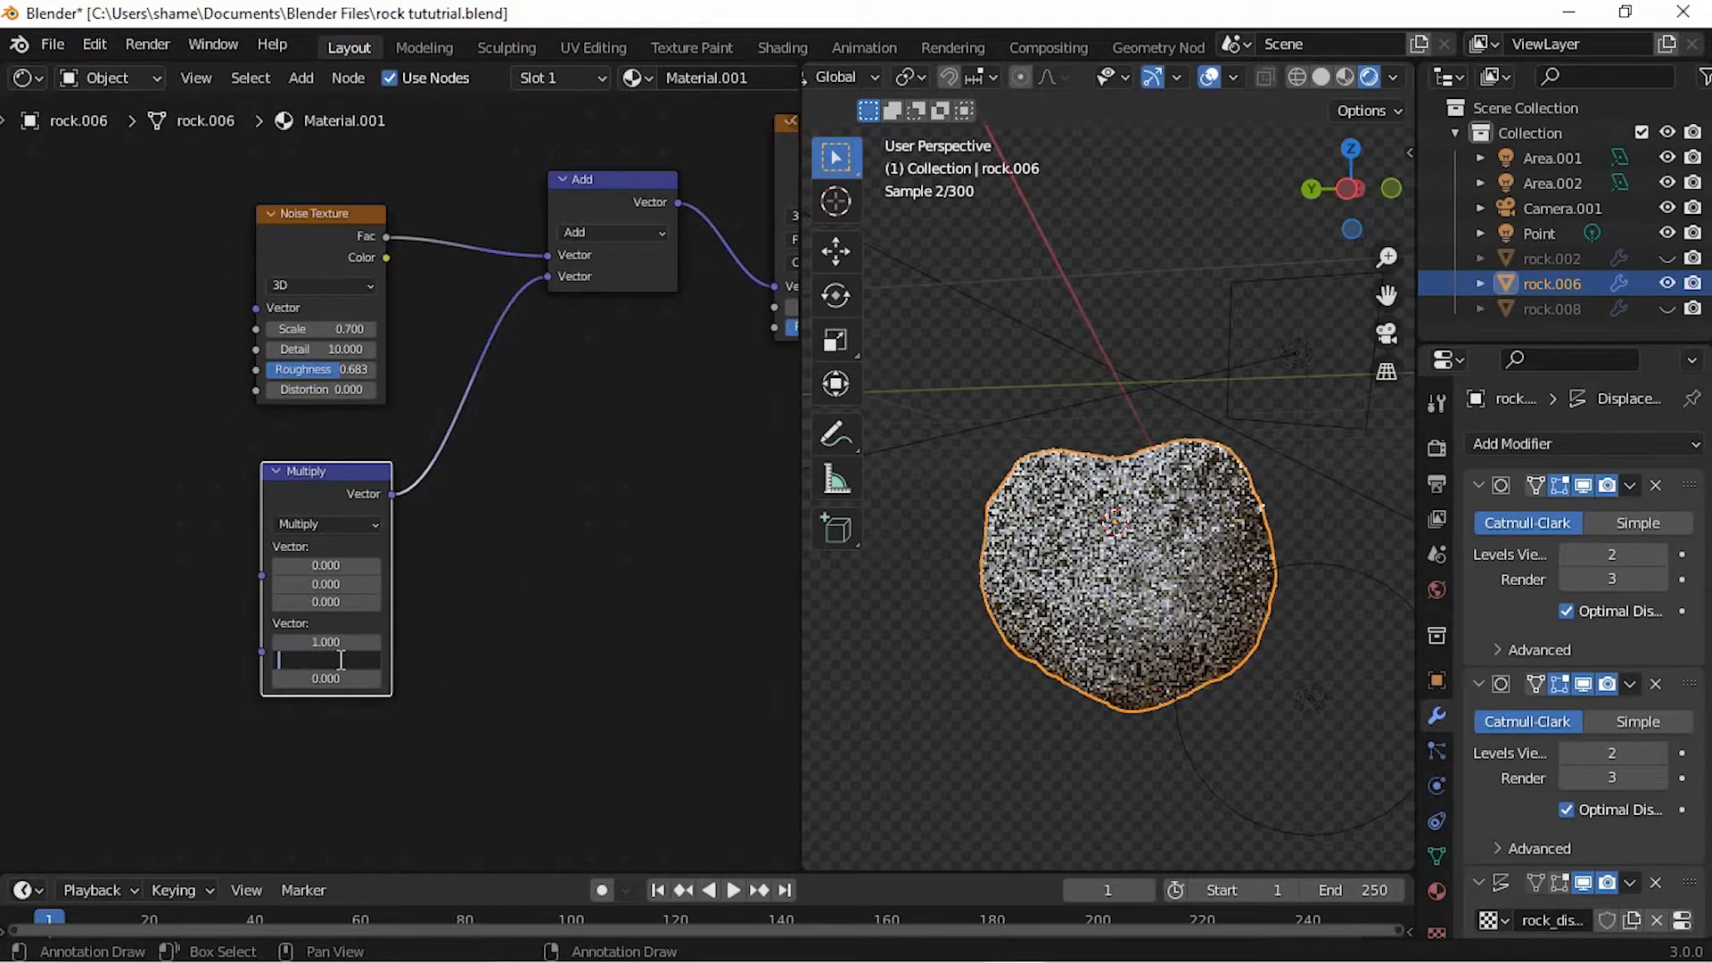
{"action": "type", "text": "0.100"}
{"action": "left_click", "coordinate": [326, 677]}
{"action": "type", "text": "1.000"}
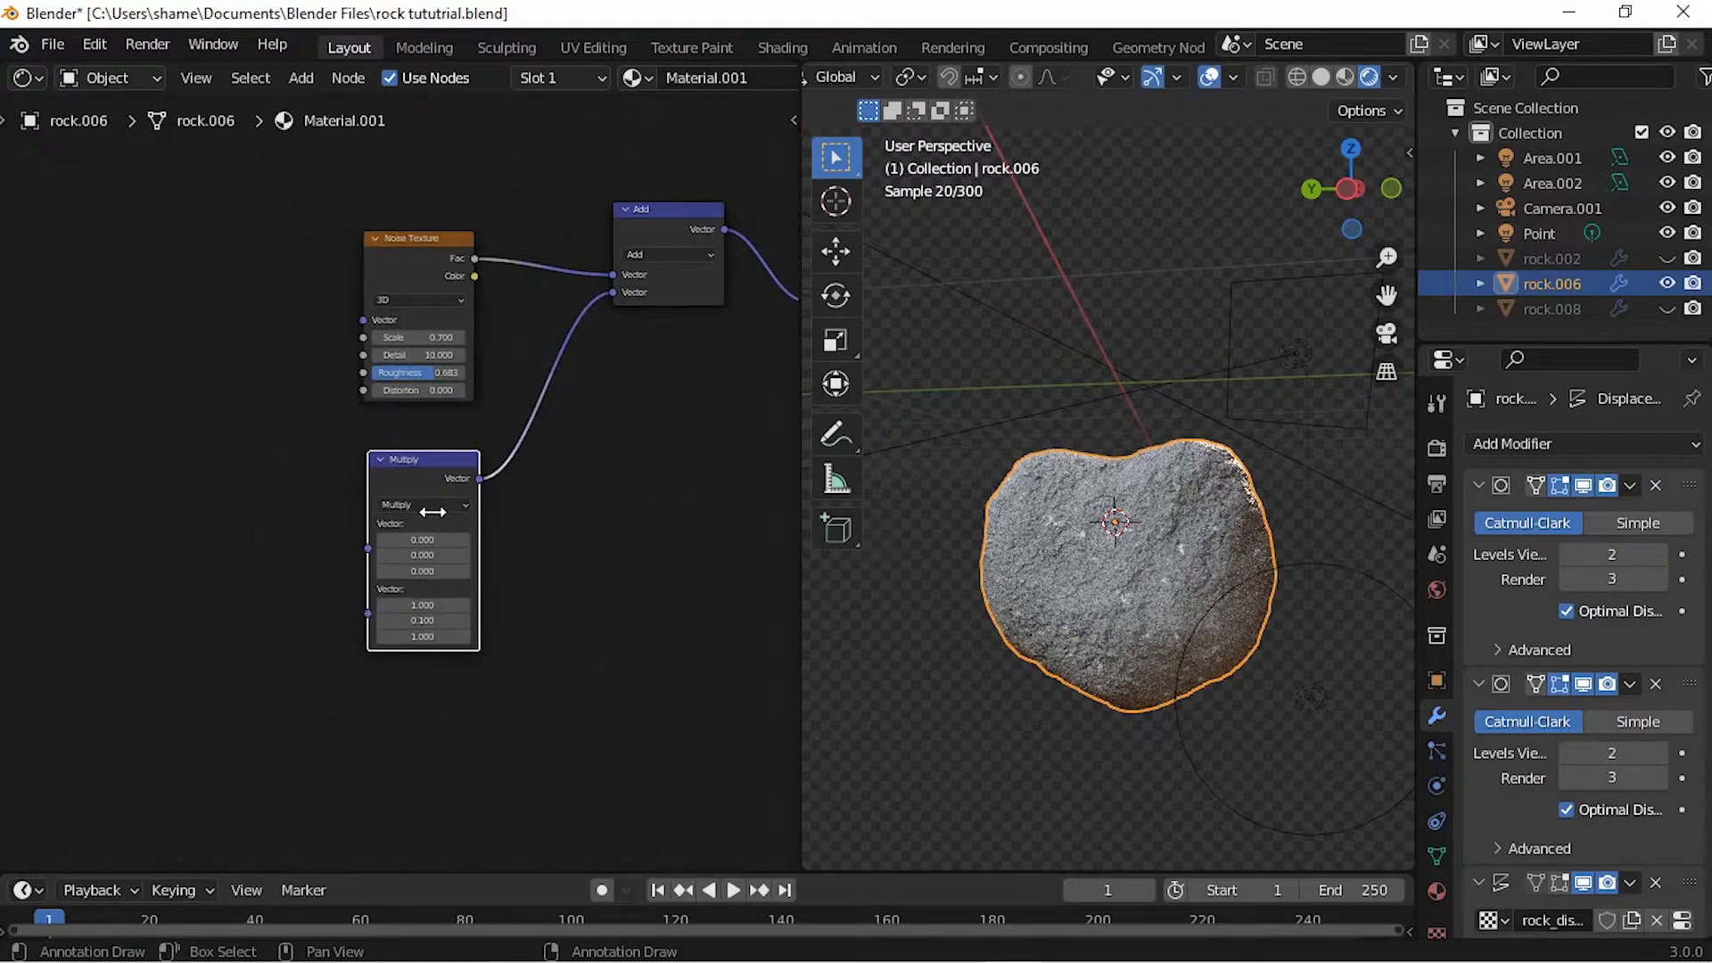
{"action": "left_click_drag", "start_coordinate": [423, 458], "coordinate": [231, 567]}
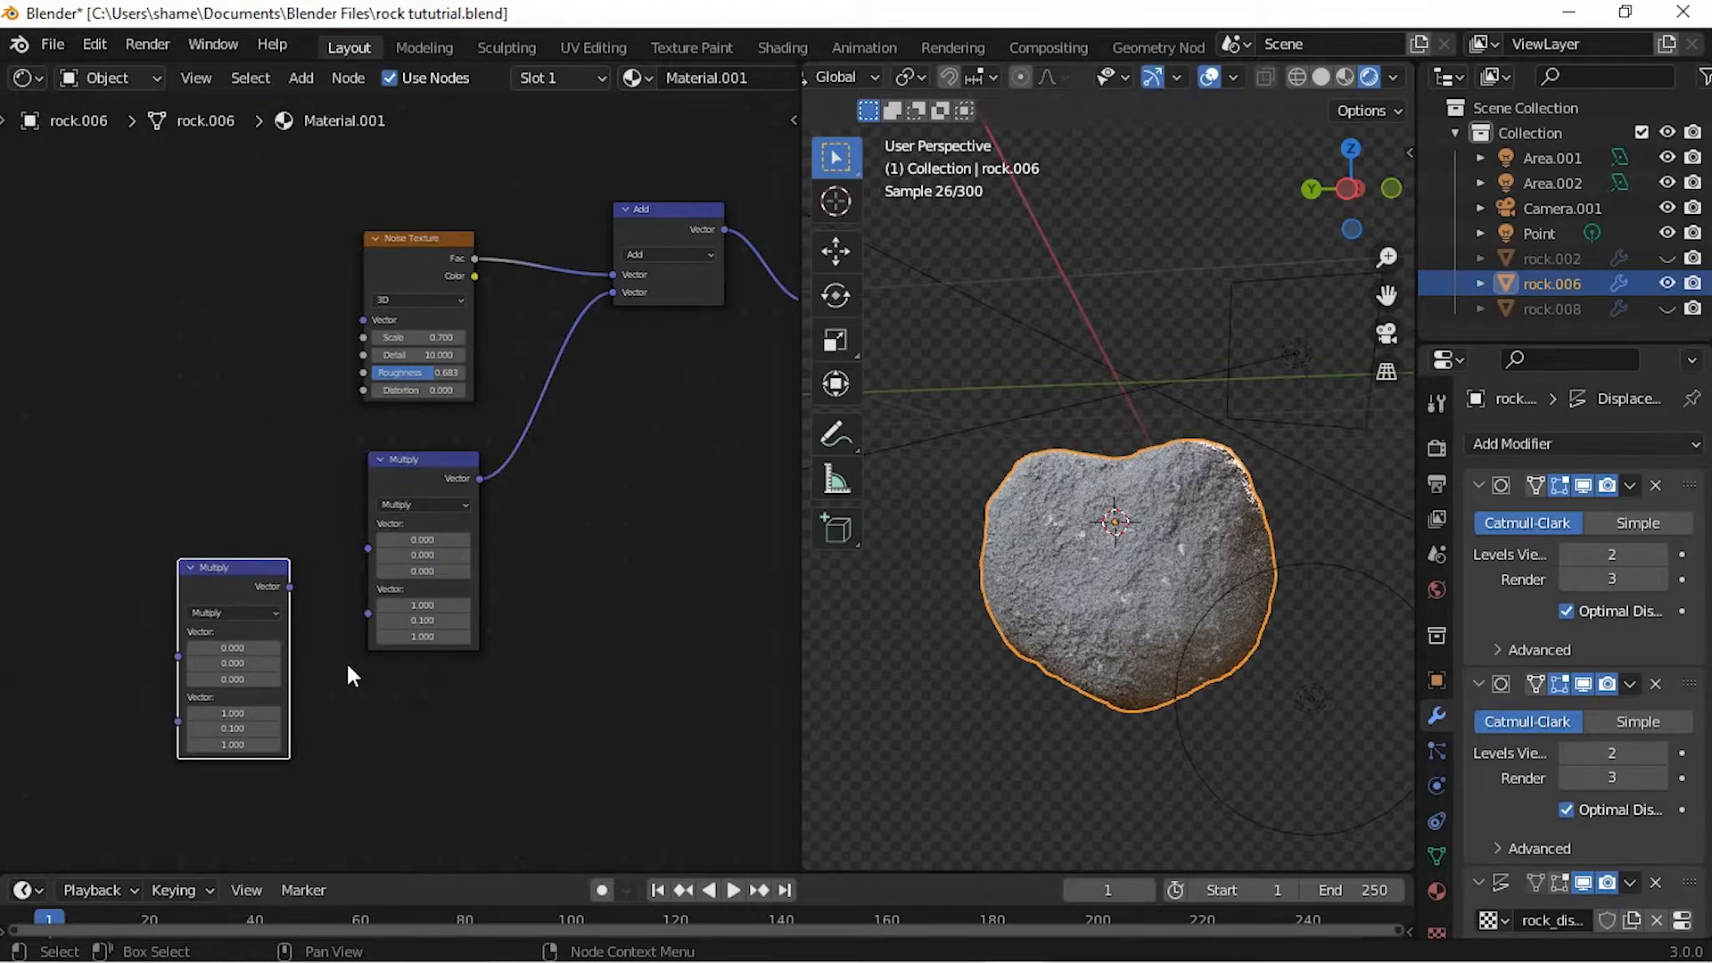
Step: Make the copied node Subtract 0.5 and feed it a new Noise Texture at scale 16 into Multiply
{"action": "left_click", "coordinate": [231, 612]}
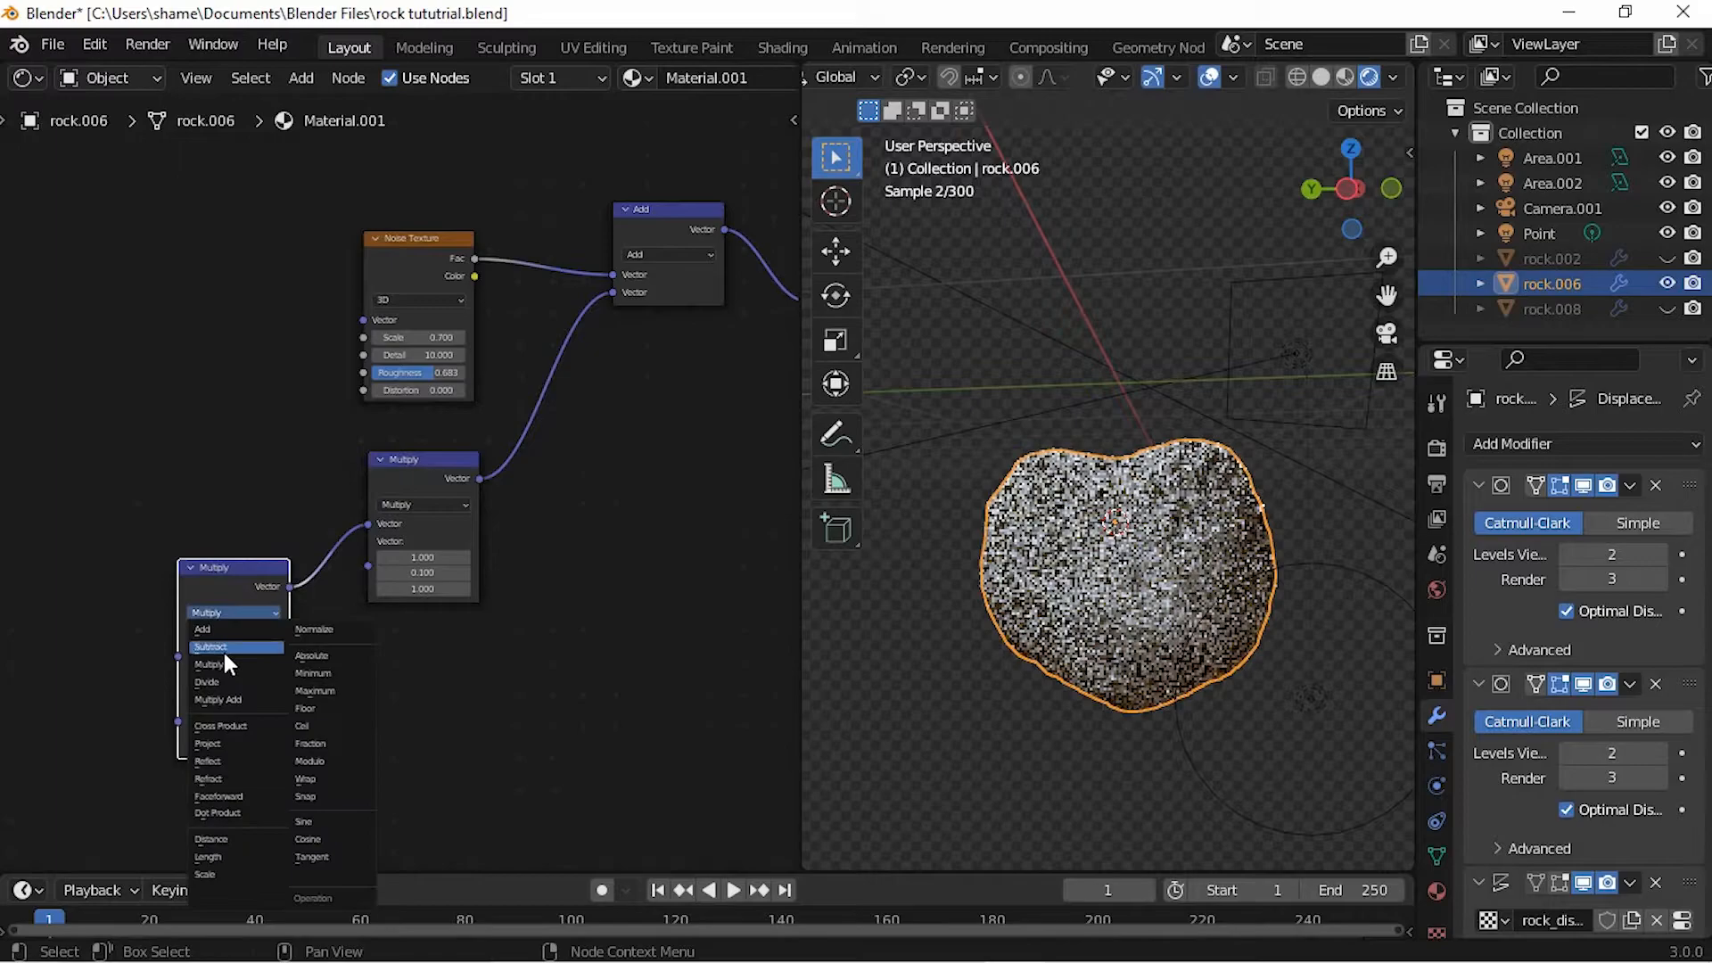
{"action": "left_click", "coordinate": [211, 646]}
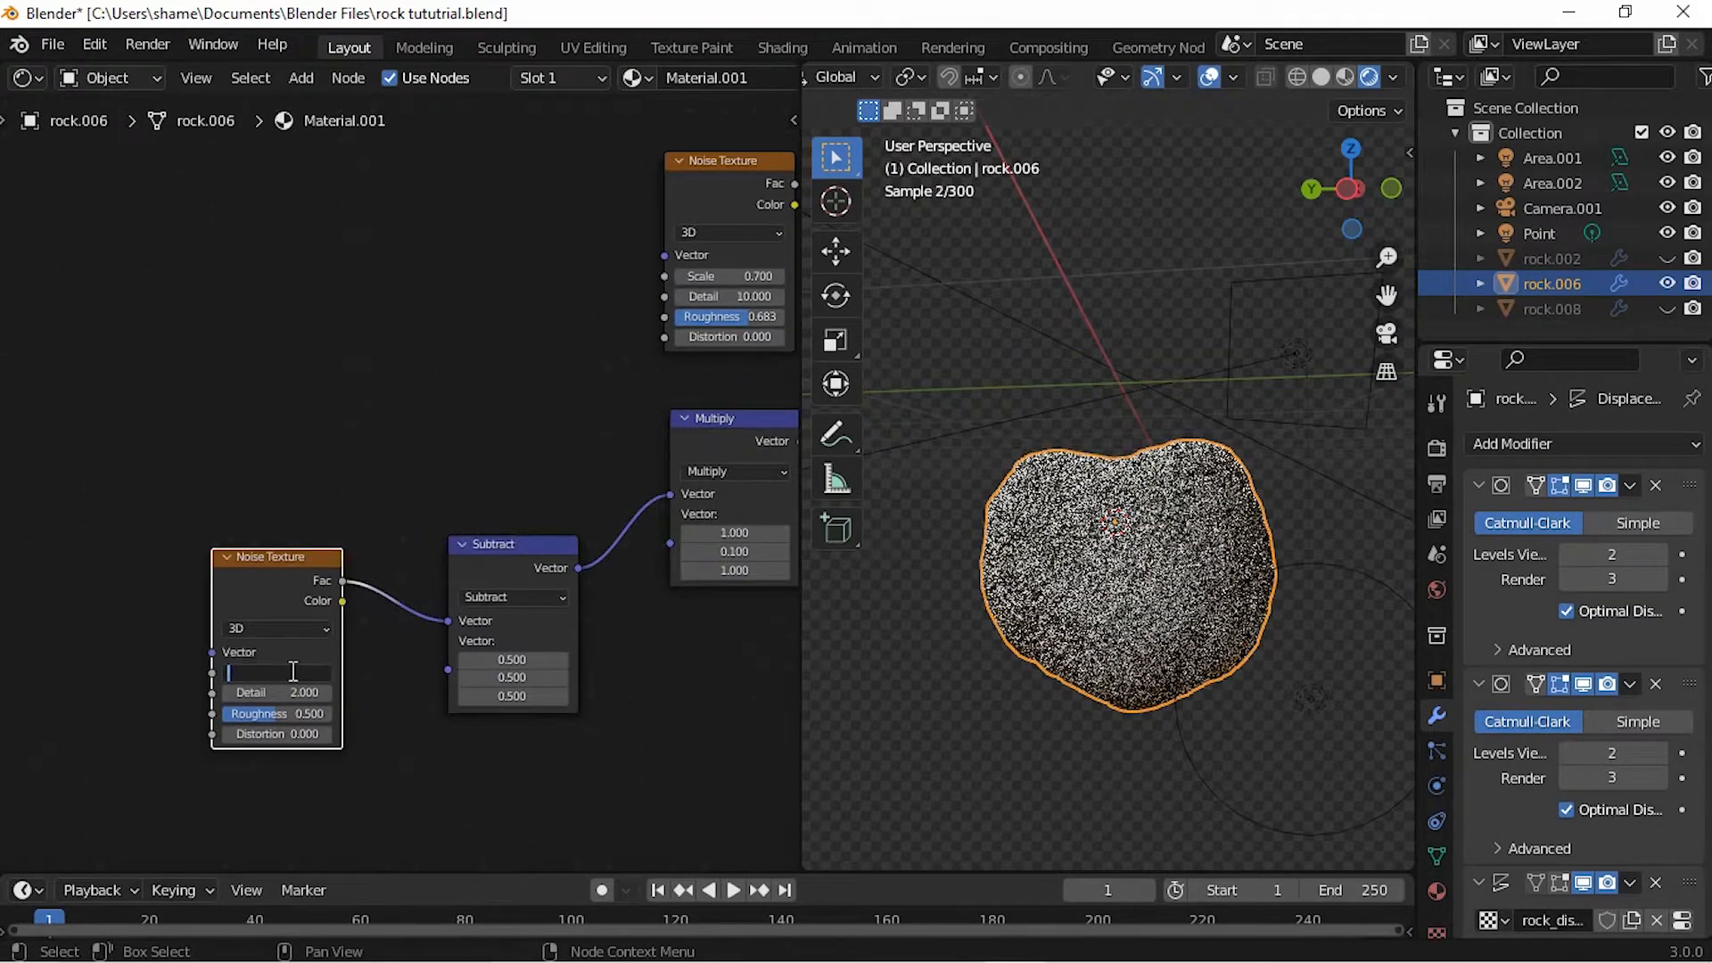
{"action": "type", "text": "0"}
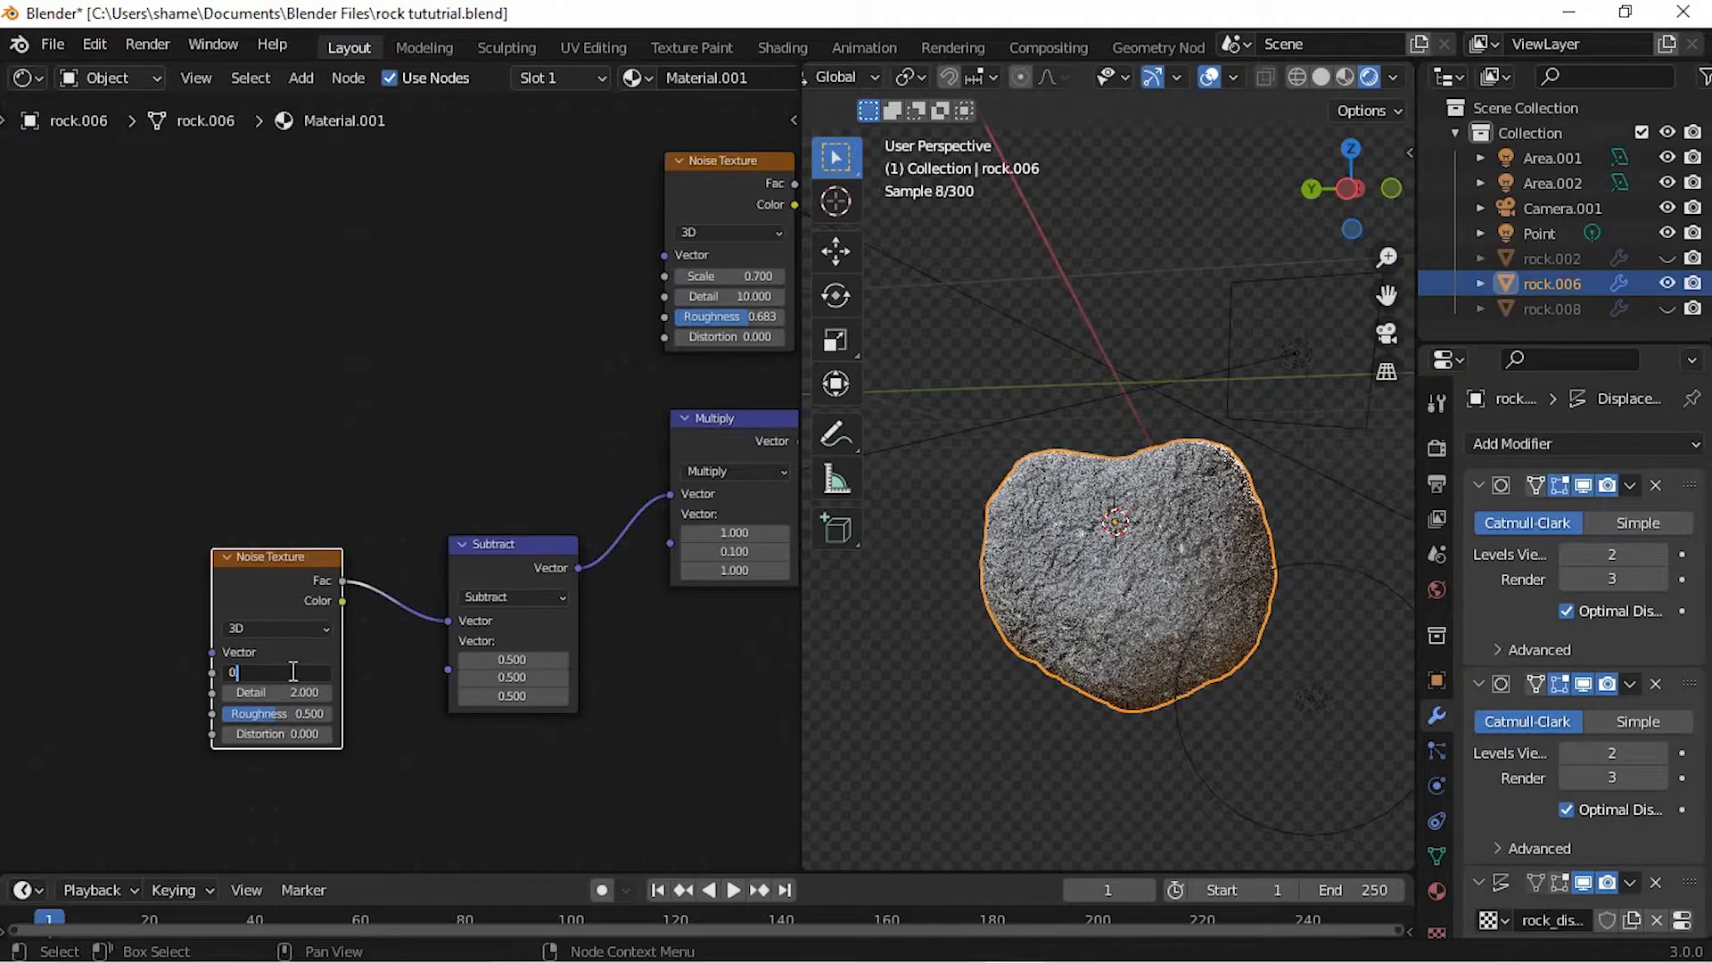
{"action": "type", "text": "16"}
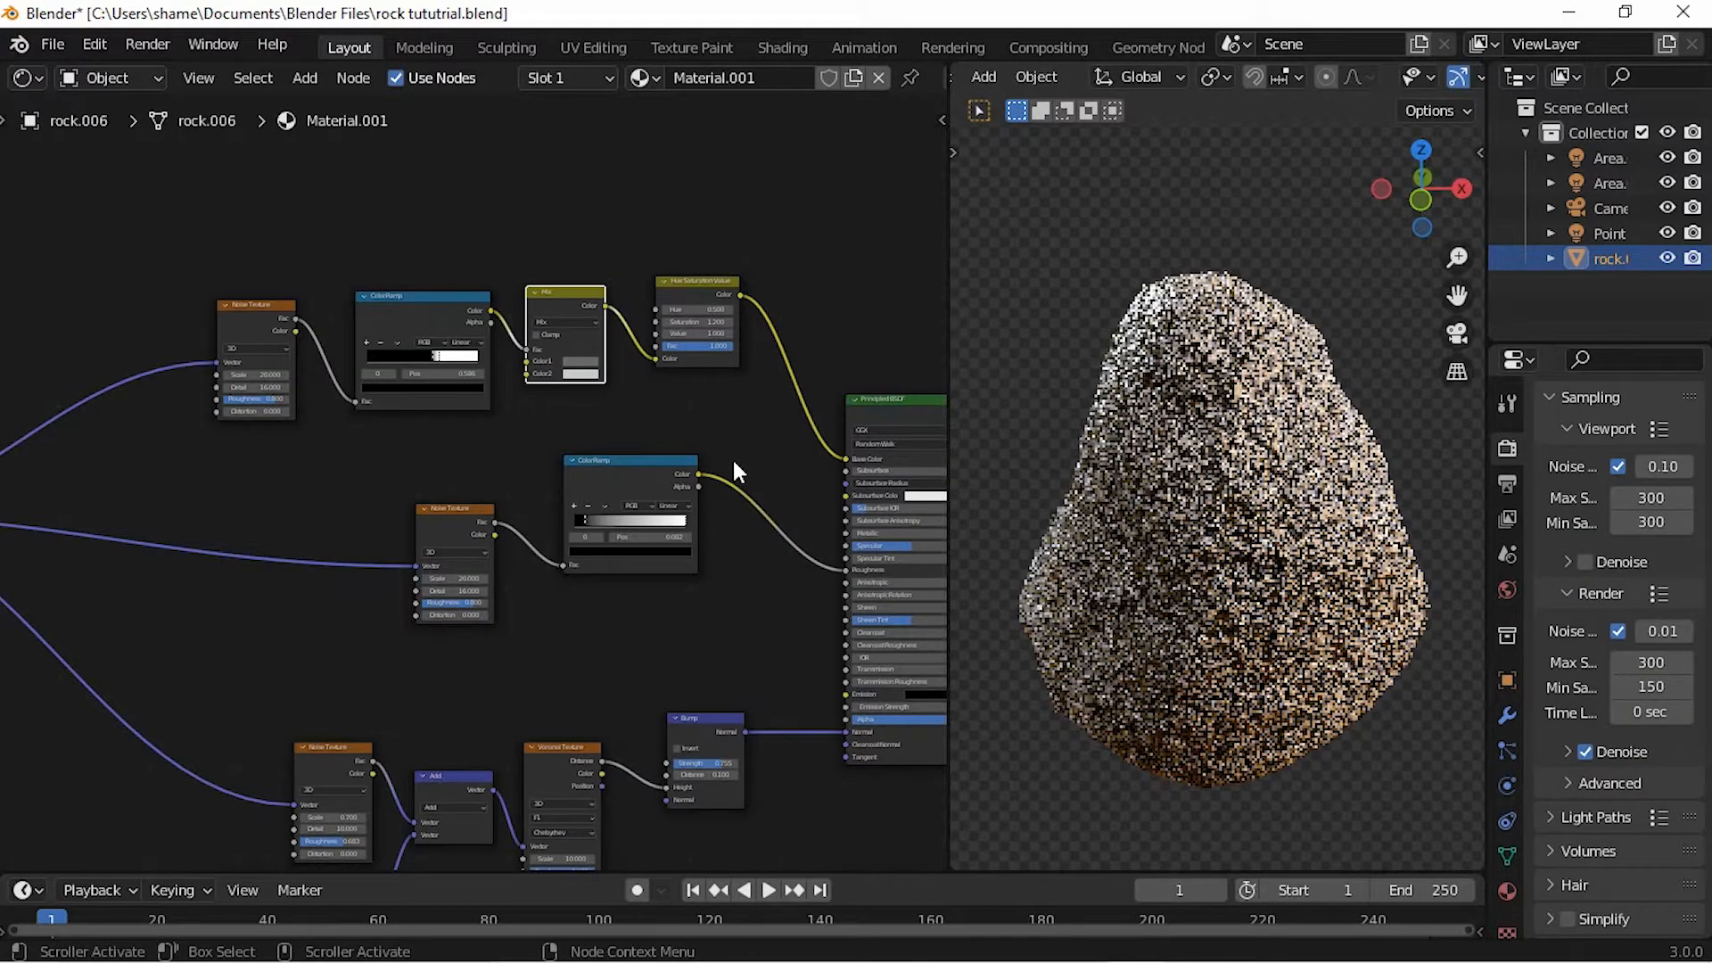
Step: Set the Mix colours to green and dark green and pull the roughness ramp's white stop to about 0.2
{"action": "left_click", "coordinate": [585, 360]}
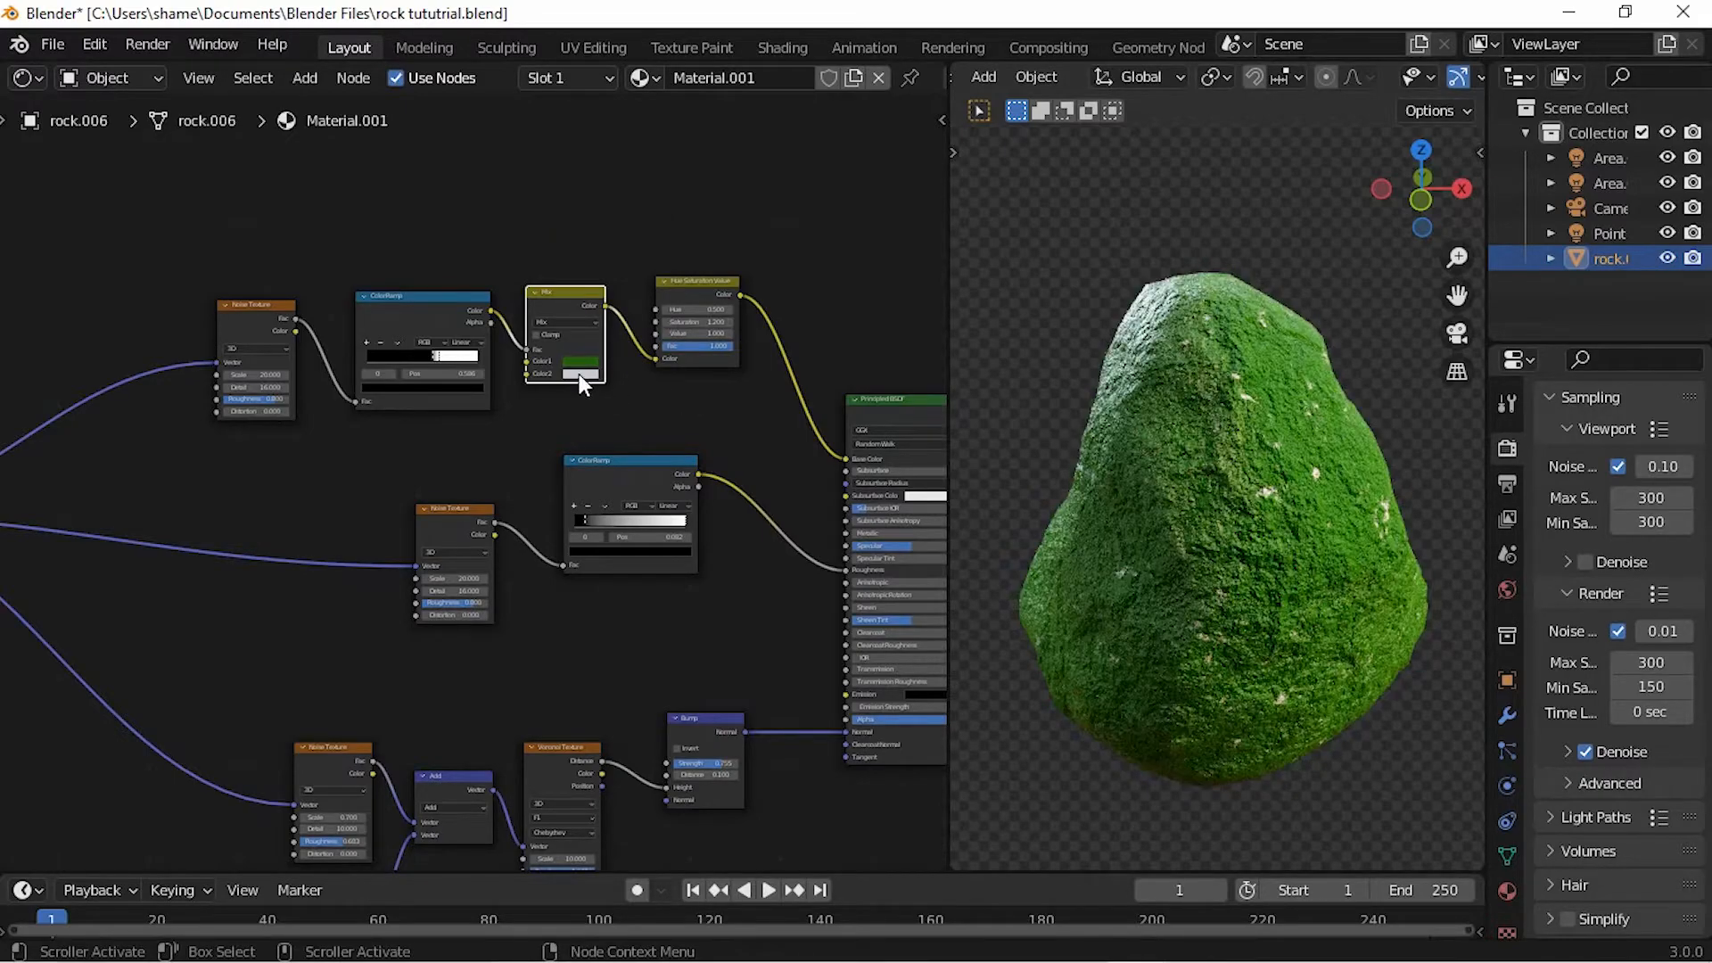
{"action": "left_click", "coordinate": [581, 360]}
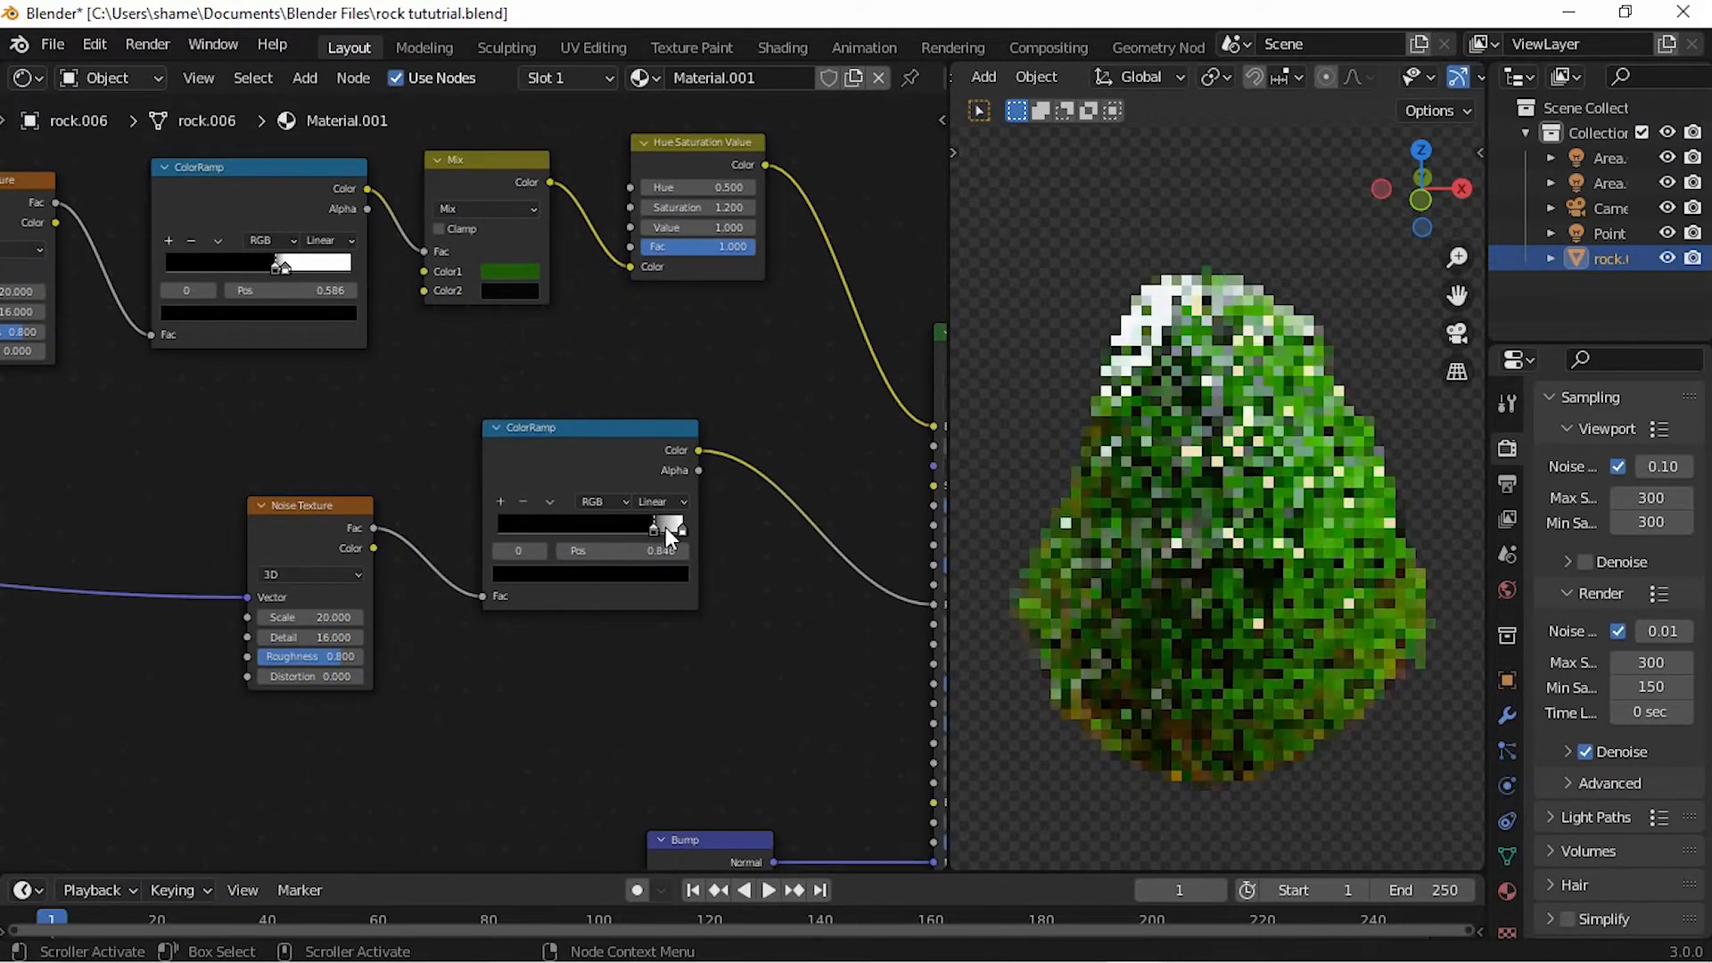
{"action": "left_click_drag", "start_coordinate": [654, 525], "coordinate": [513, 524]}
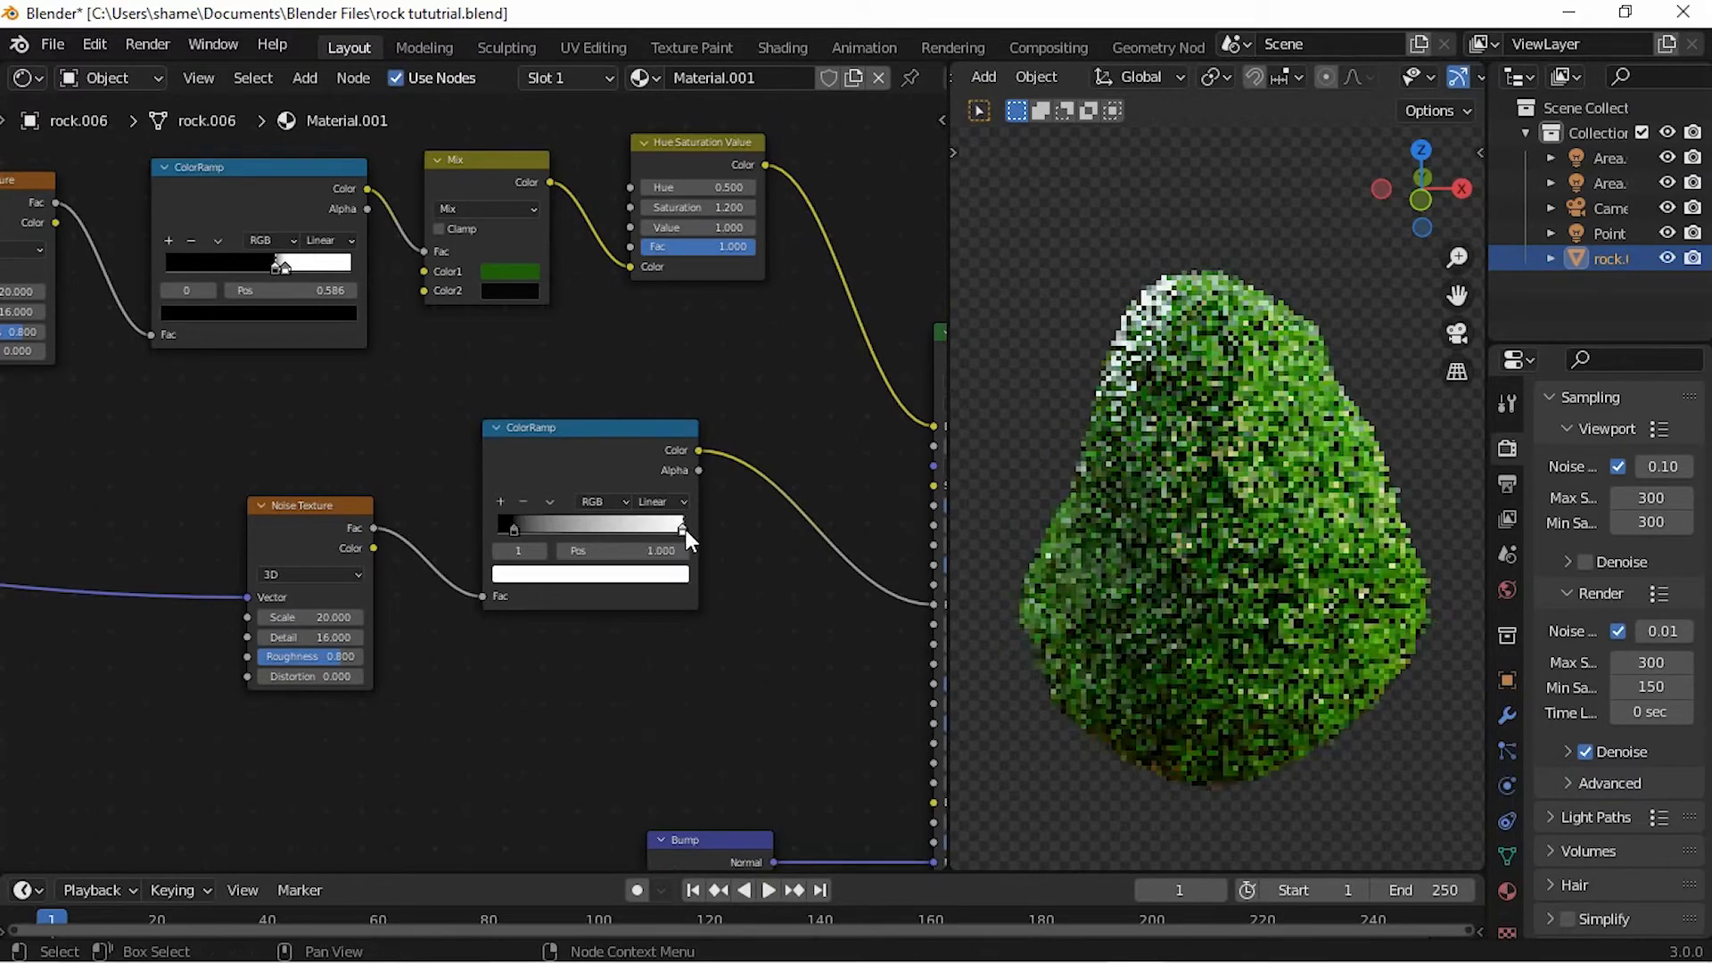
{"action": "left_click_drag", "start_coordinate": [683, 524], "coordinate": [535, 524]}
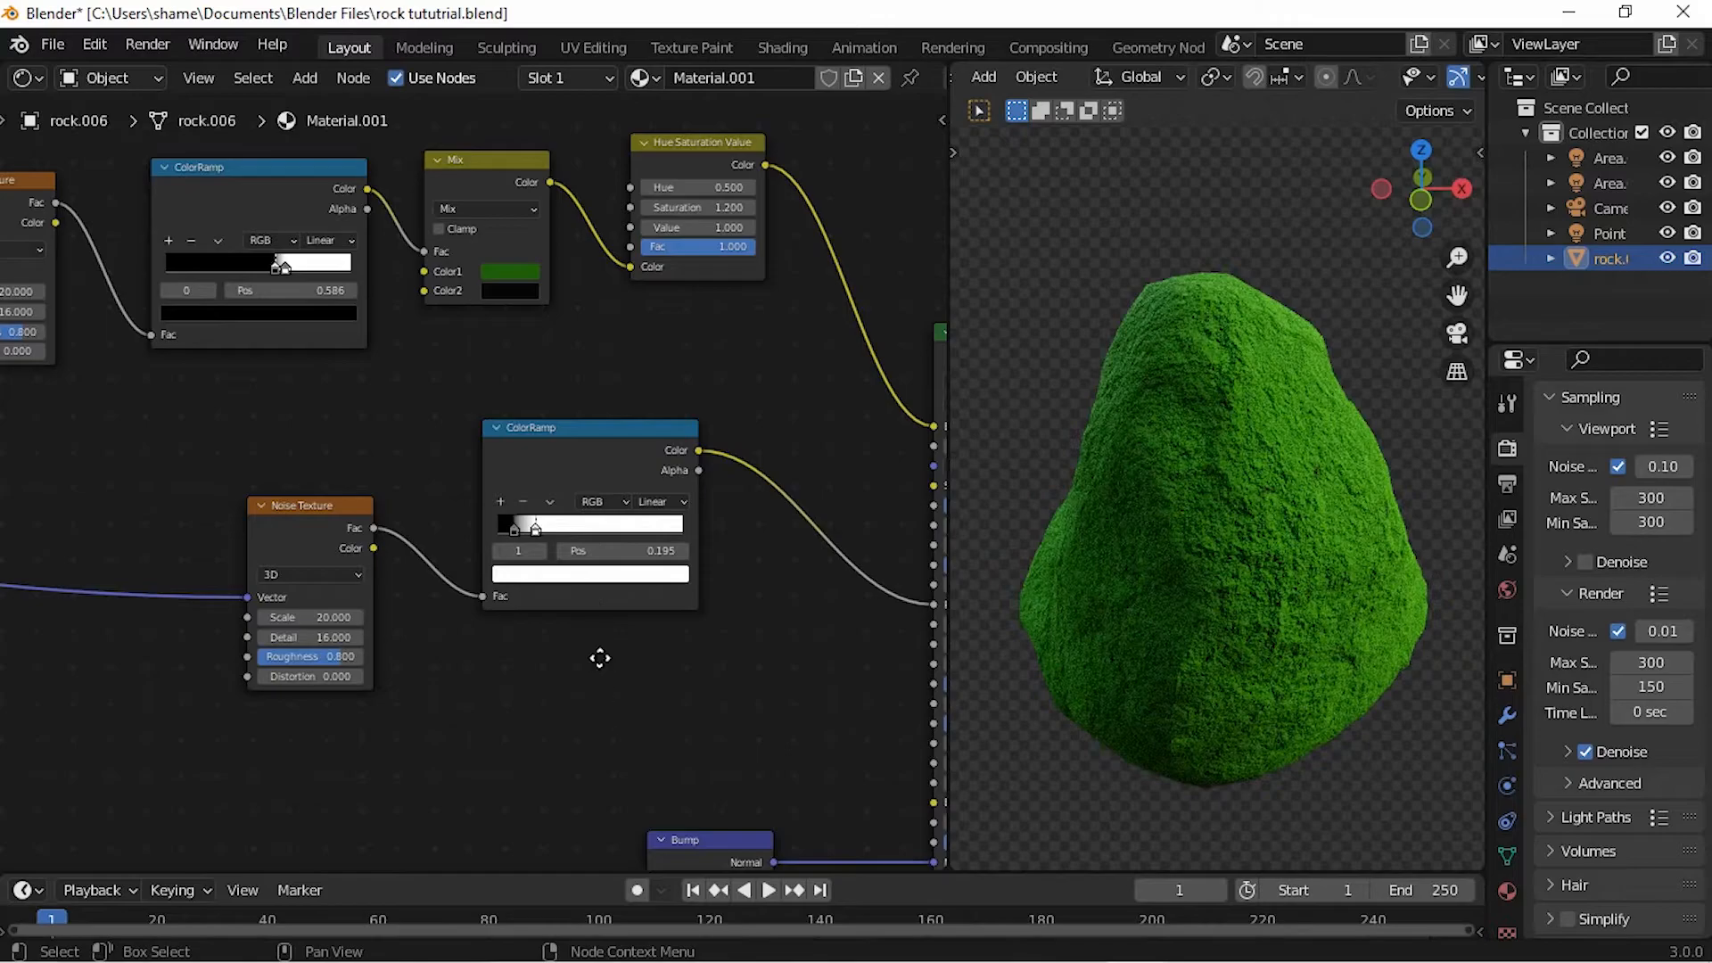